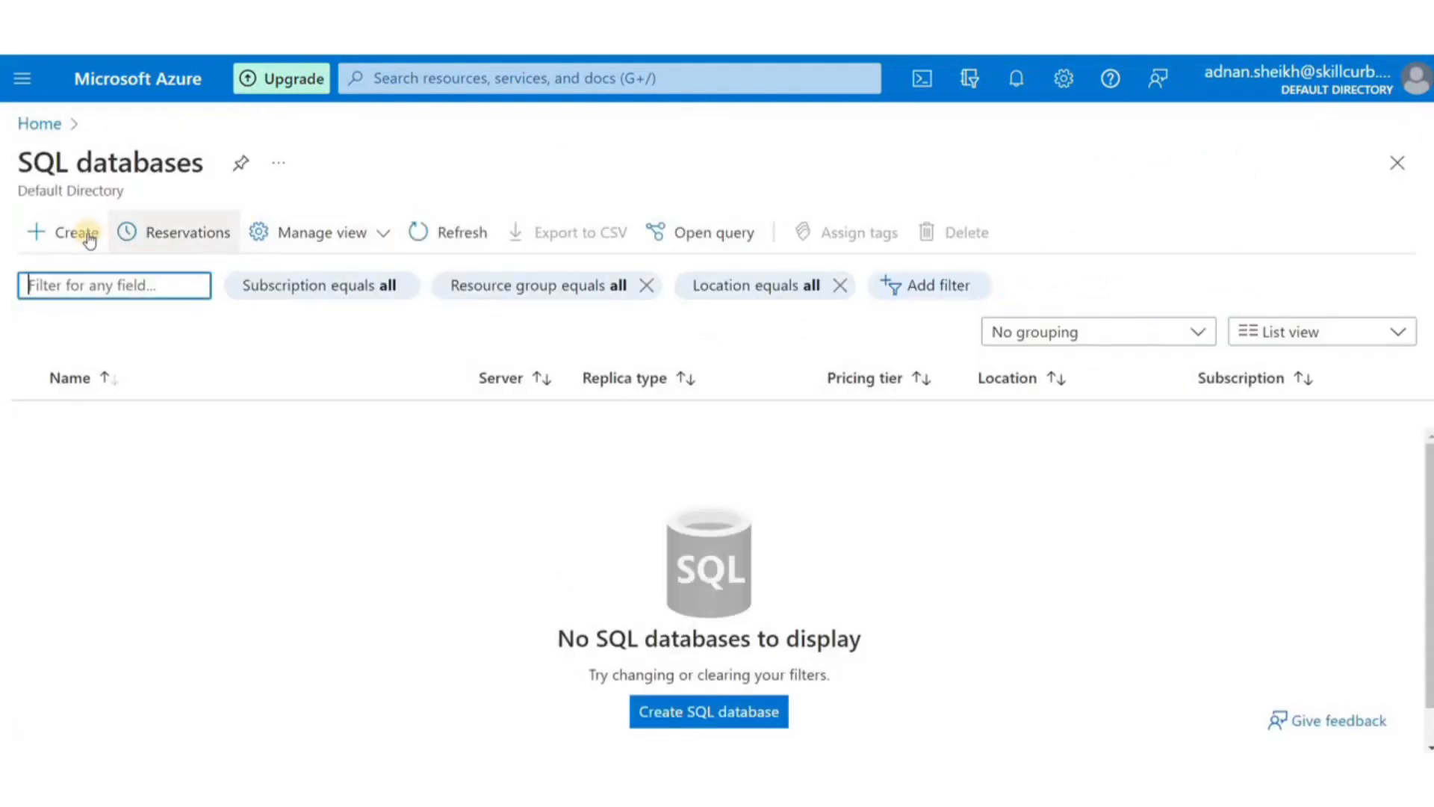
- Start a new SQL database in resource group sc1 with database name scdemodb
click(65, 231)
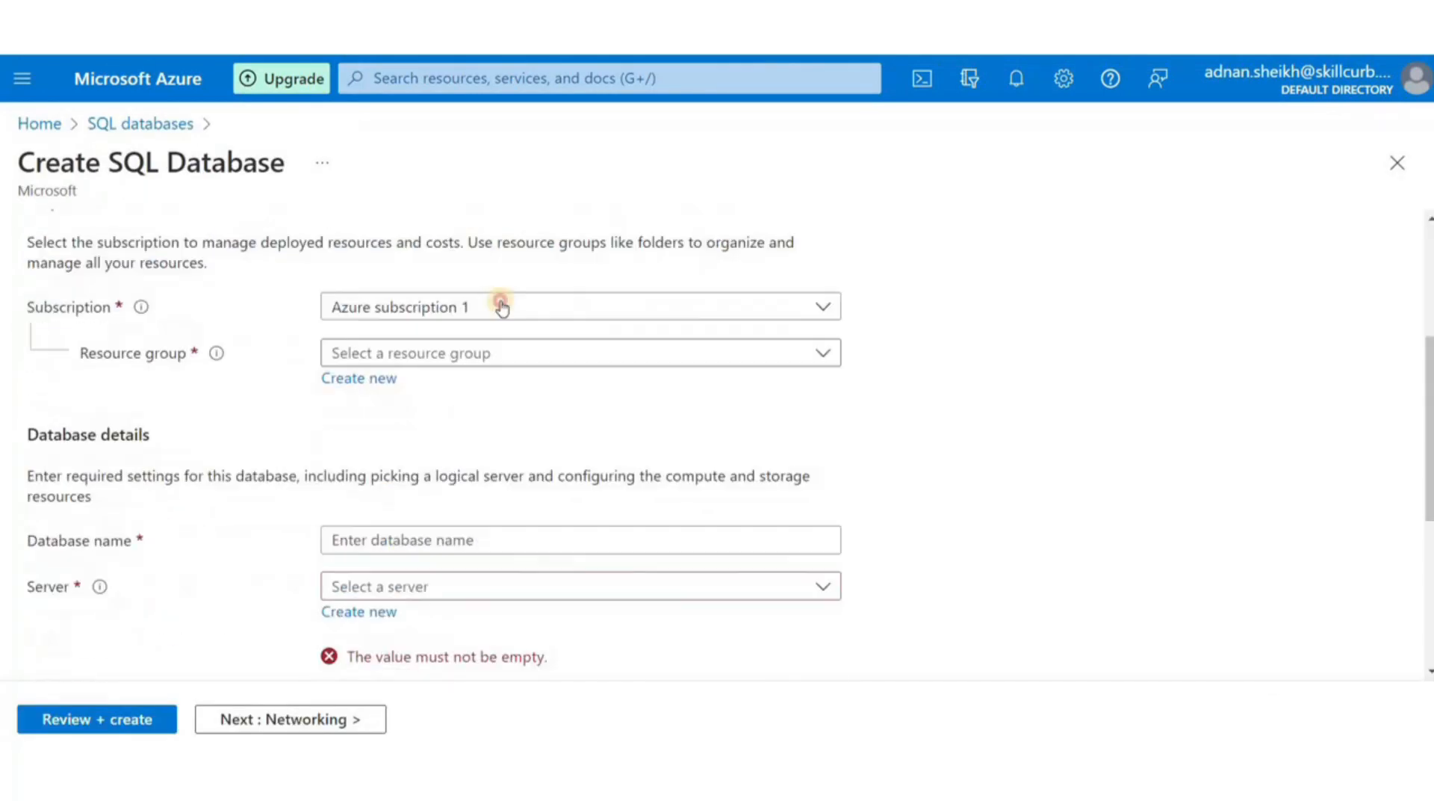
click(358, 378)
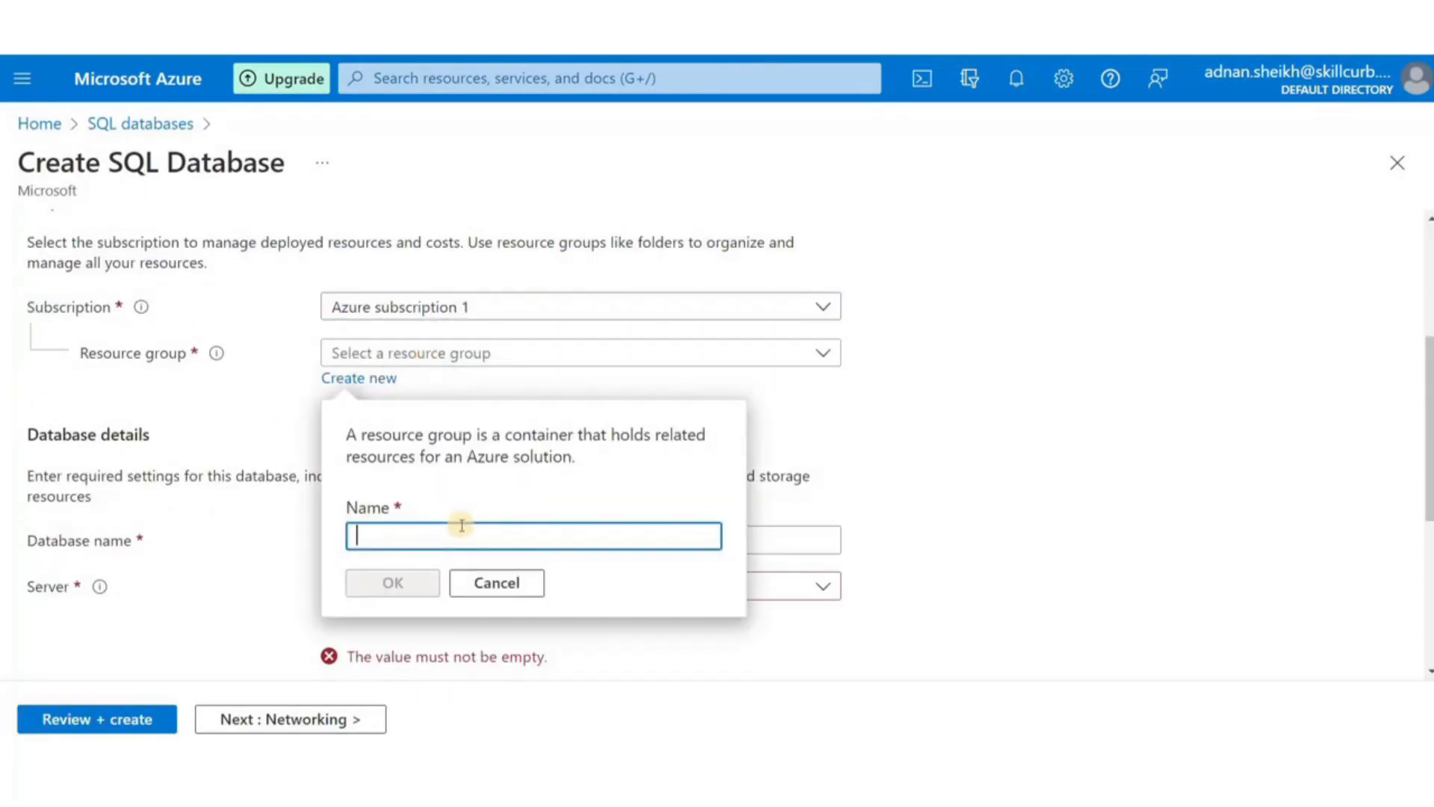
click(392, 583)
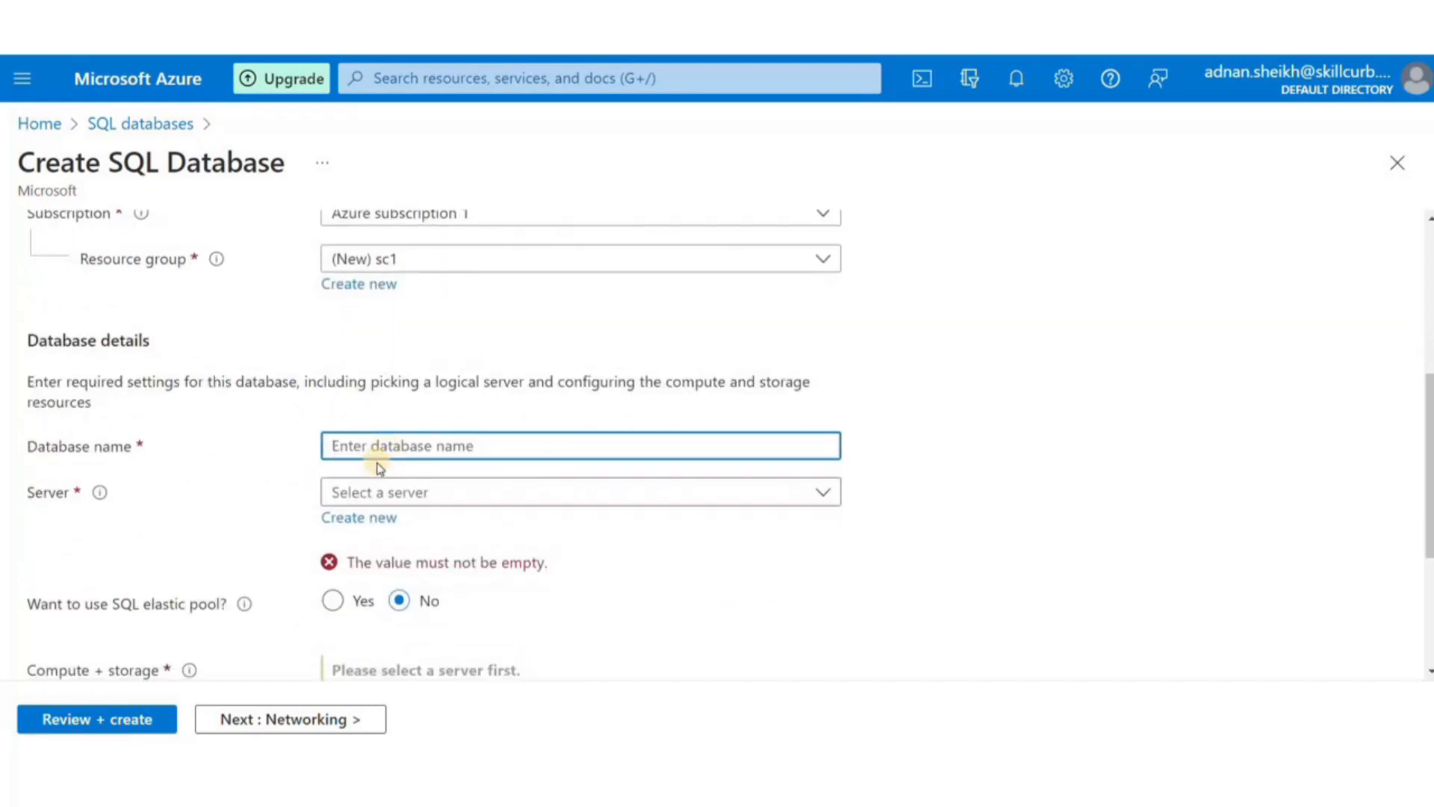
text(skillcurbdemodb)
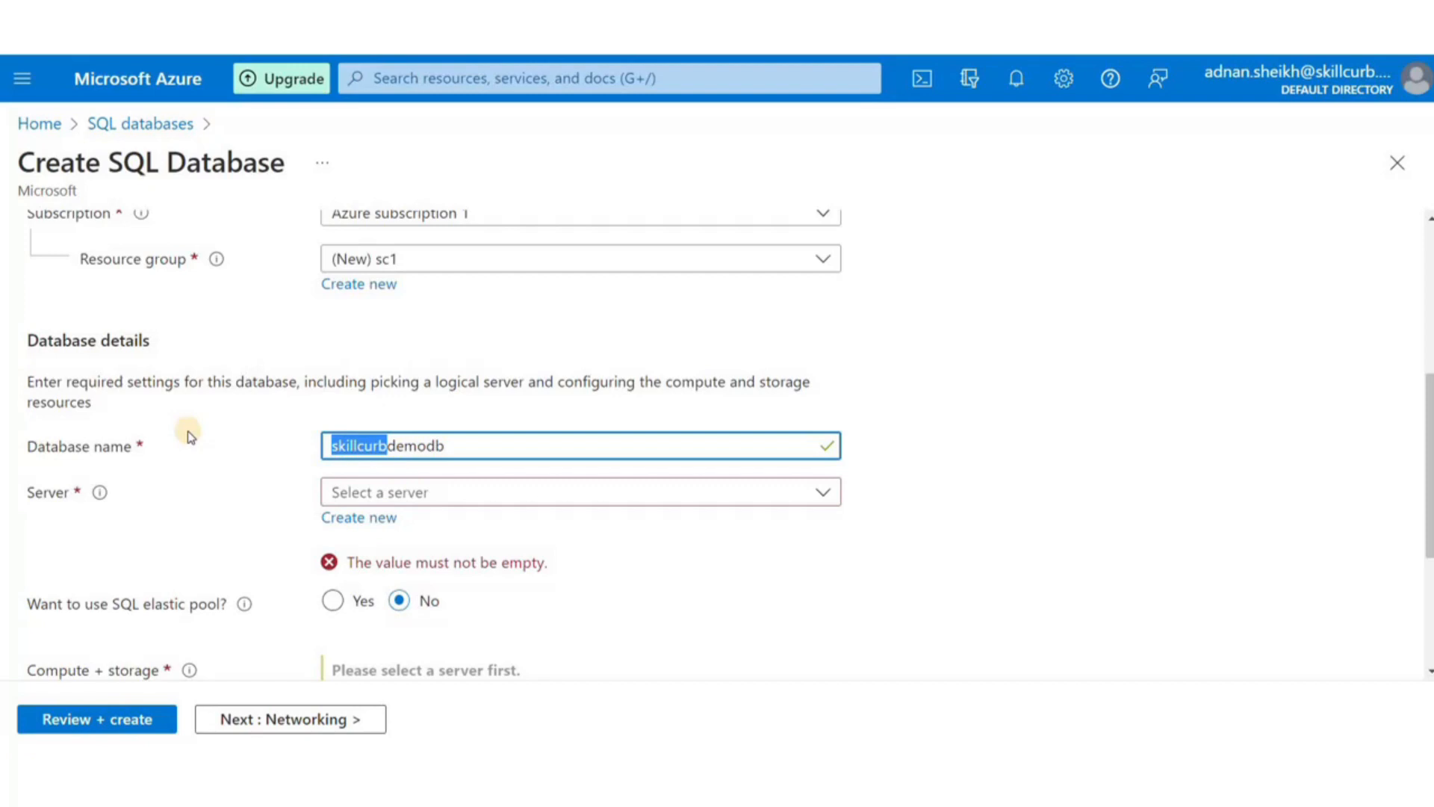
- Create a new server named scdemoserver in East US for the database
click(359, 517)
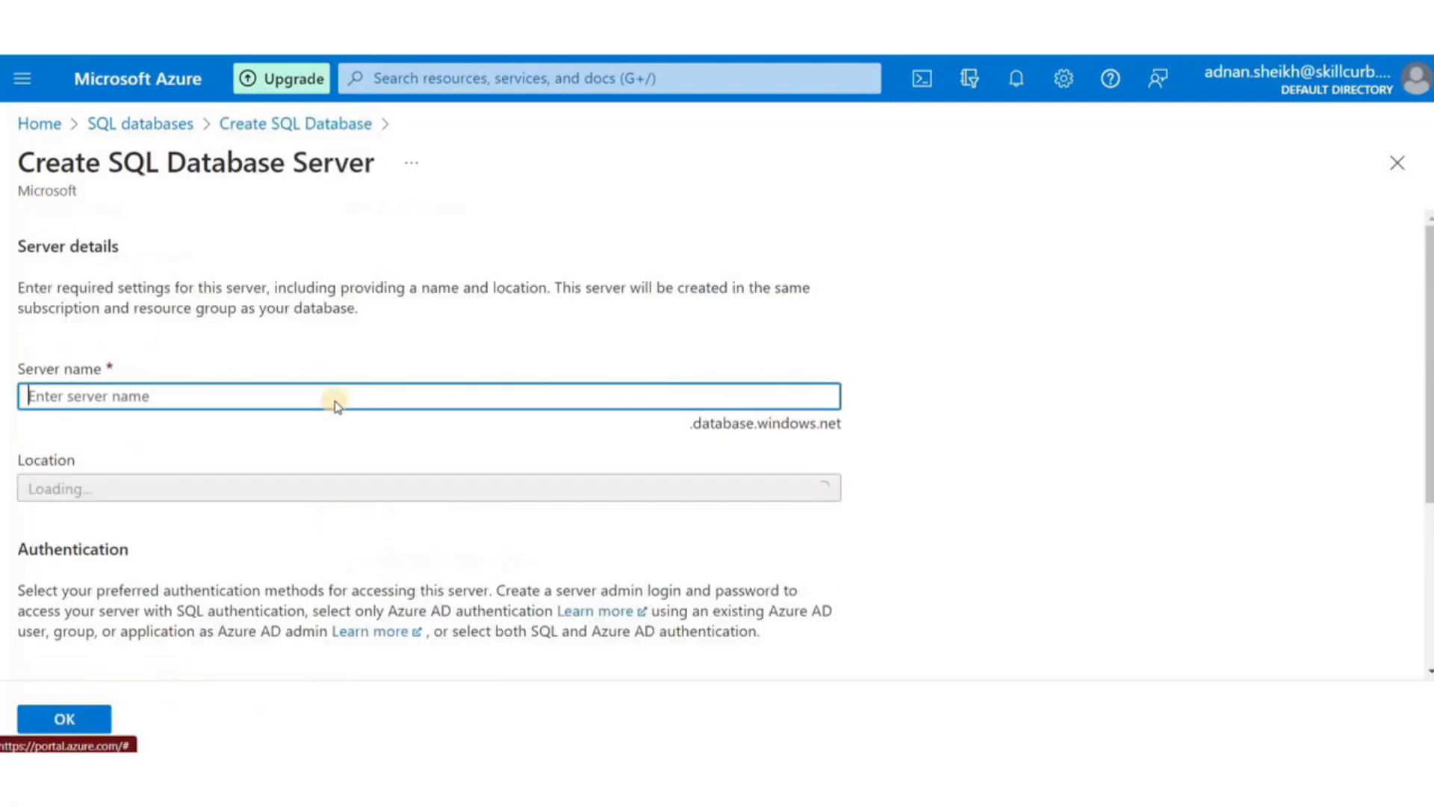
text(scdemoserver)
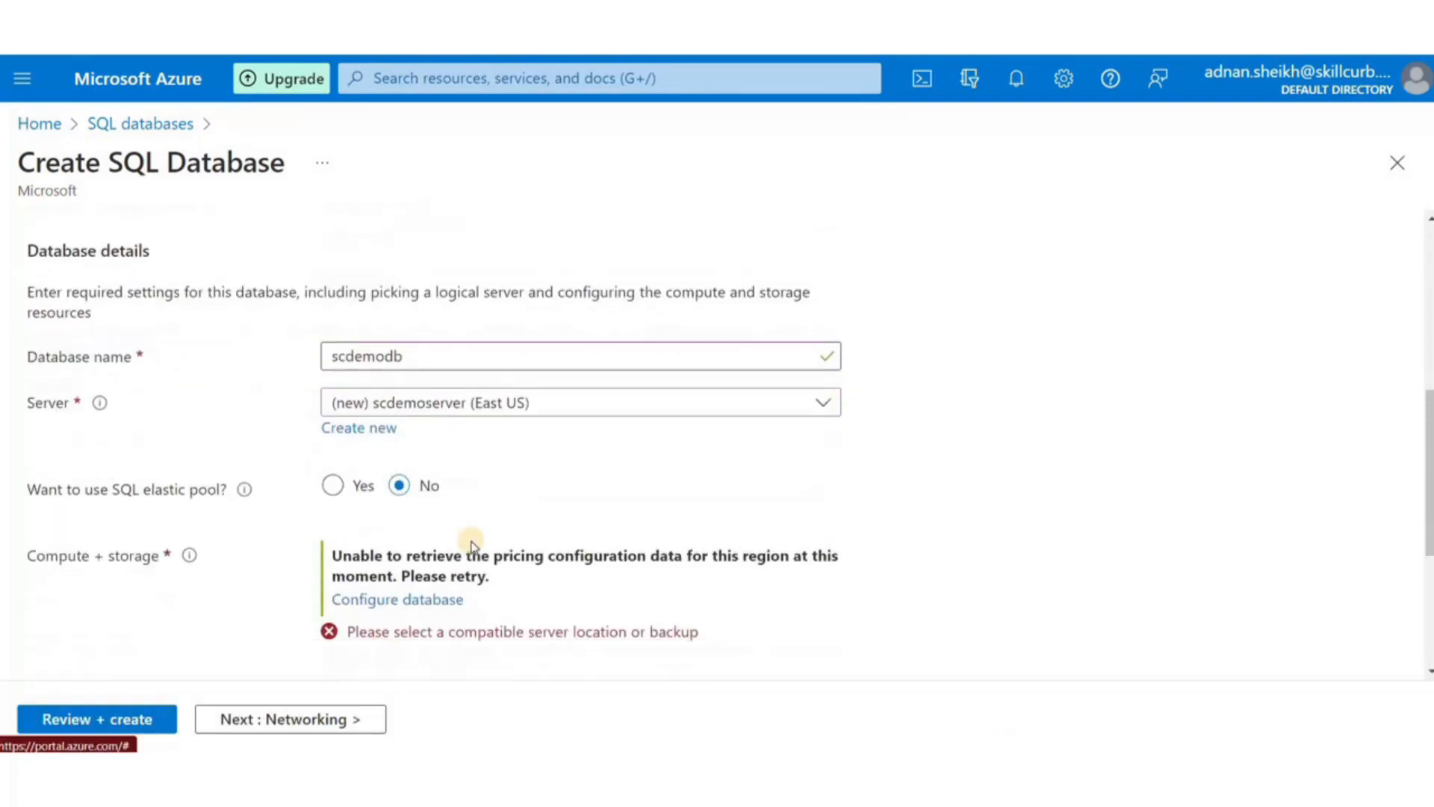
click(579, 402)
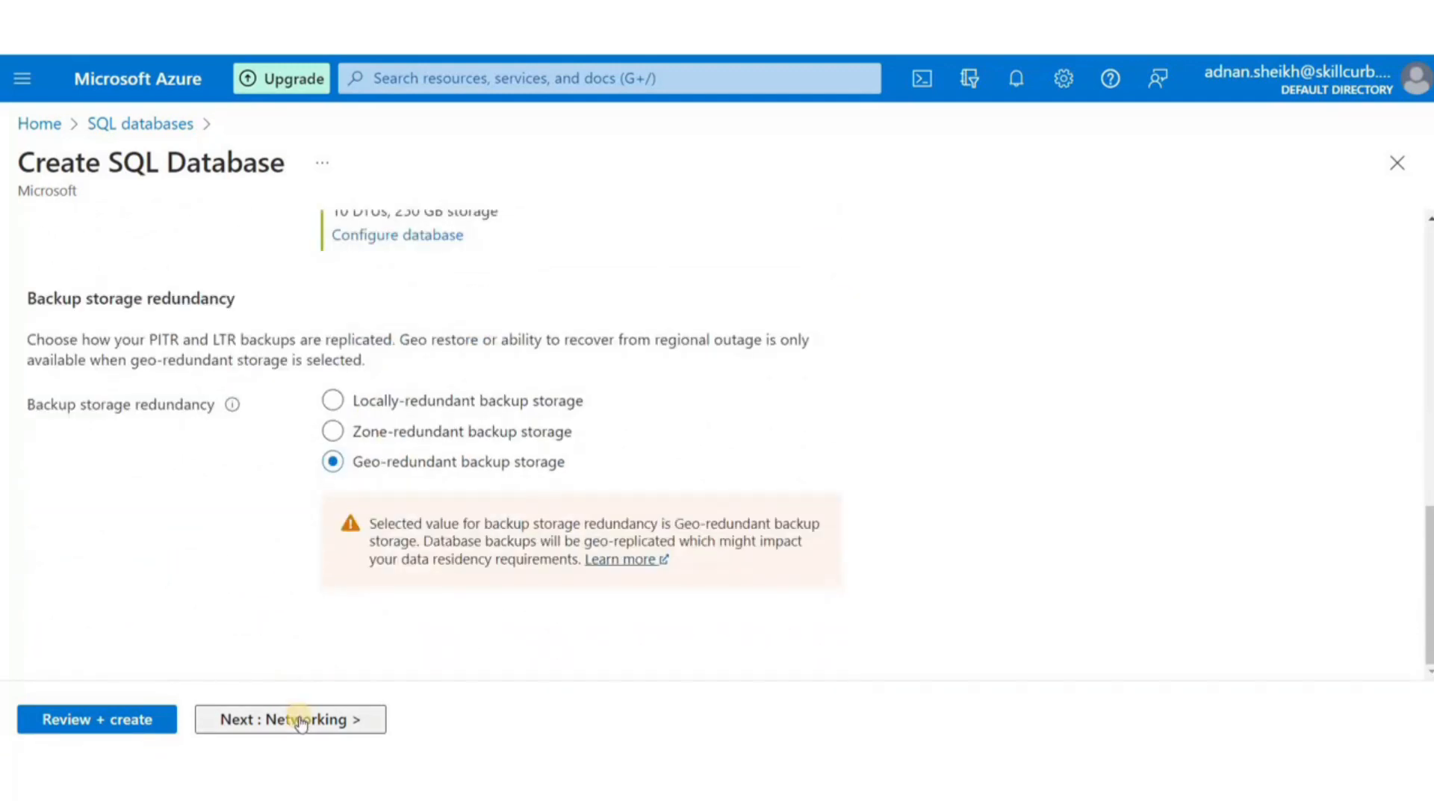
- Keep the public endpoint, advance through review and submit scdemodb for deployment, then search for Azure Data Studio
click(289, 719)
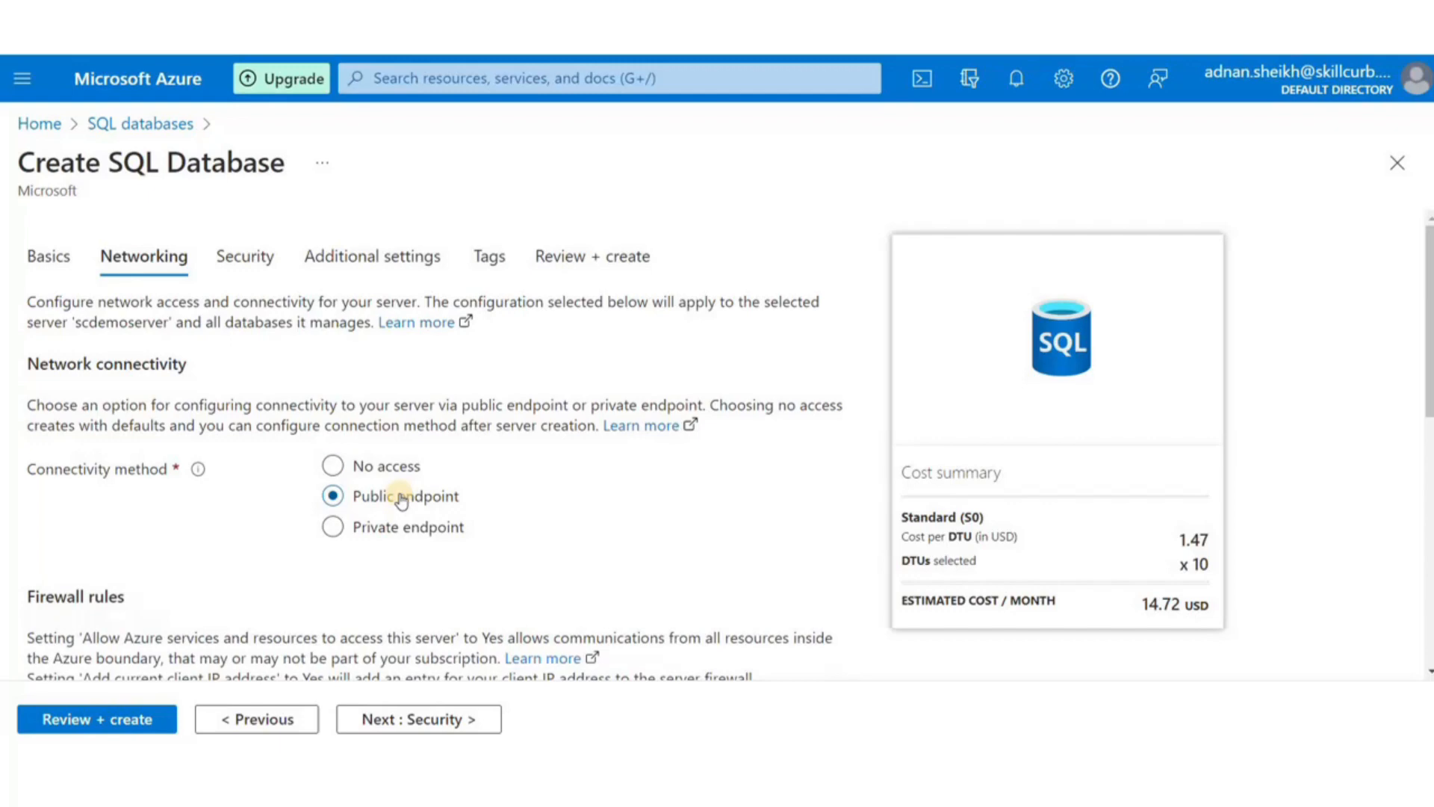
scroll(down, 3)
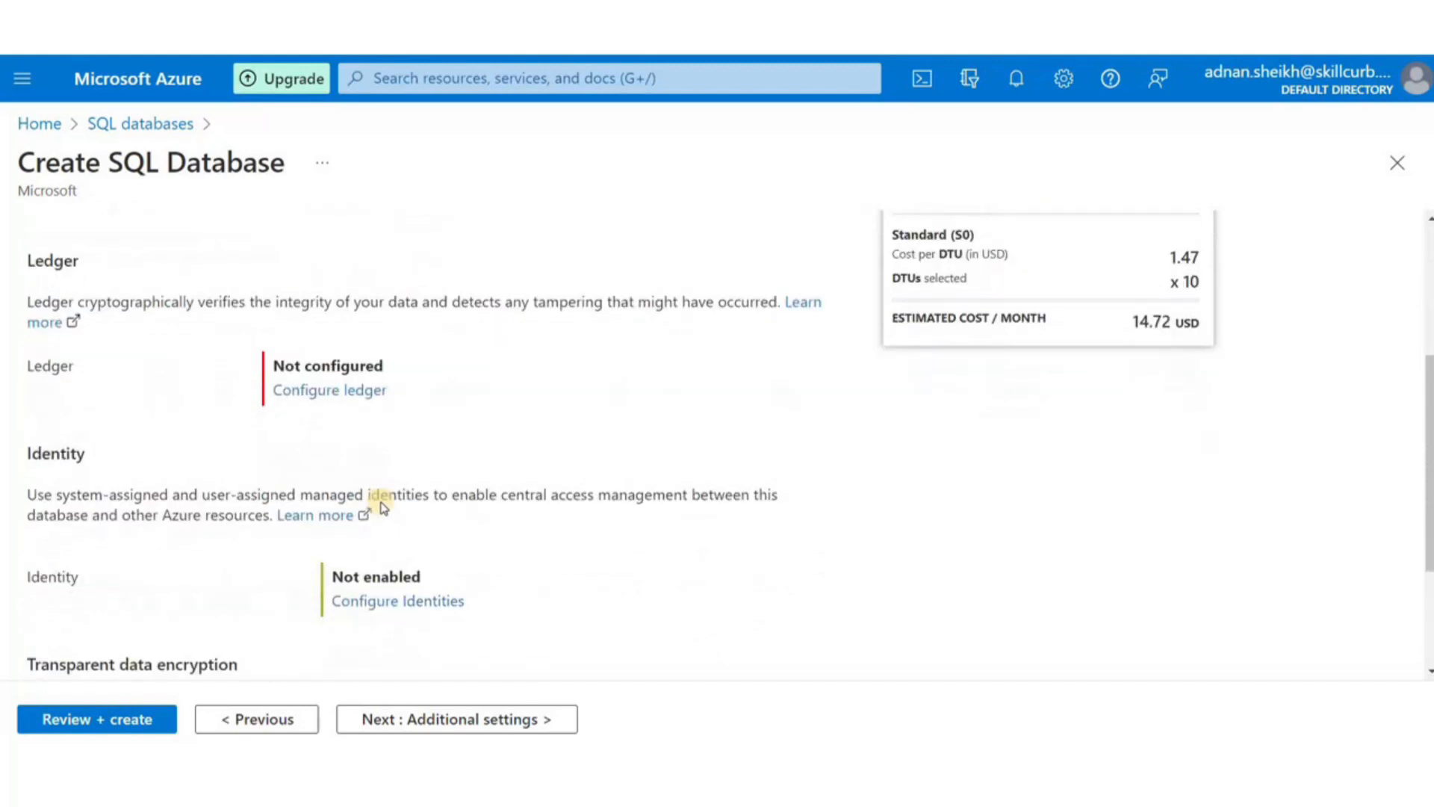
click(456, 719)
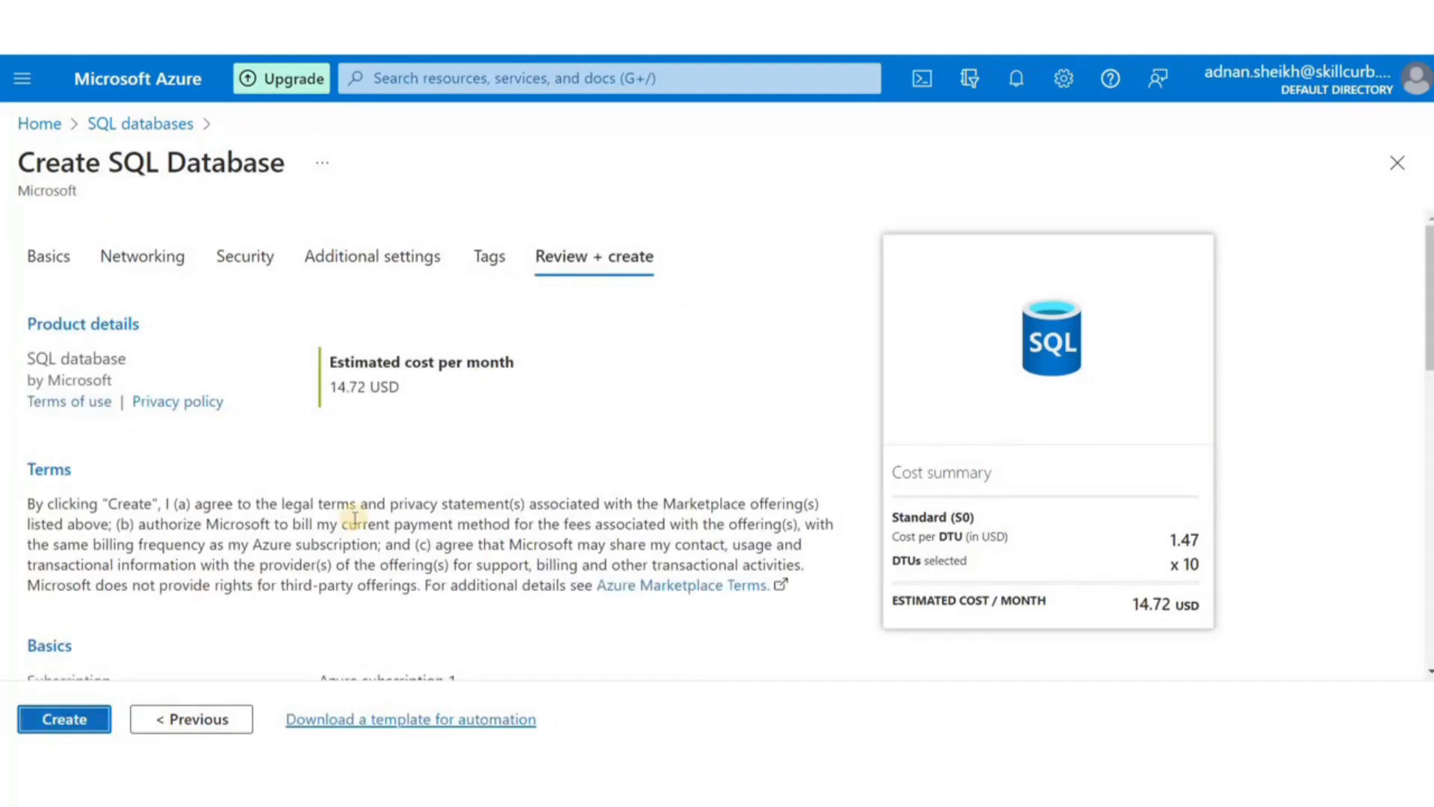
click(62, 719)
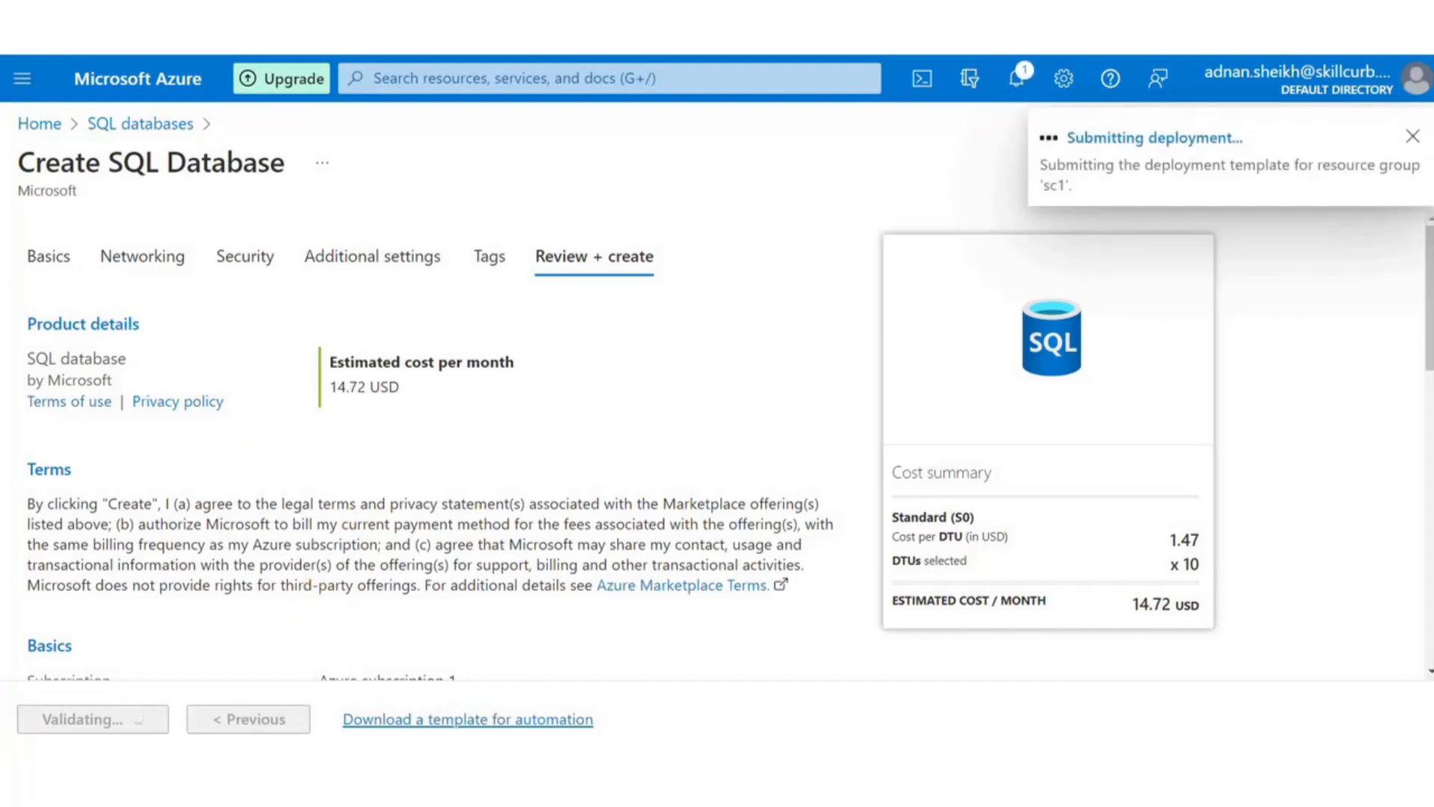
text(download and install azure datastudi)
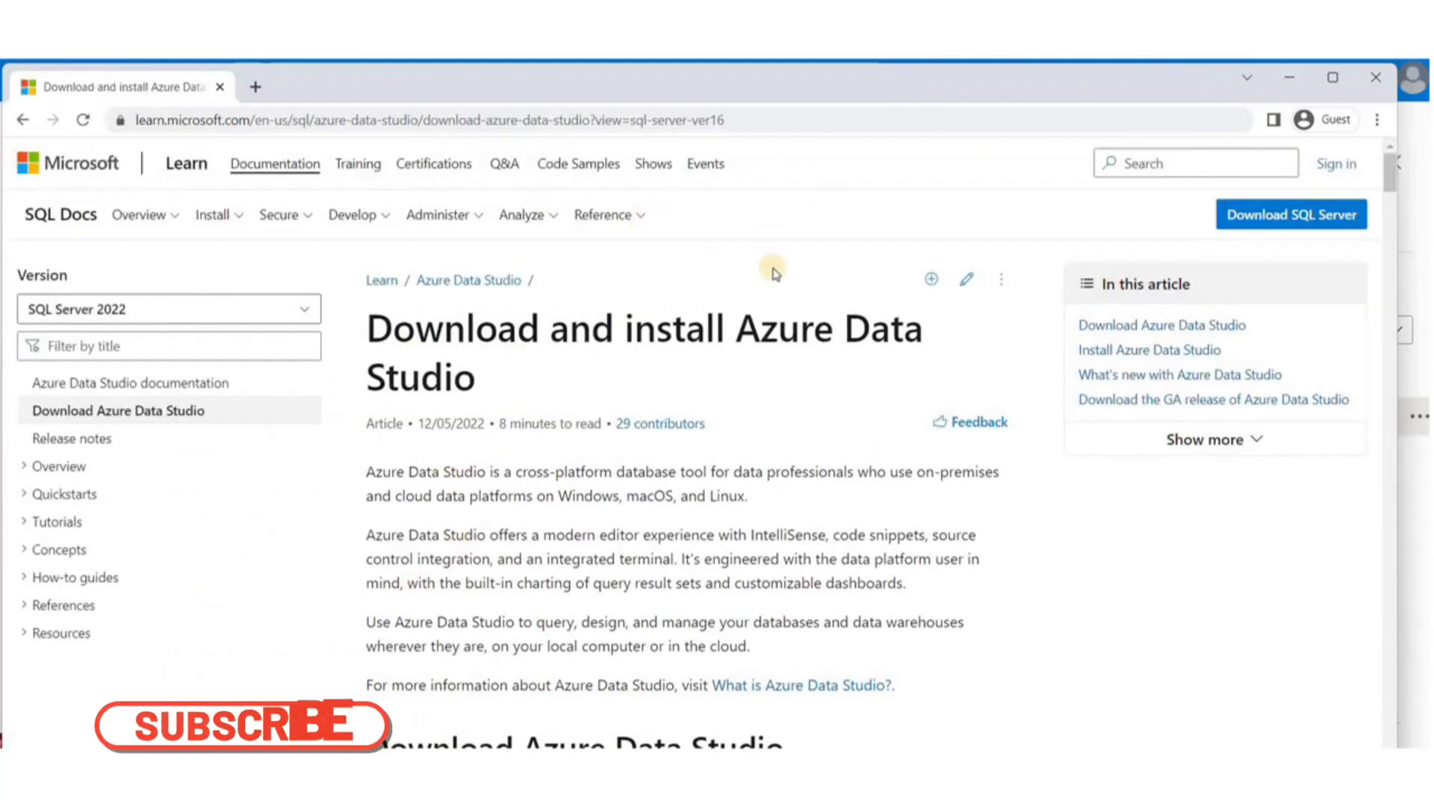
- Download the Azure Data Studio Windows system installer and show it in Chrome's downloads list
scroll(down, 3)
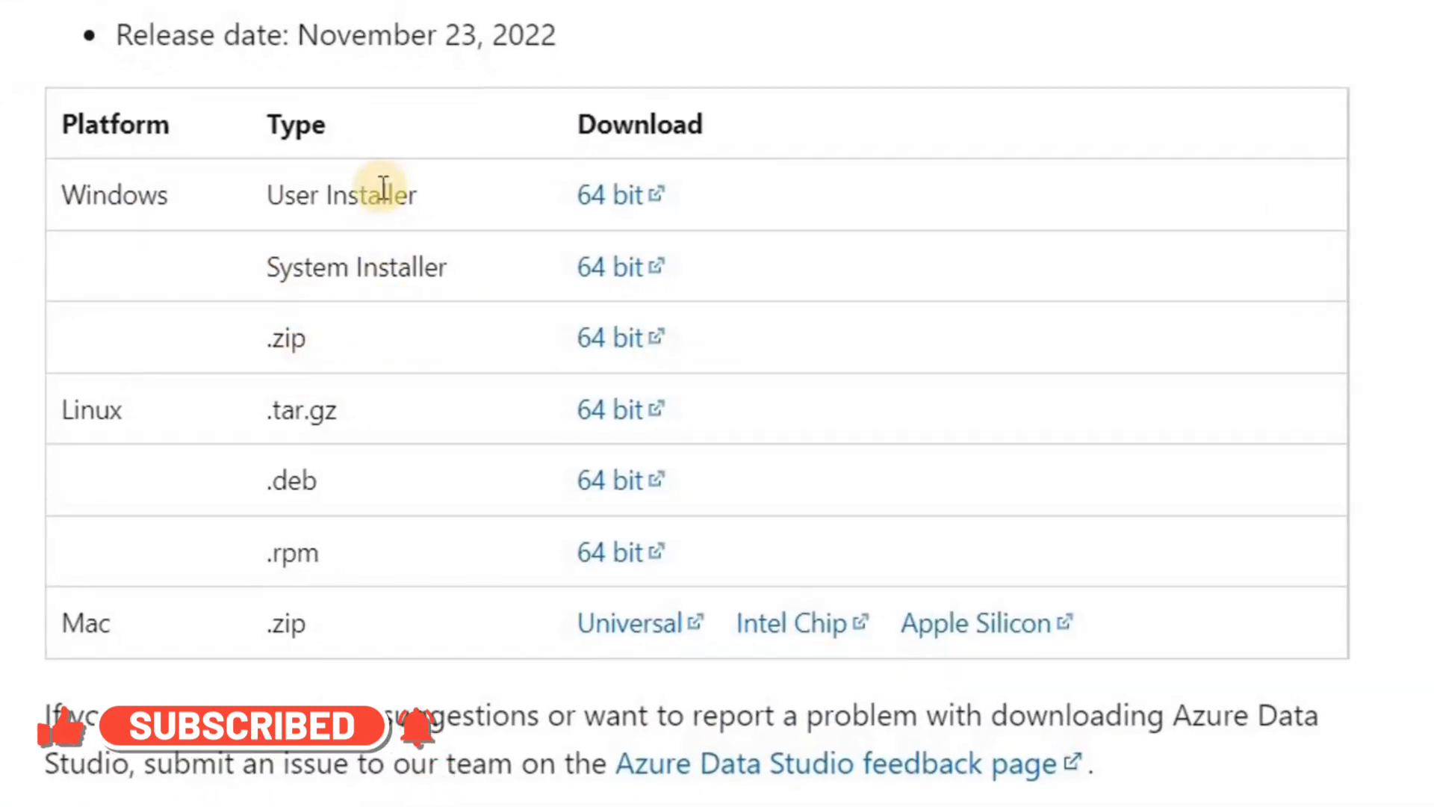
mouse_move(393, 355)
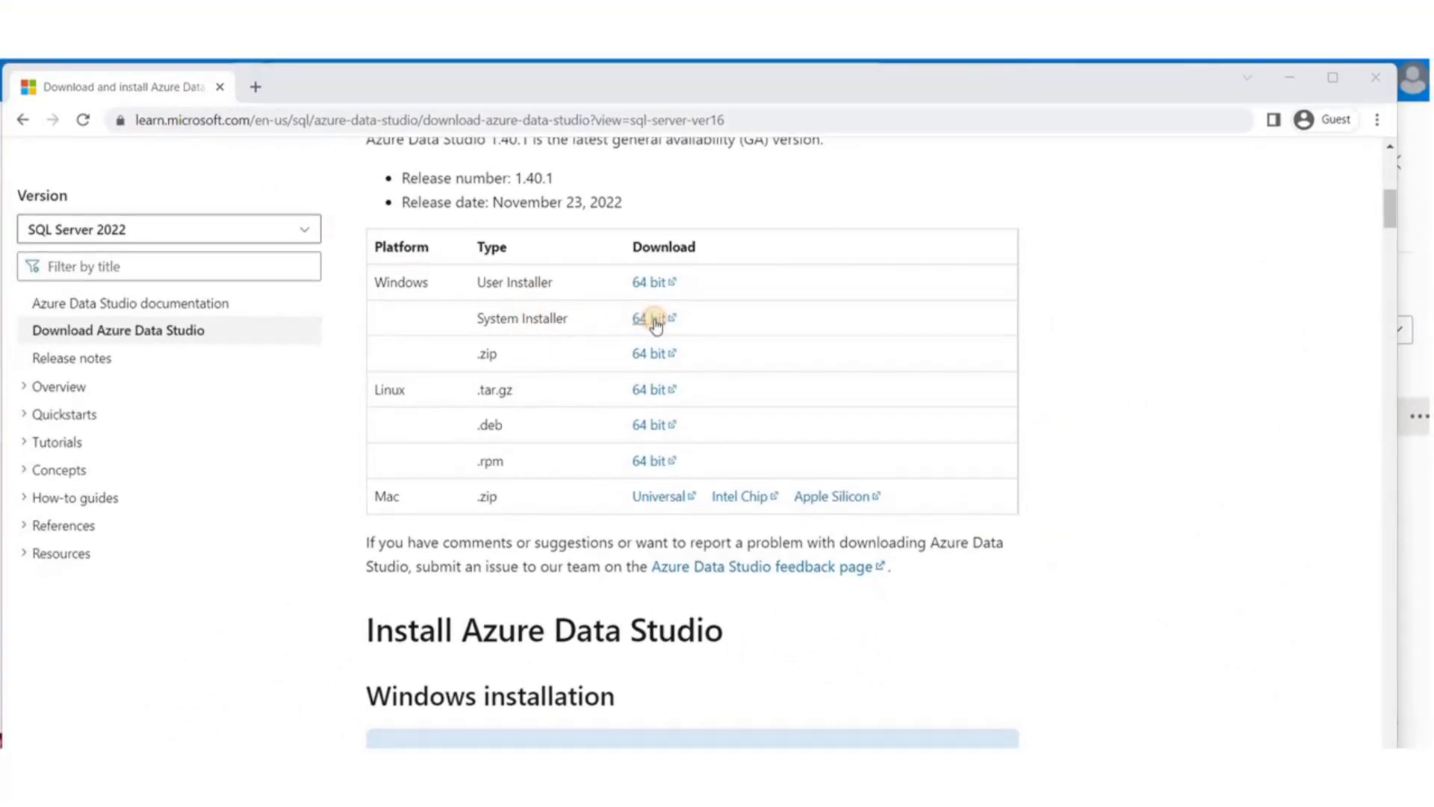
click(650, 318)
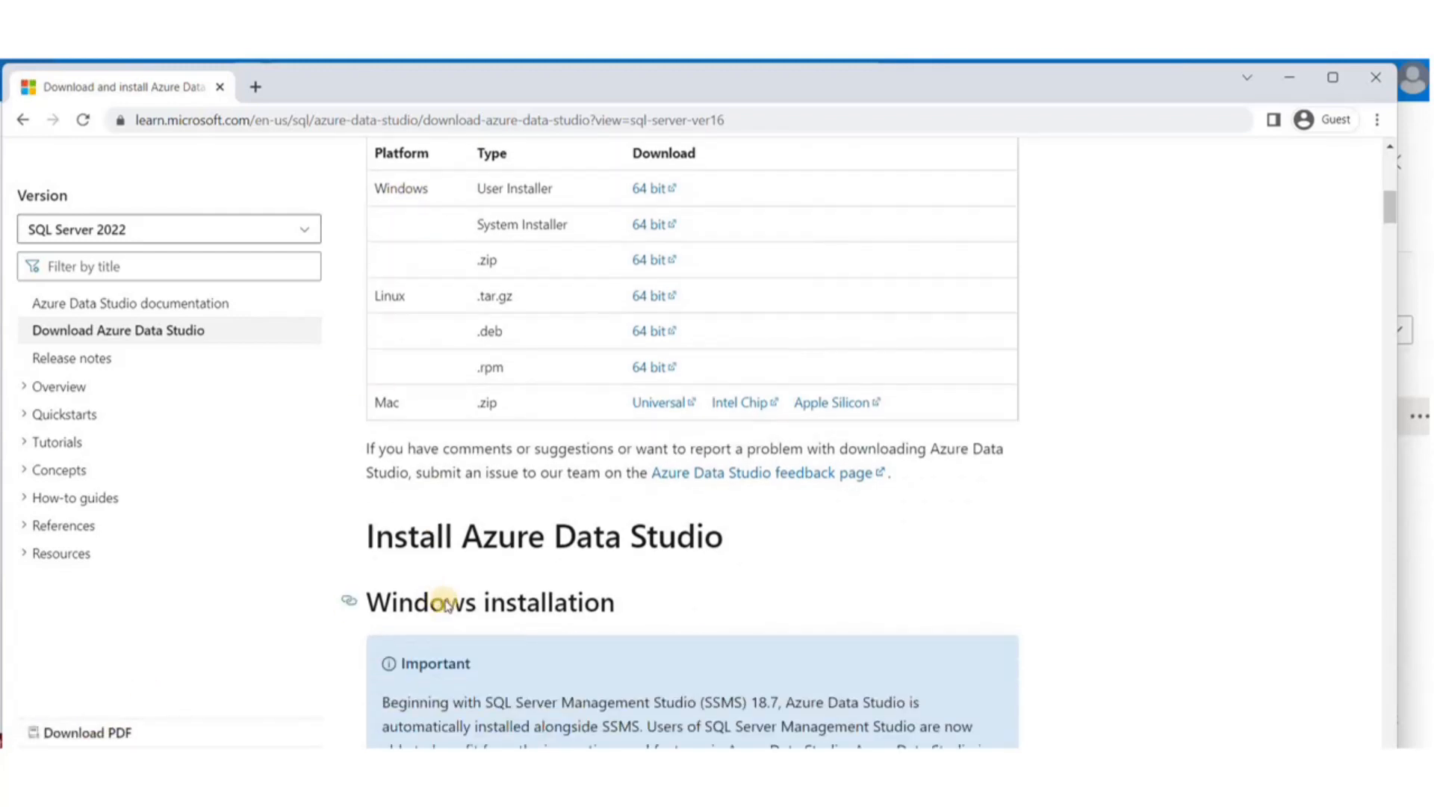
click(1376, 119)
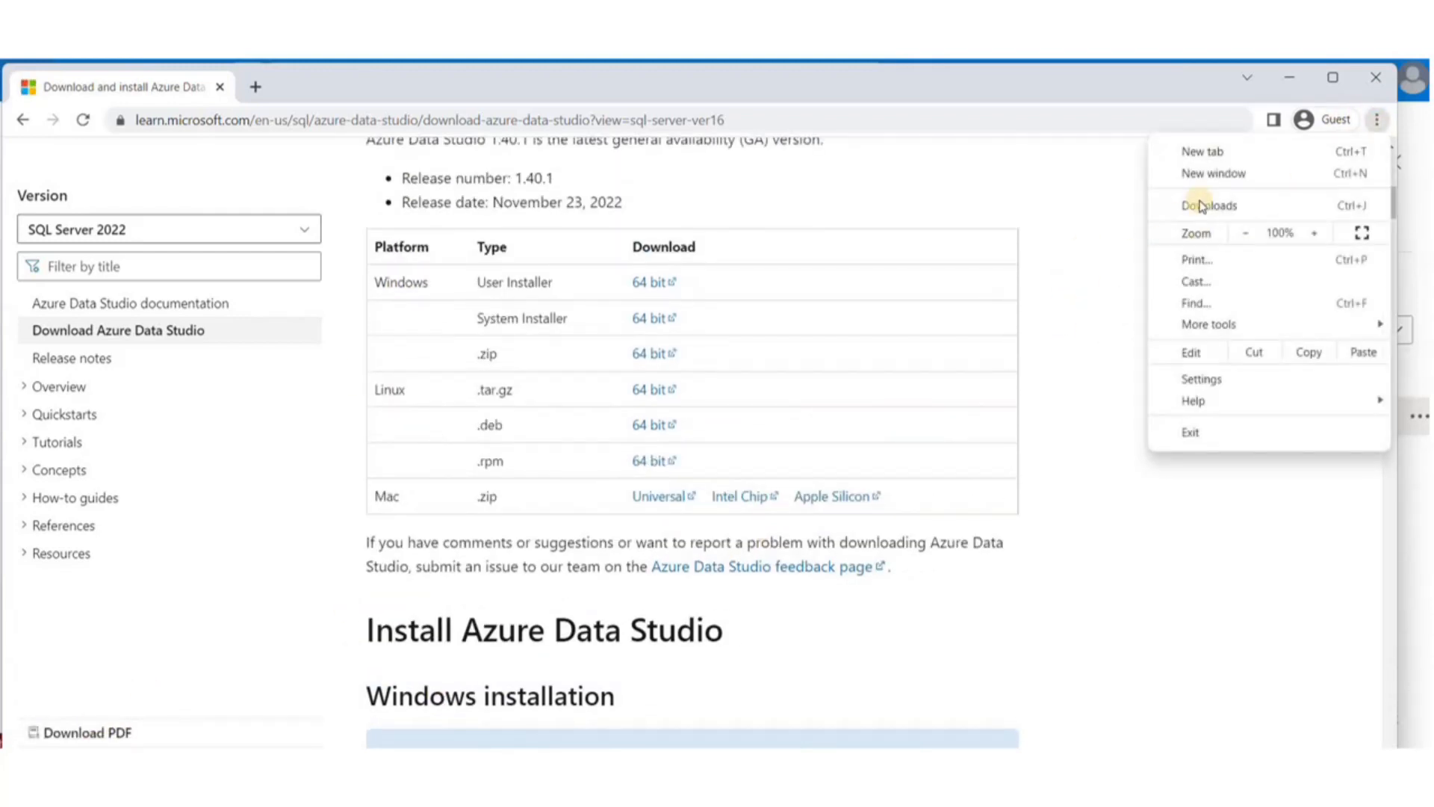
click(1208, 205)
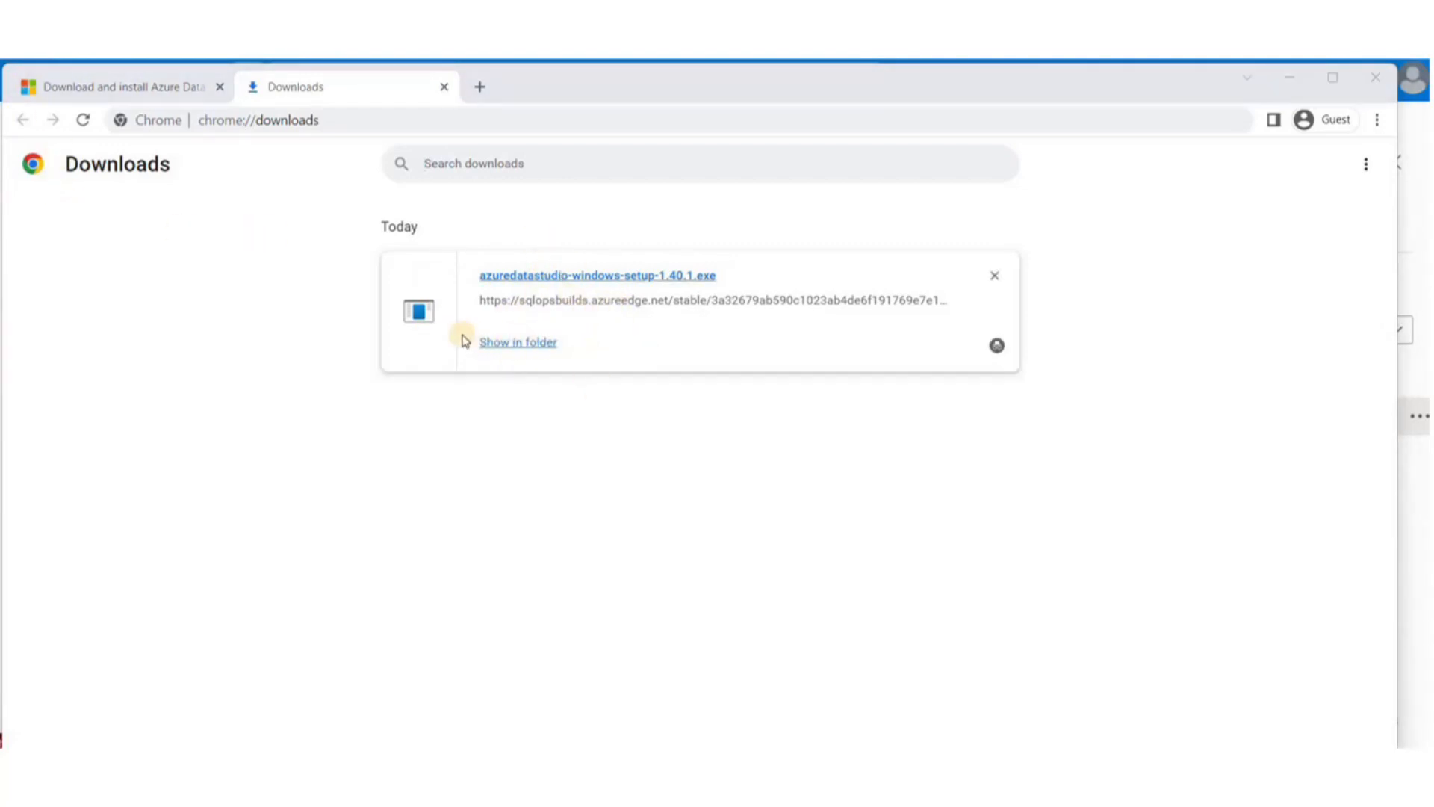
- Run the setup file, accept the license, keep the Start Menu folder and add a desktop icon
double_click(417, 310)
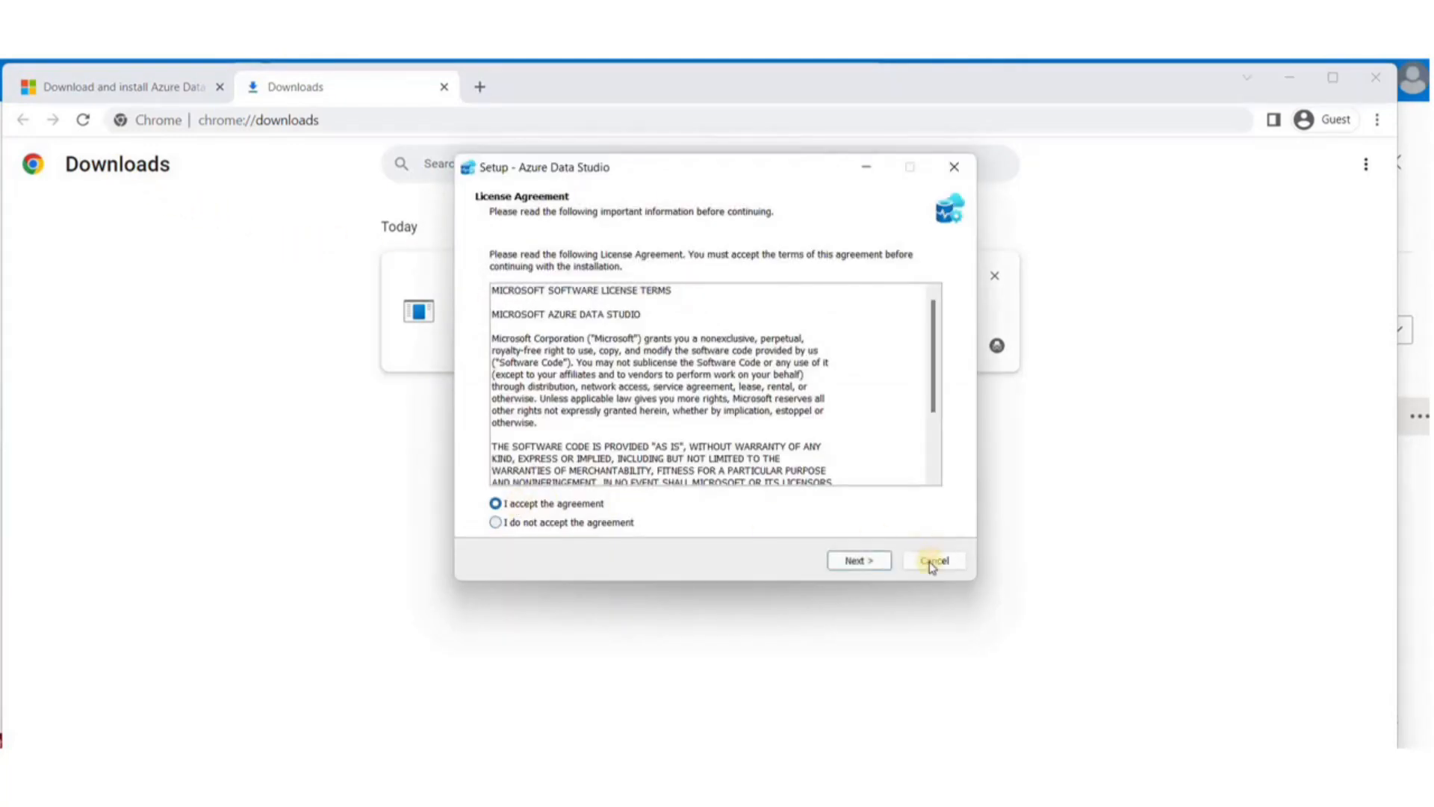
click(858, 561)
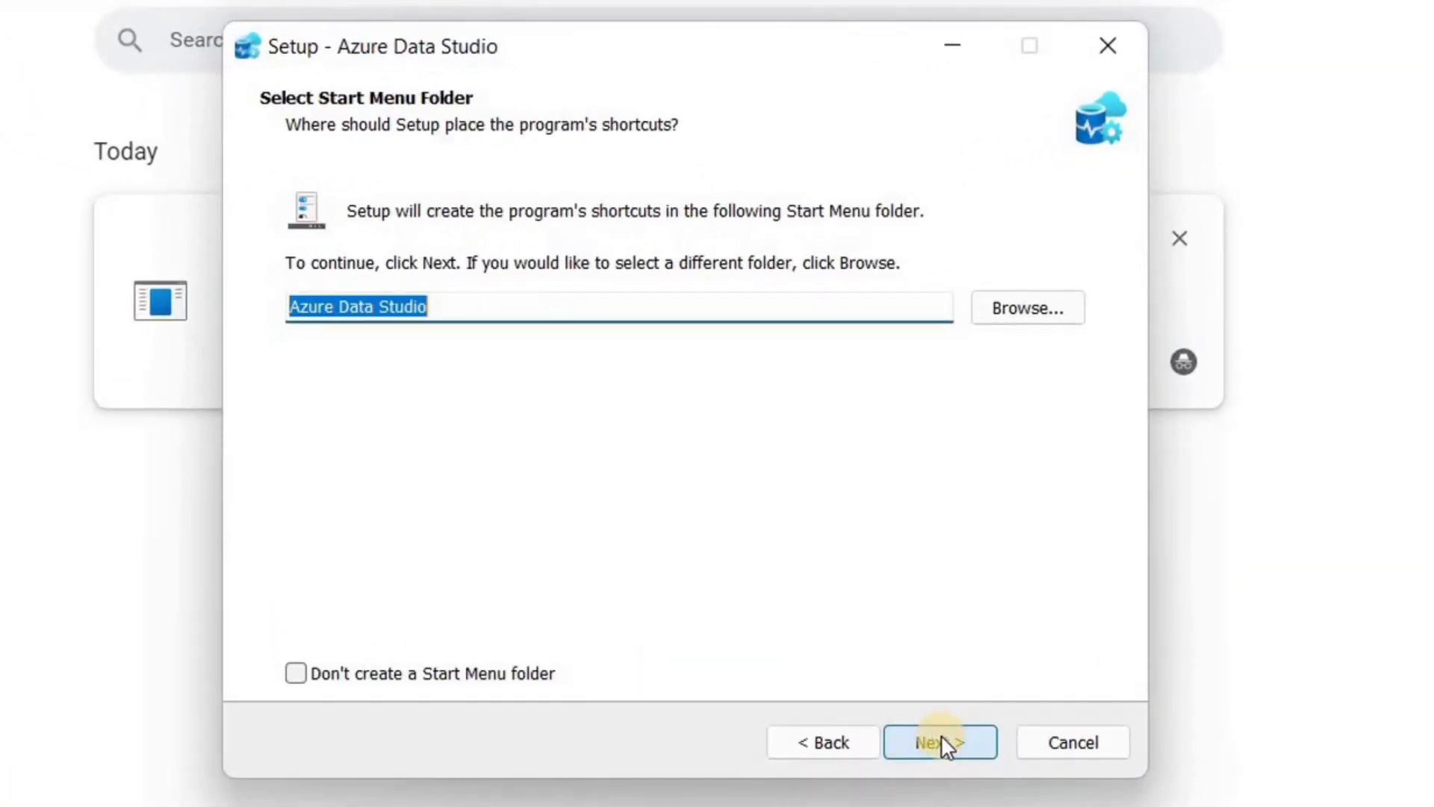
click(939, 743)
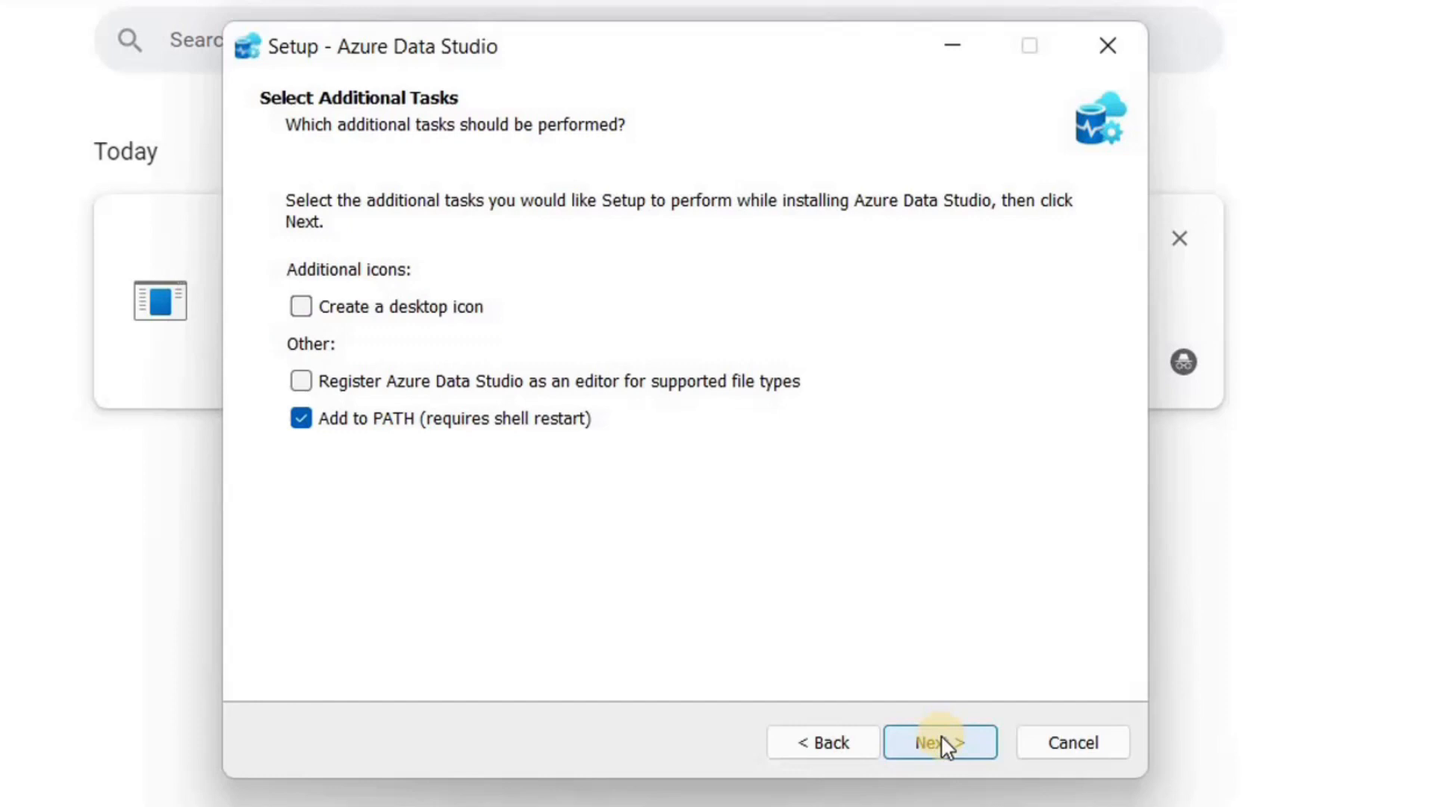
click(300, 307)
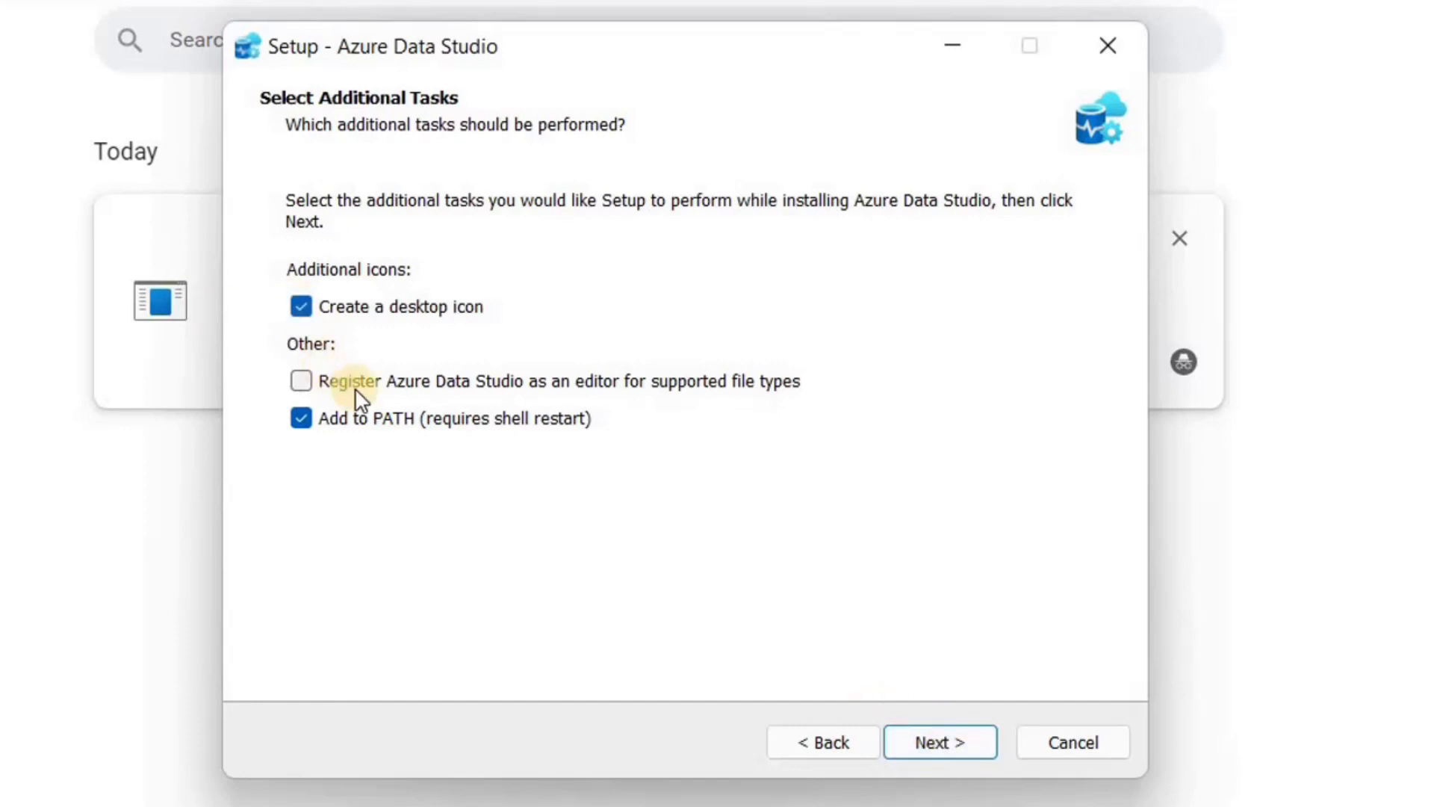
- Install Azure Data Studio and finish setup, launching it
click(940, 742)
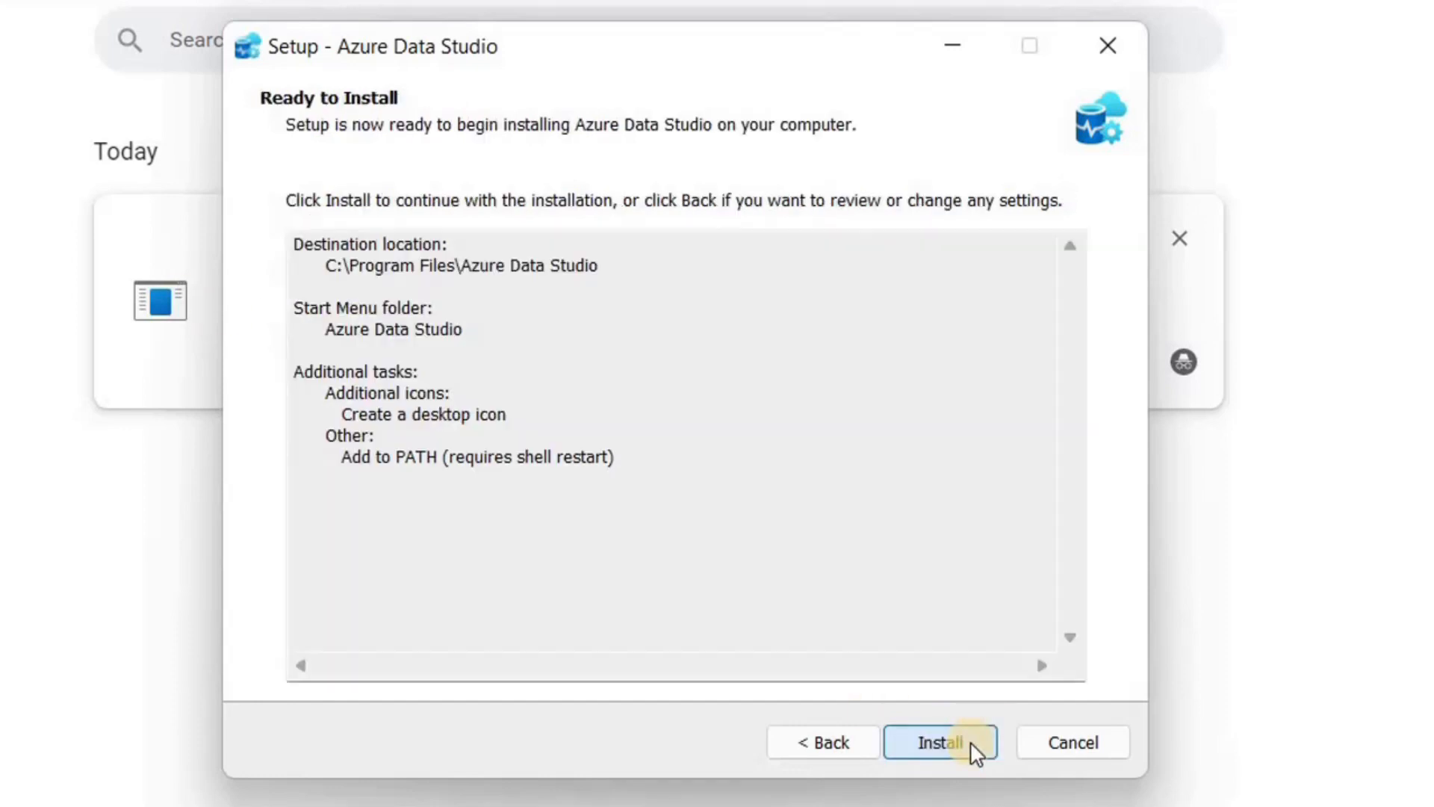
click(940, 743)
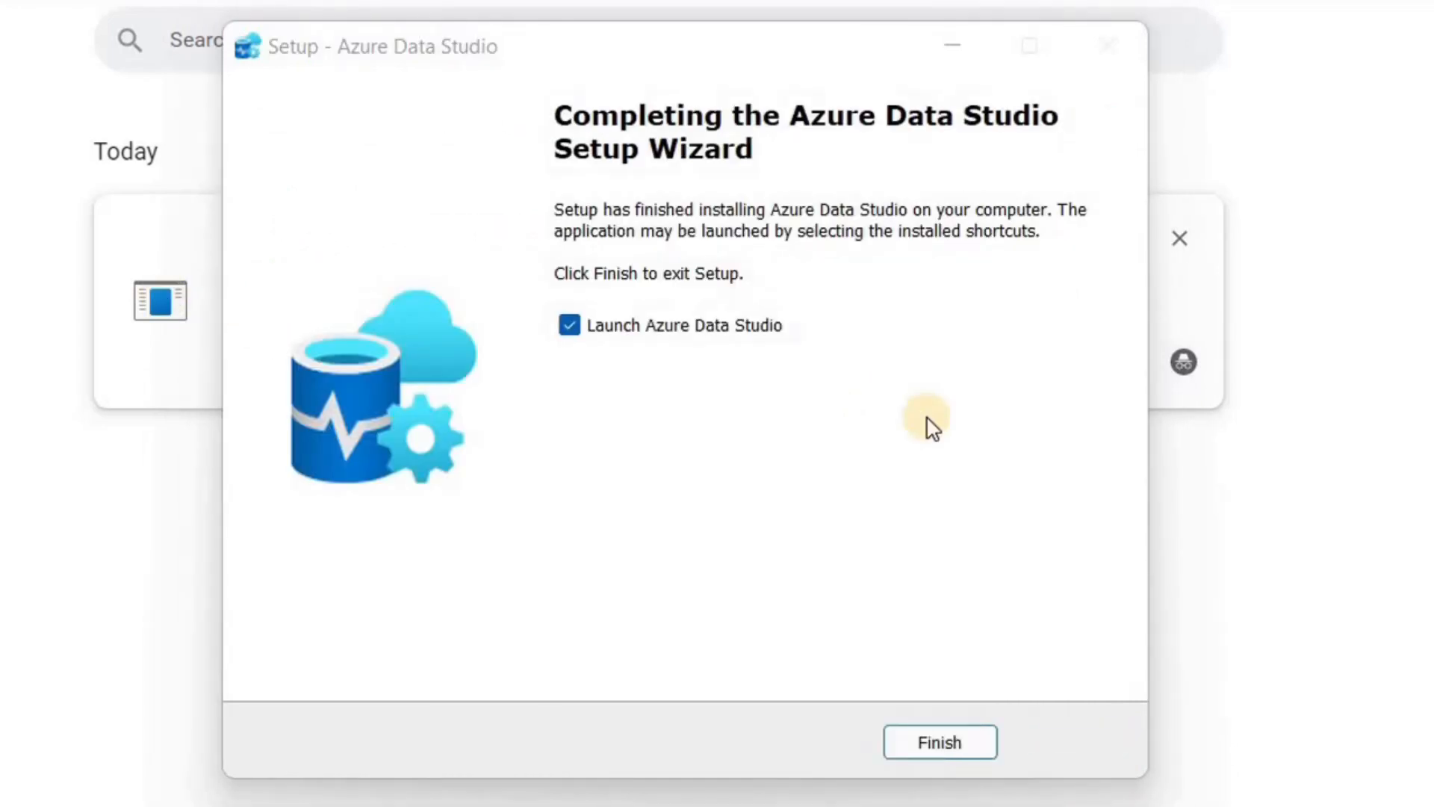
click(938, 743)
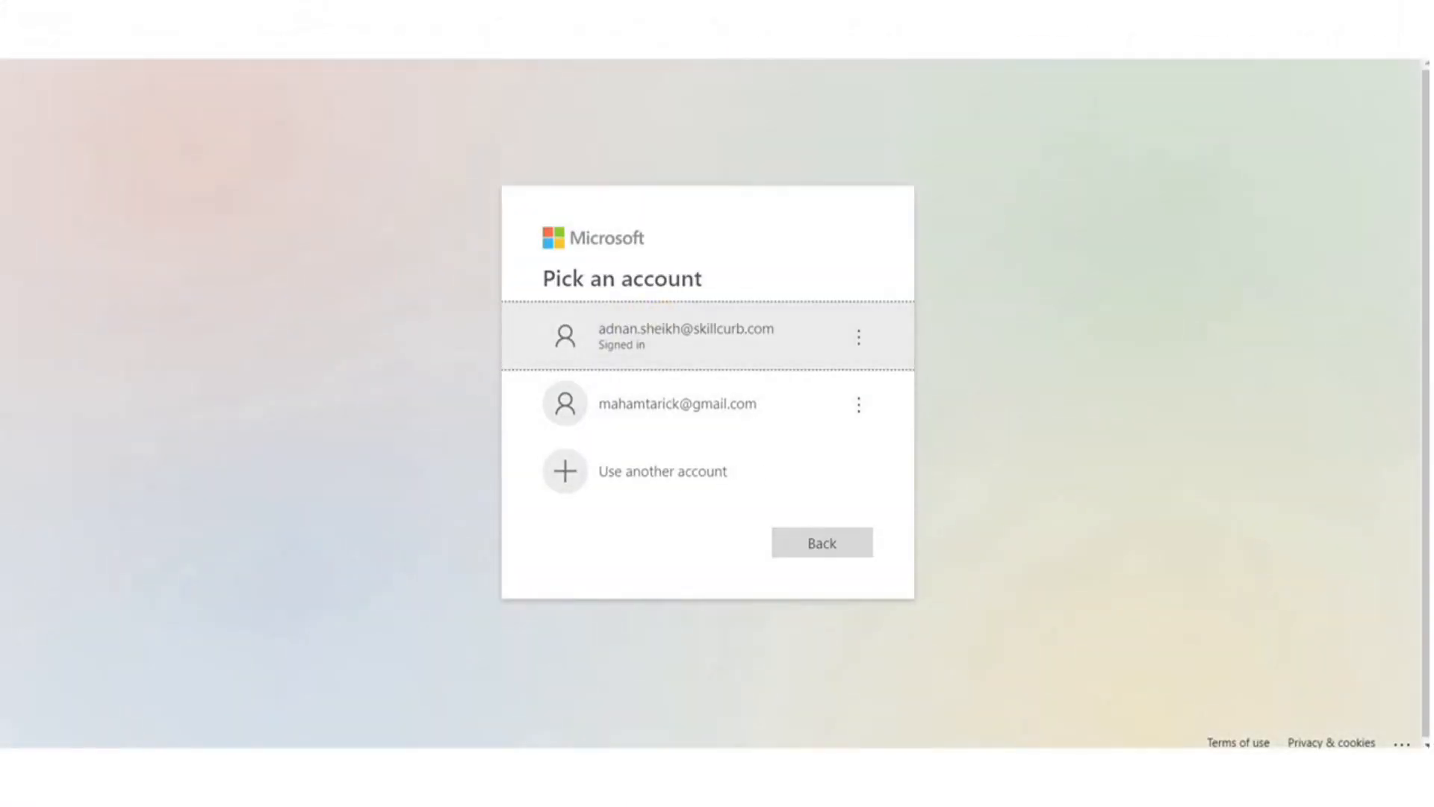
- Sign in with the existing Microsoft account and close the linked accounts panel
click(695, 336)
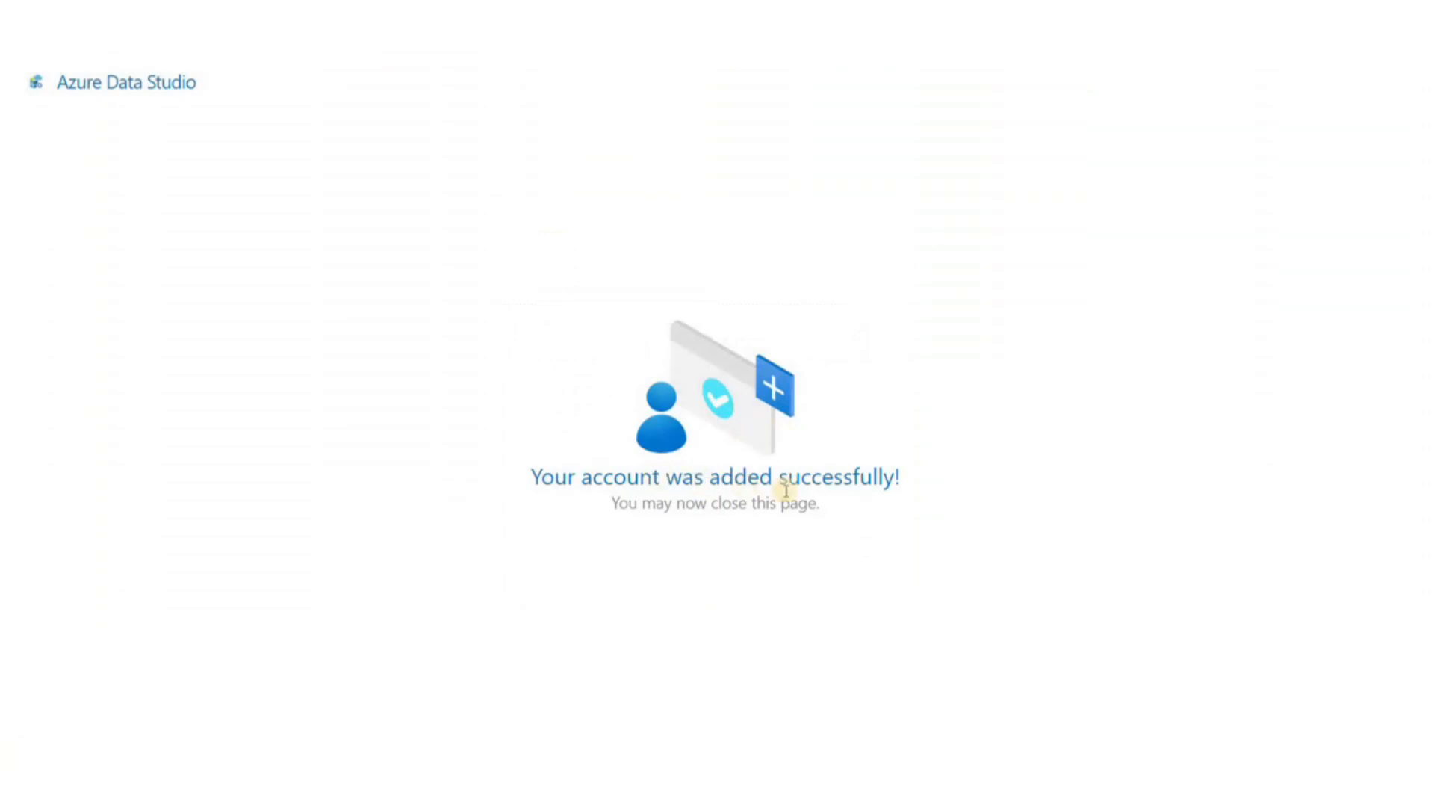
mouse_move(723, 508)
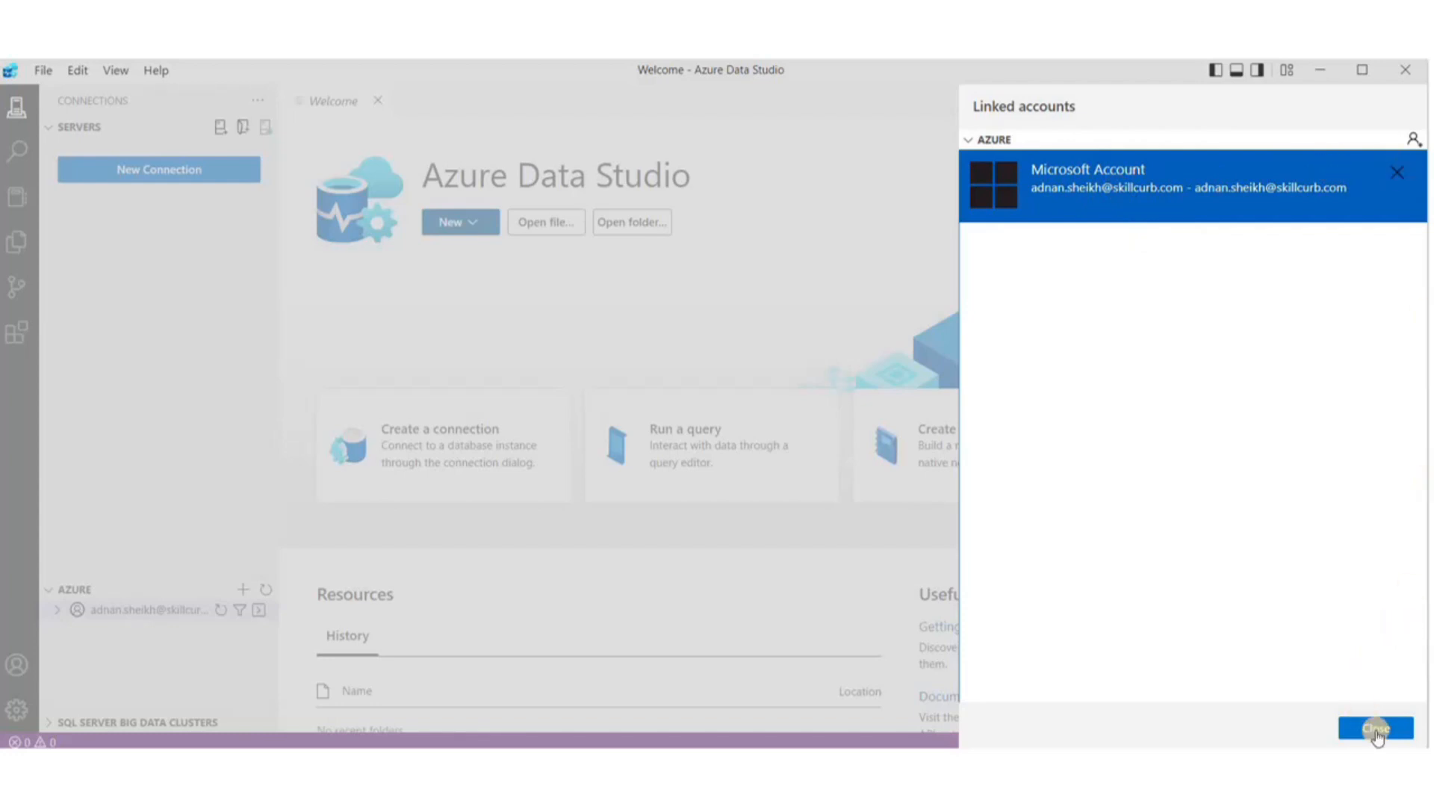
click(1375, 729)
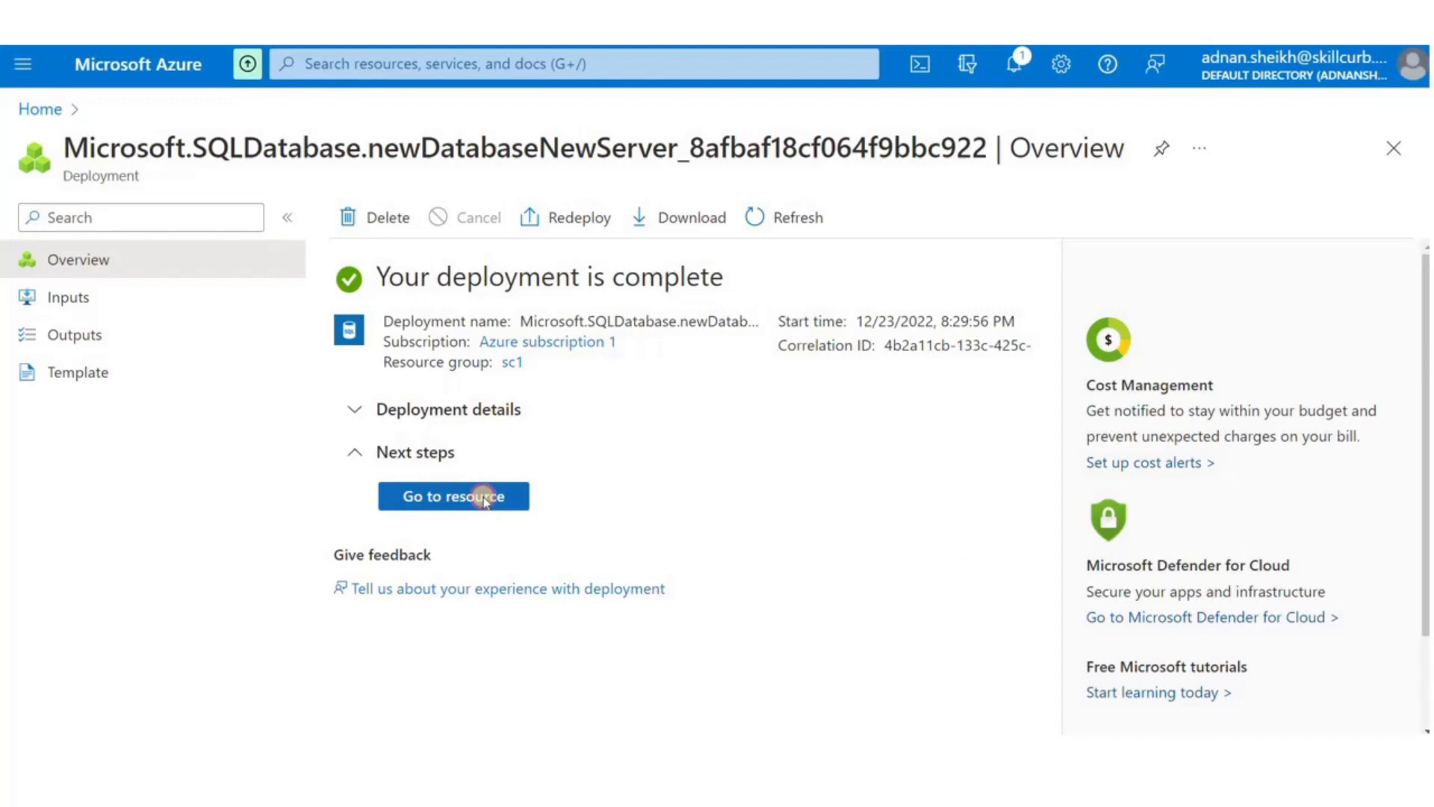
- Open the deployed scdemodb overview and copy its server name to the clipboard
click(453, 496)
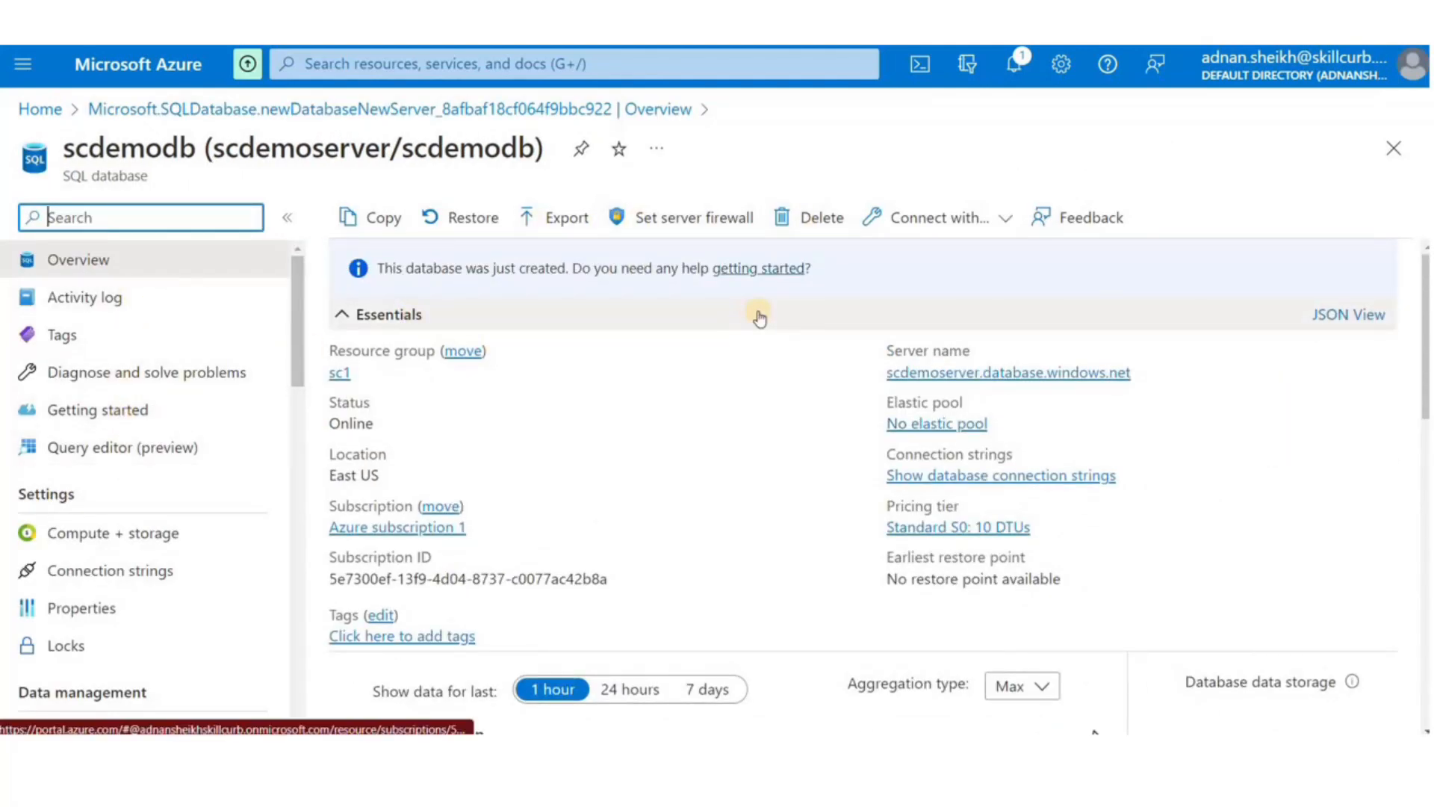
click(692, 216)
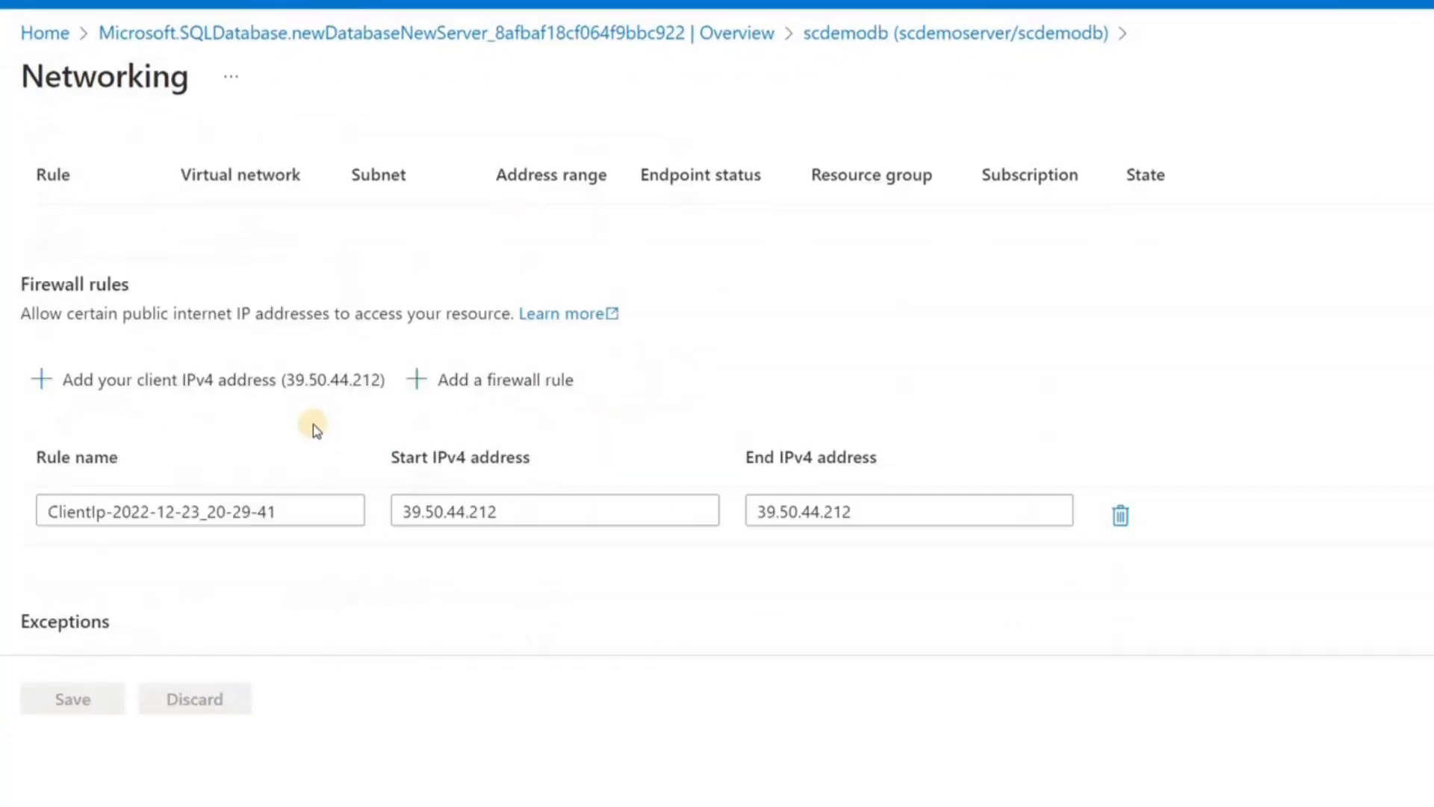
scroll(down, 3)
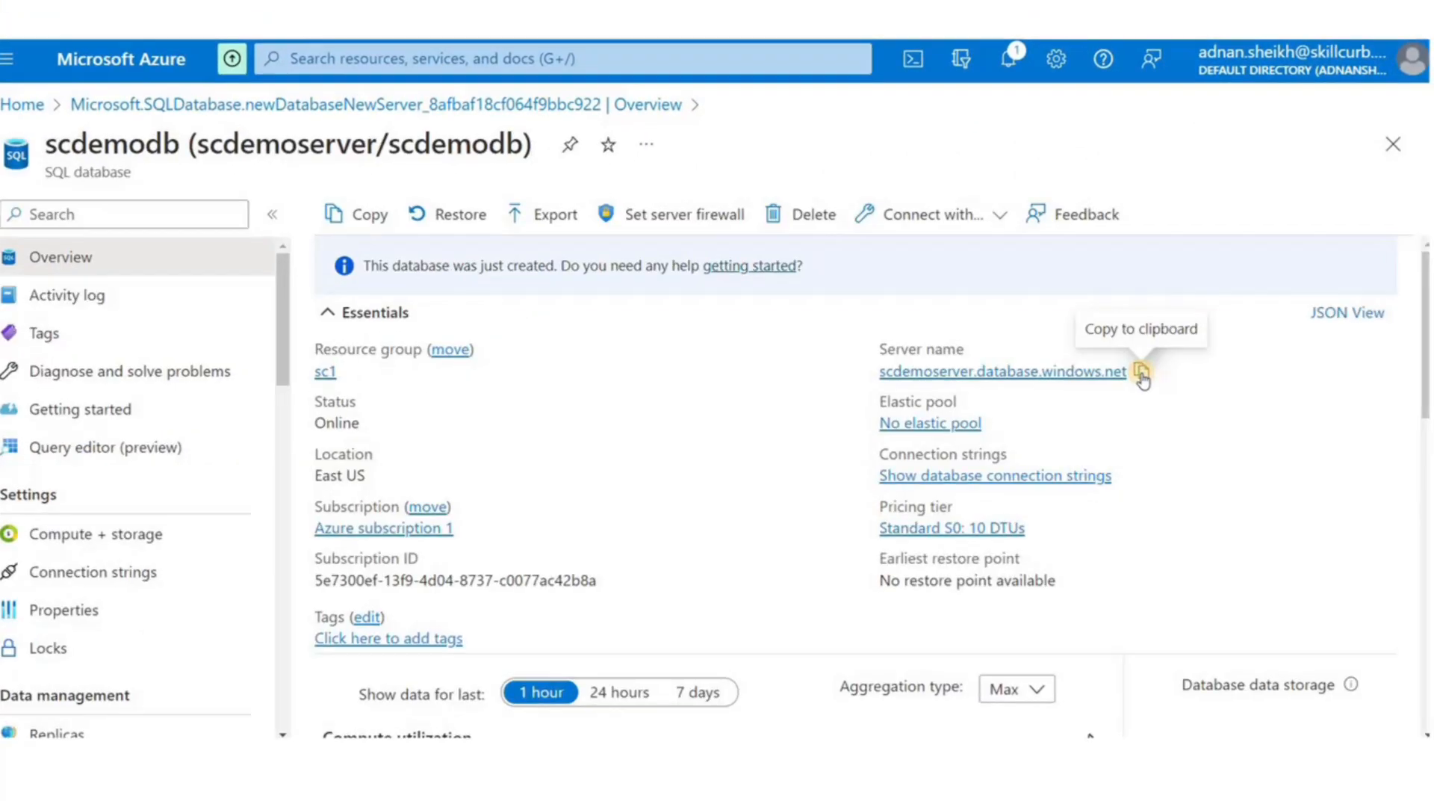
click(1141, 374)
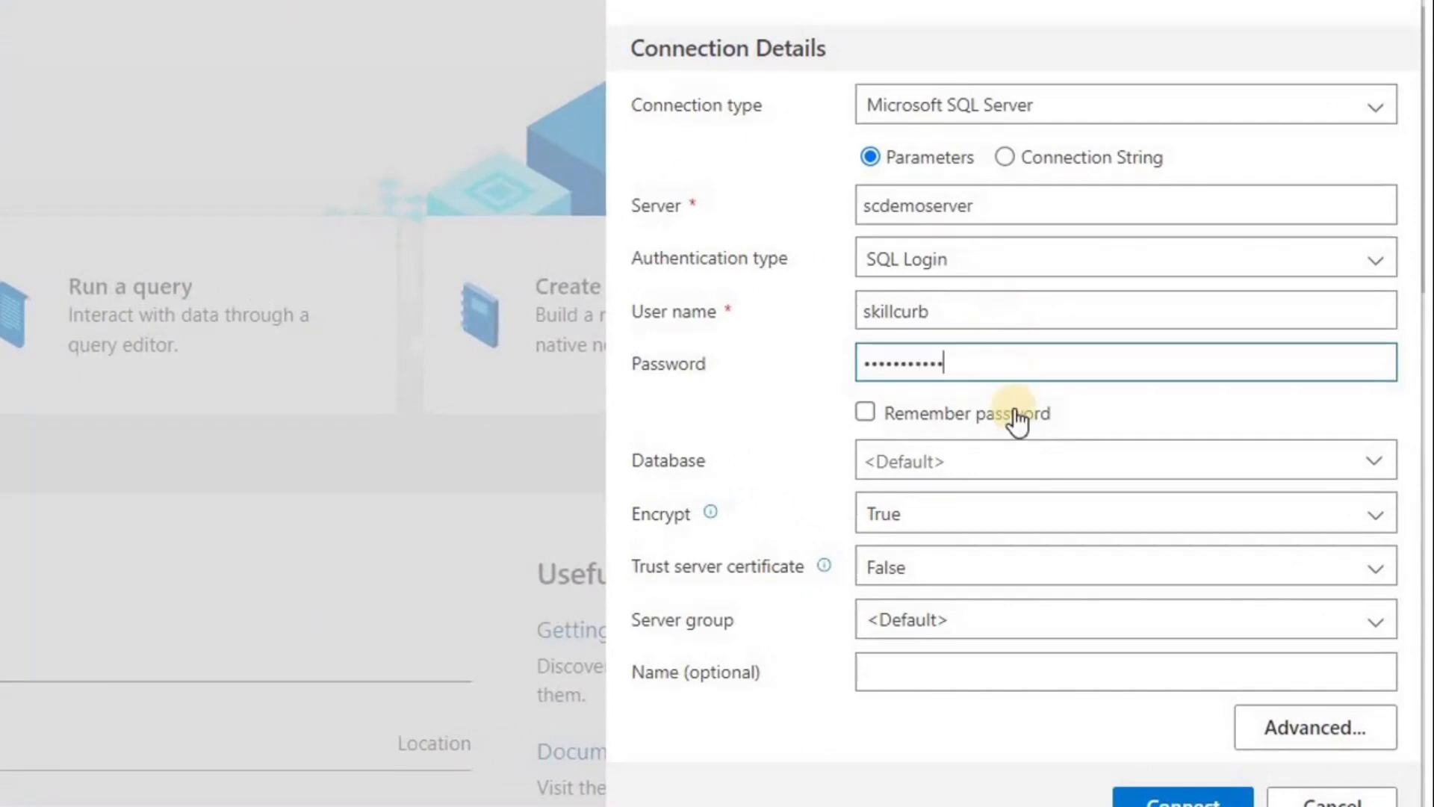
- Connect to scdemoserver.database.windows.net with SQL Login, remembering the password
click(865, 413)
text(.database.windows.net)
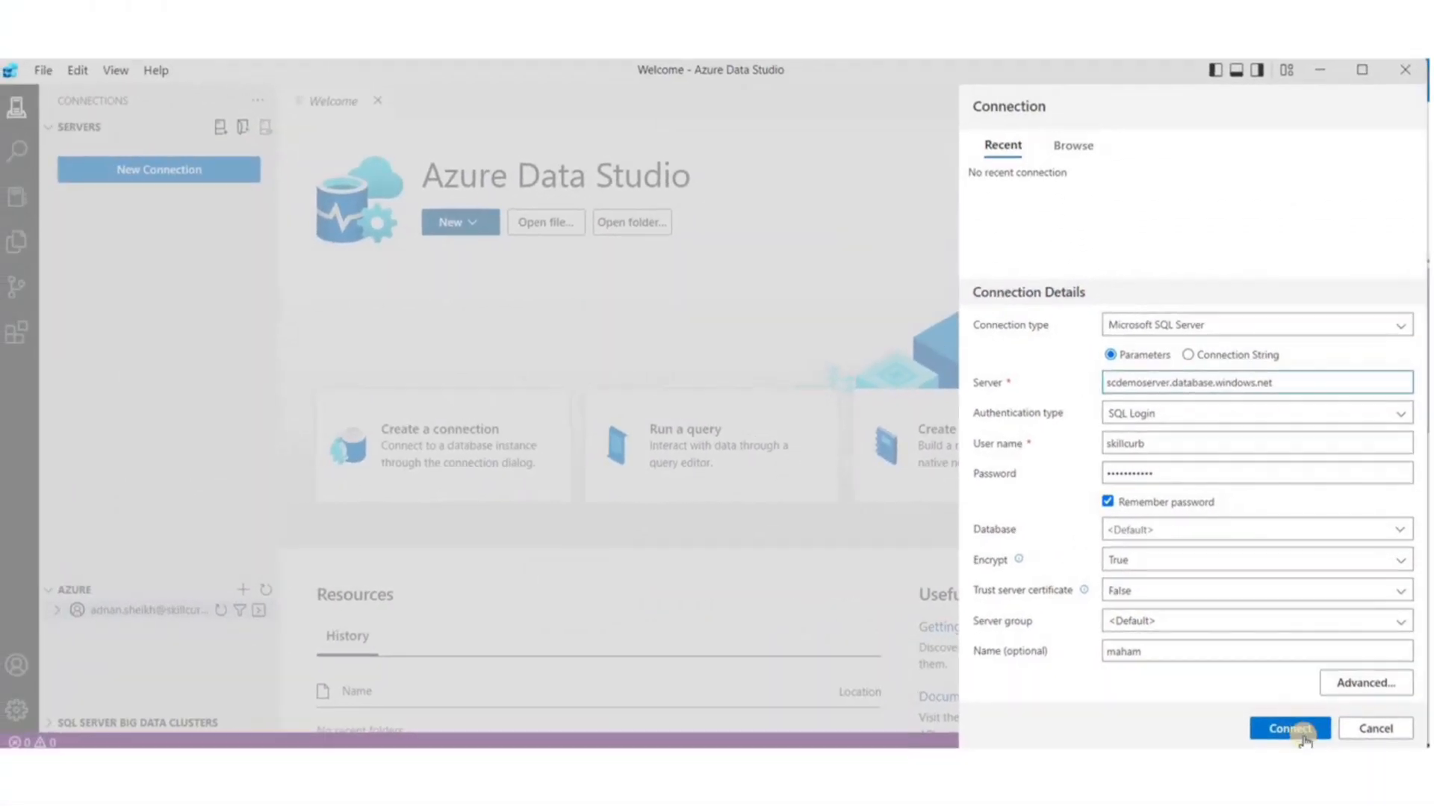
click(1289, 728)
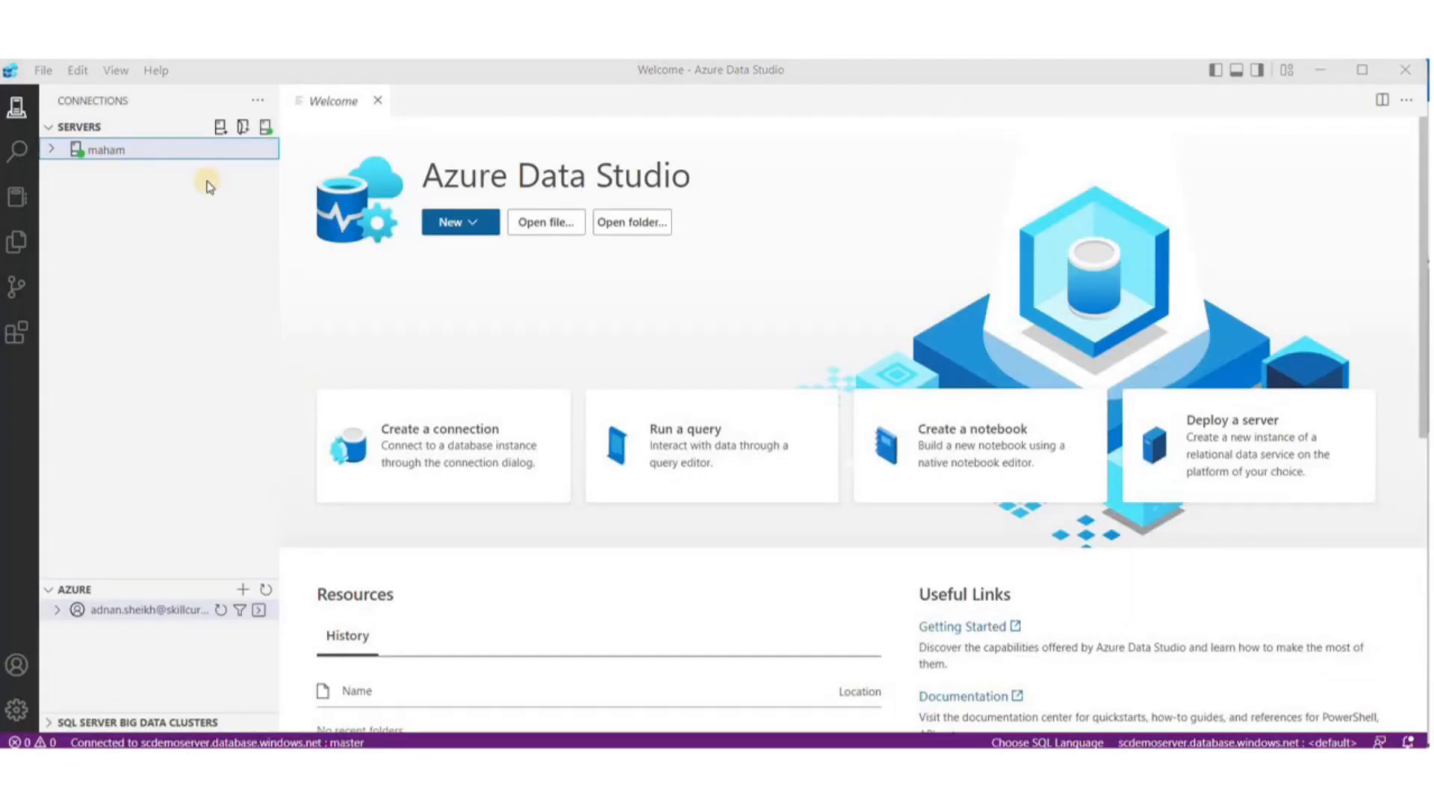
- Expand the server connection, its databases and the scdemodb tables, viewing the overview dashboards
click(103, 149)
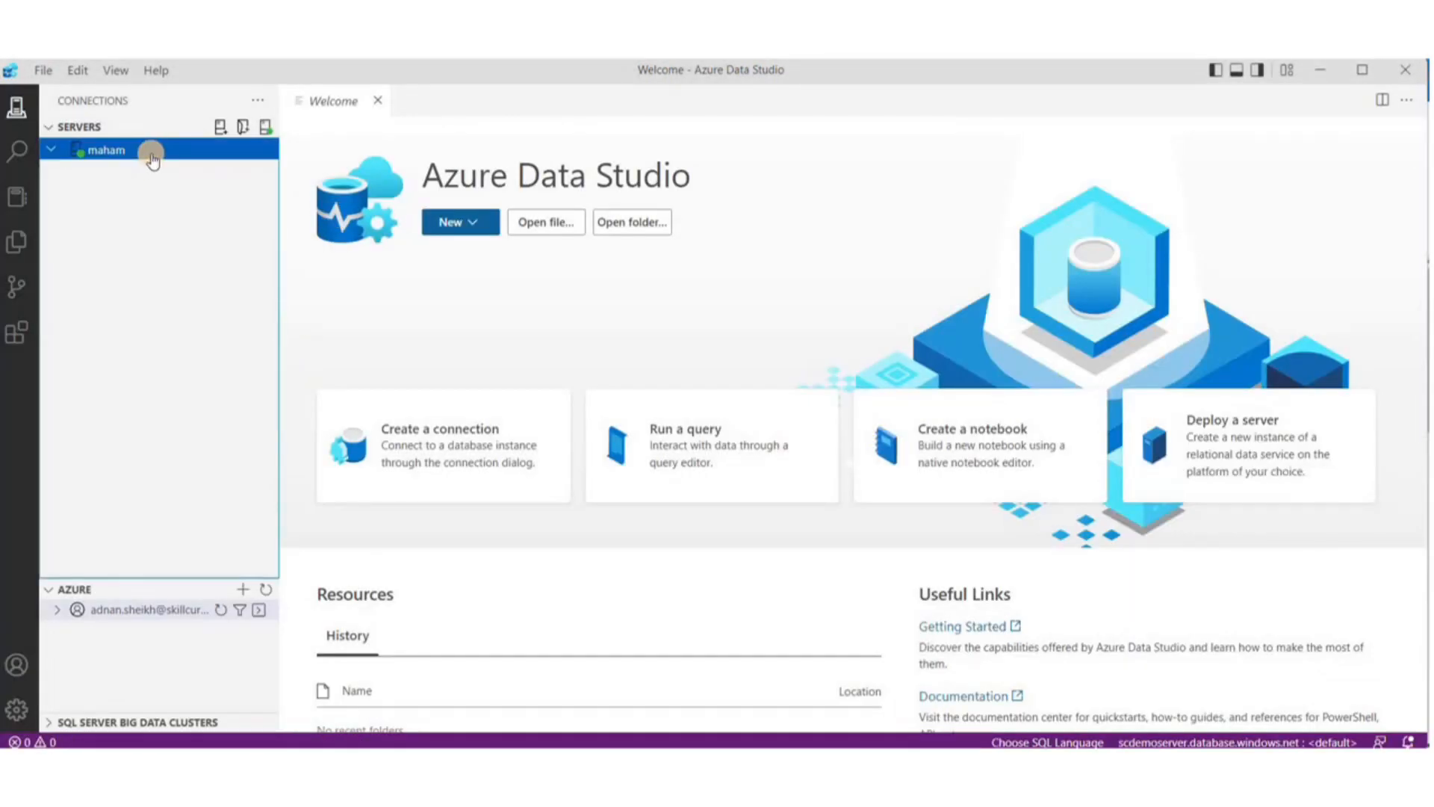
double_click(103, 150)
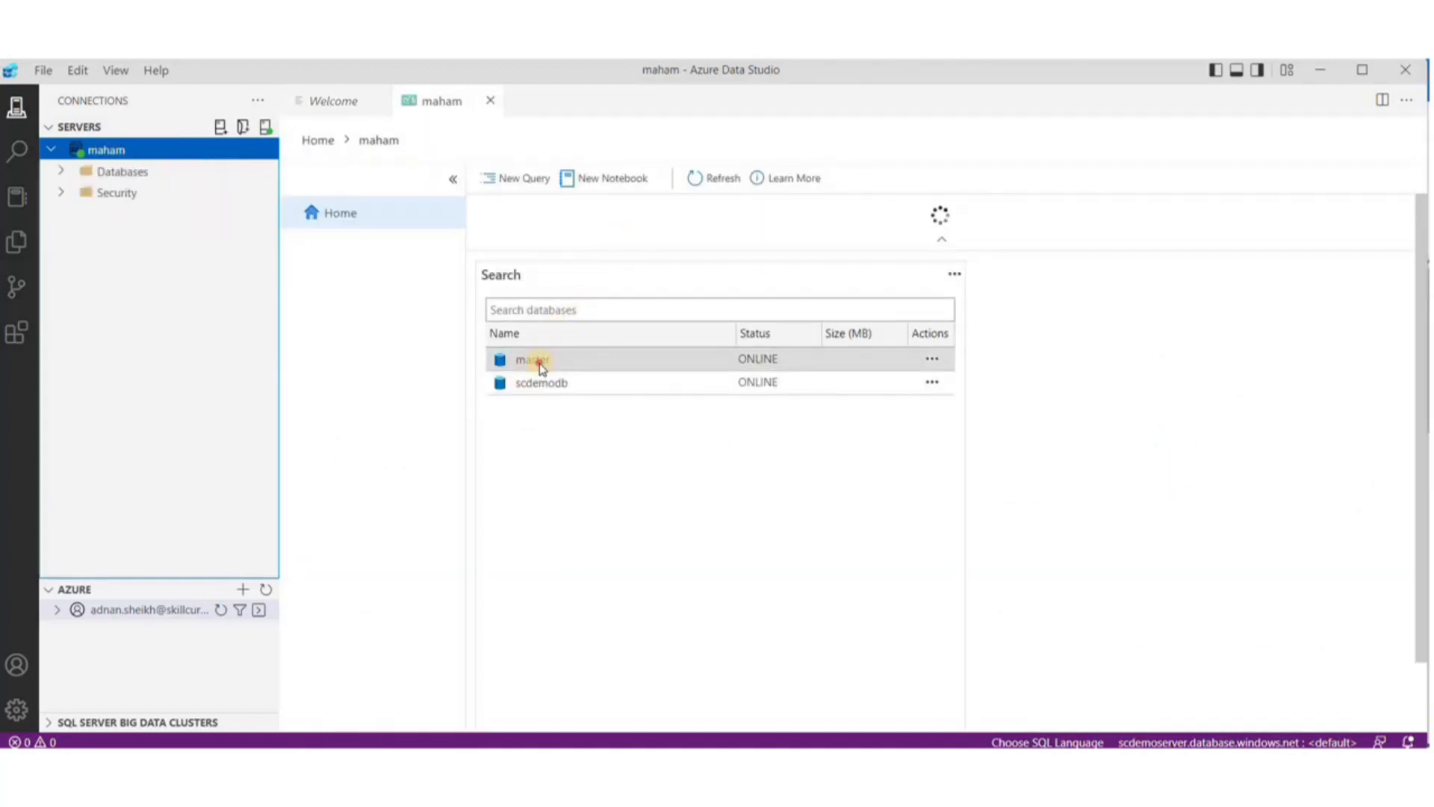
double_click(533, 358)
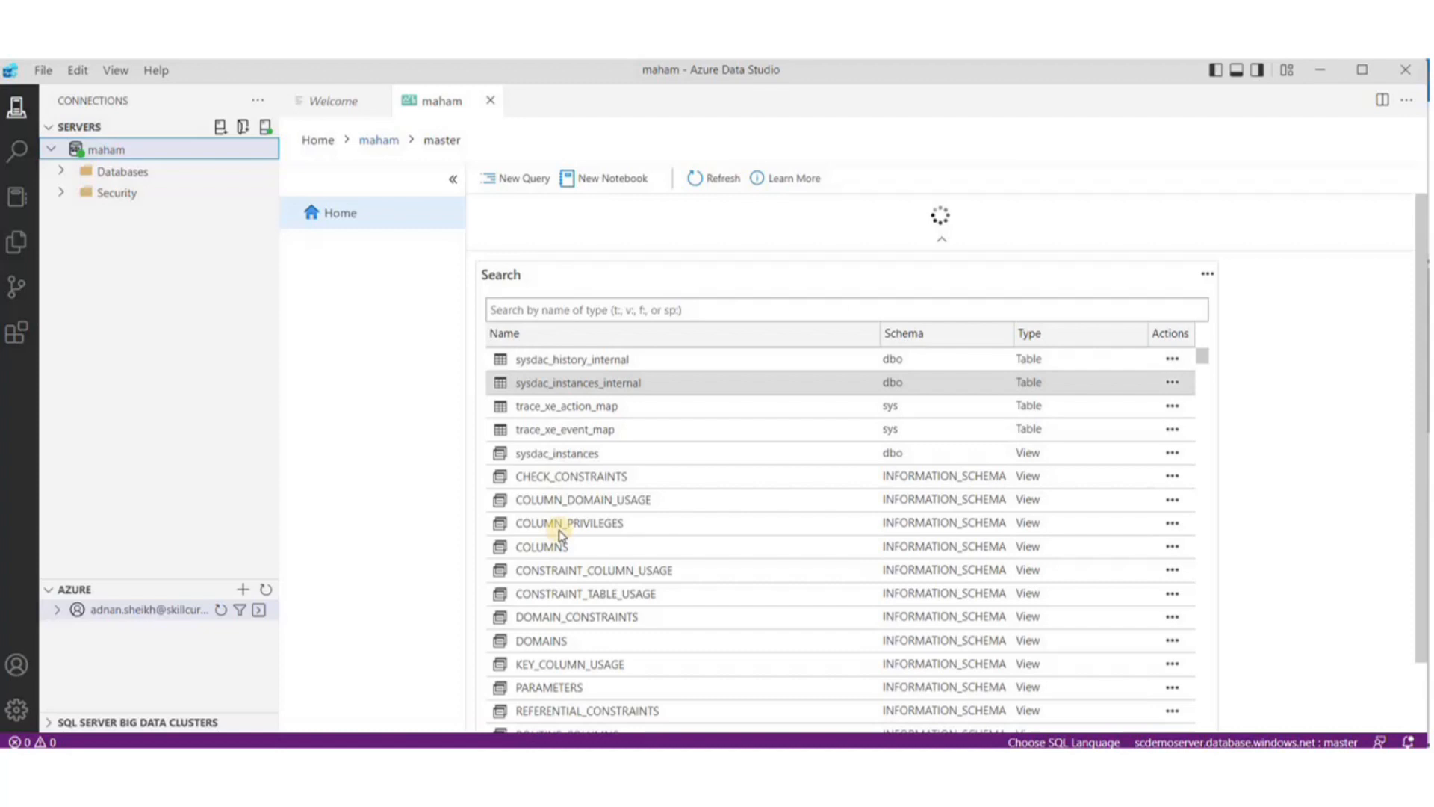
scroll(down, 3)
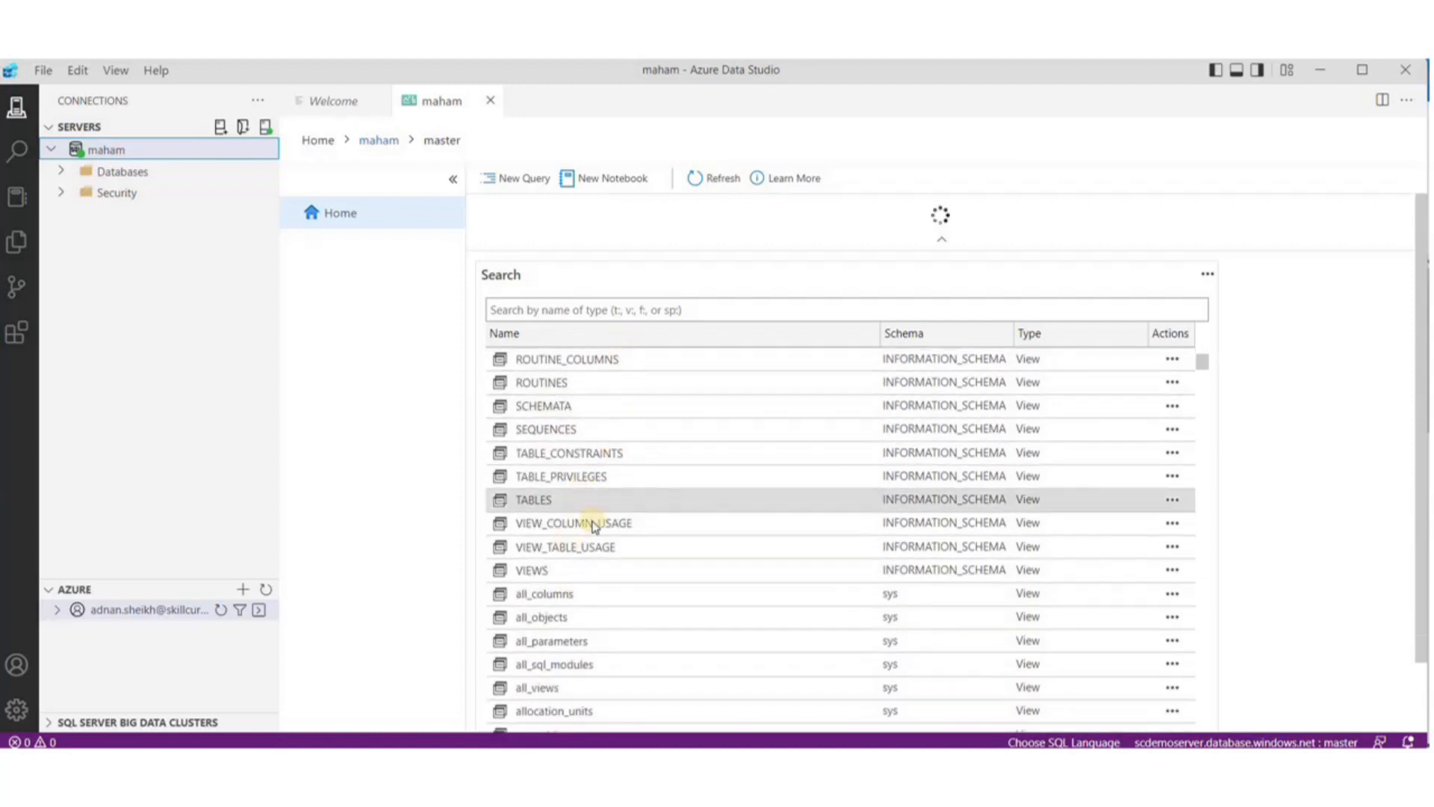
click(89, 171)
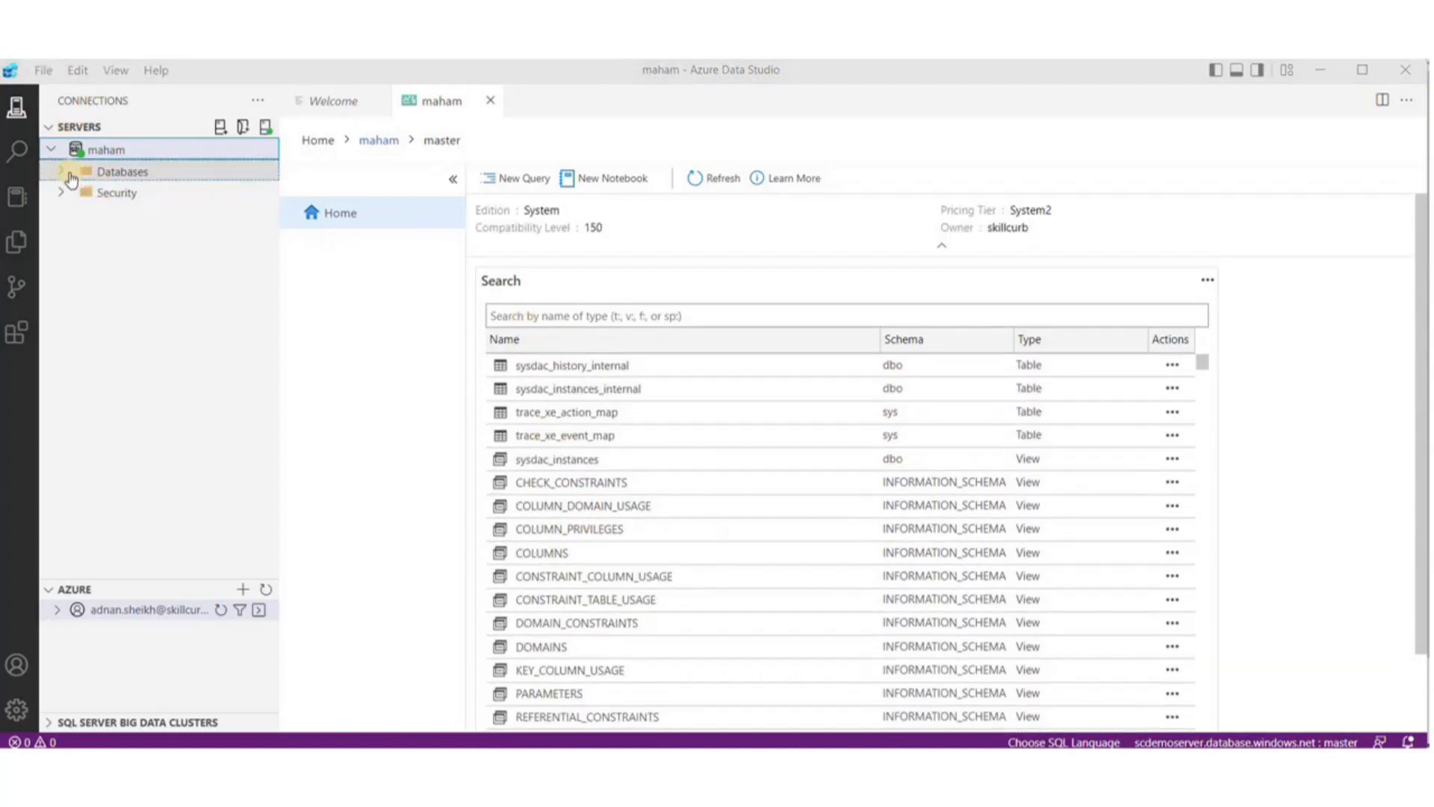
click(121, 171)
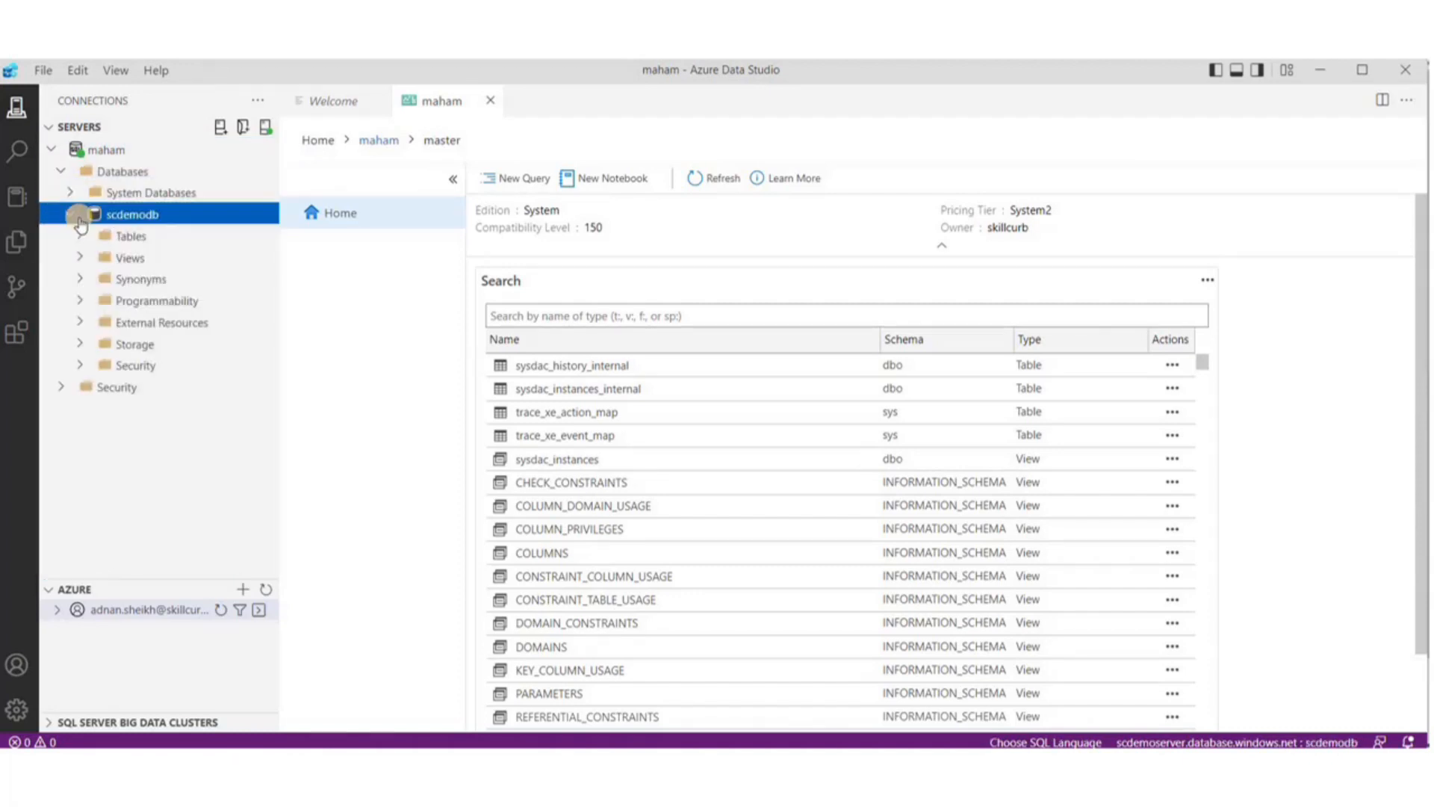
click(117, 235)
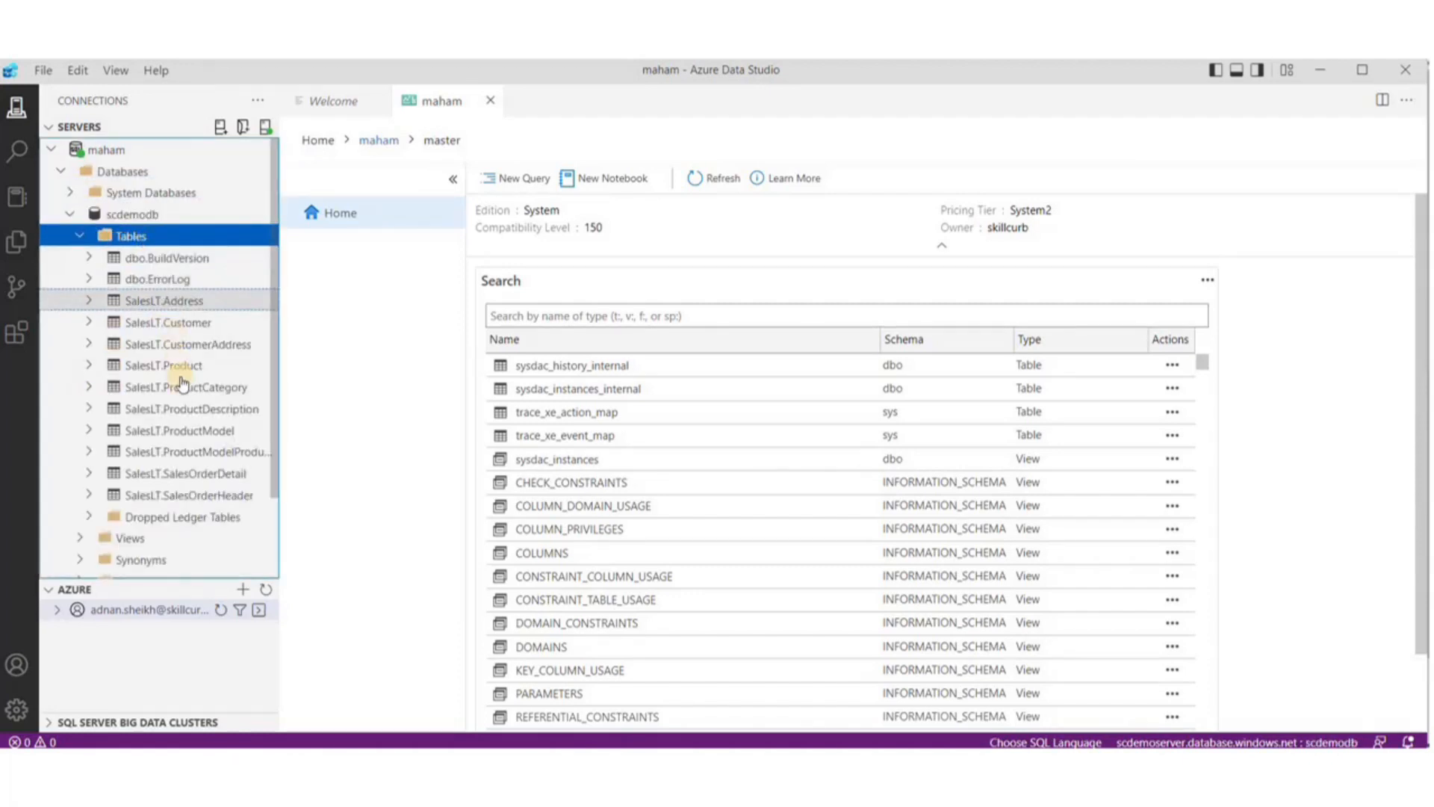
- Preview SalesLT.Product rows, close the extra query editors and point a query editor at scdemodb
click(162, 365)
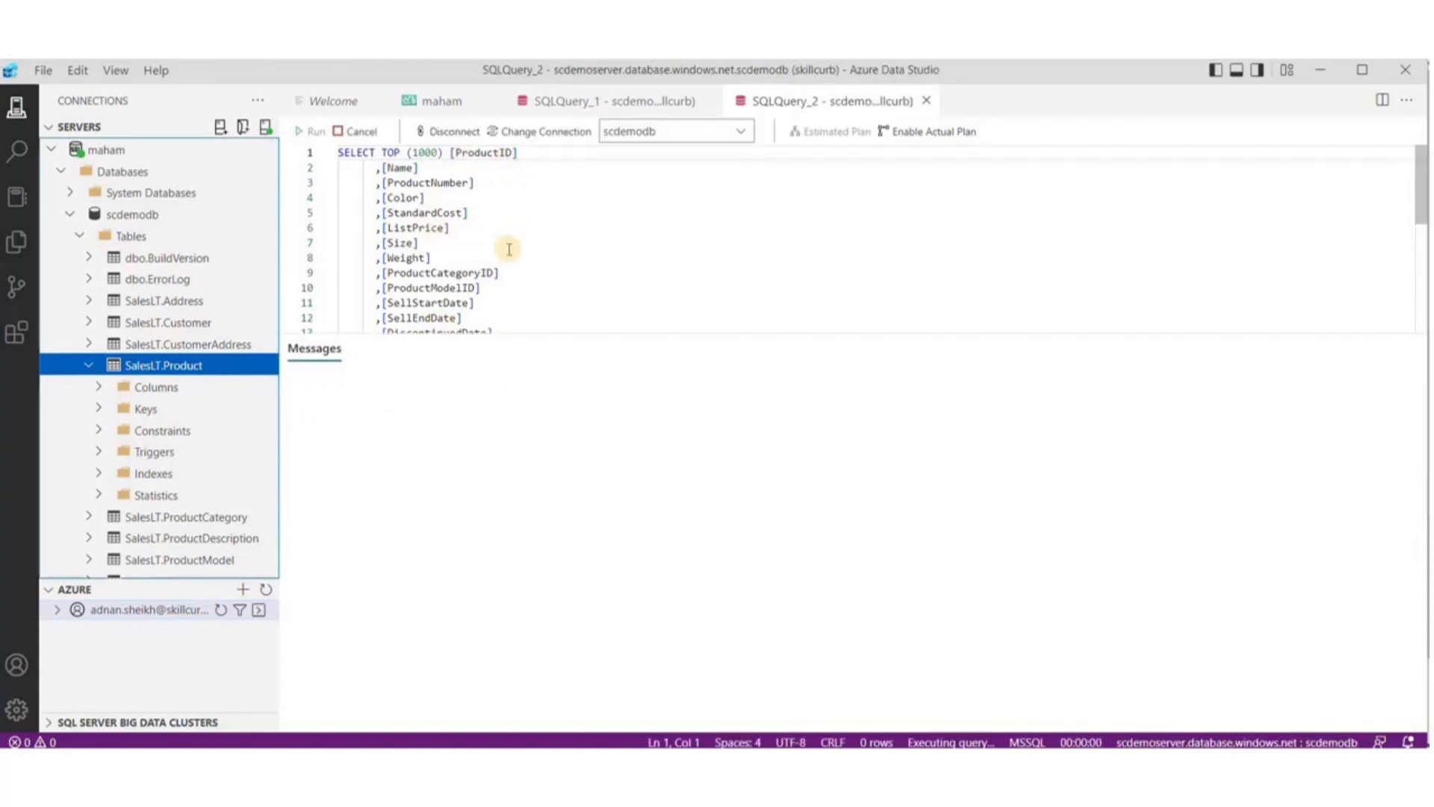
click(314, 132)
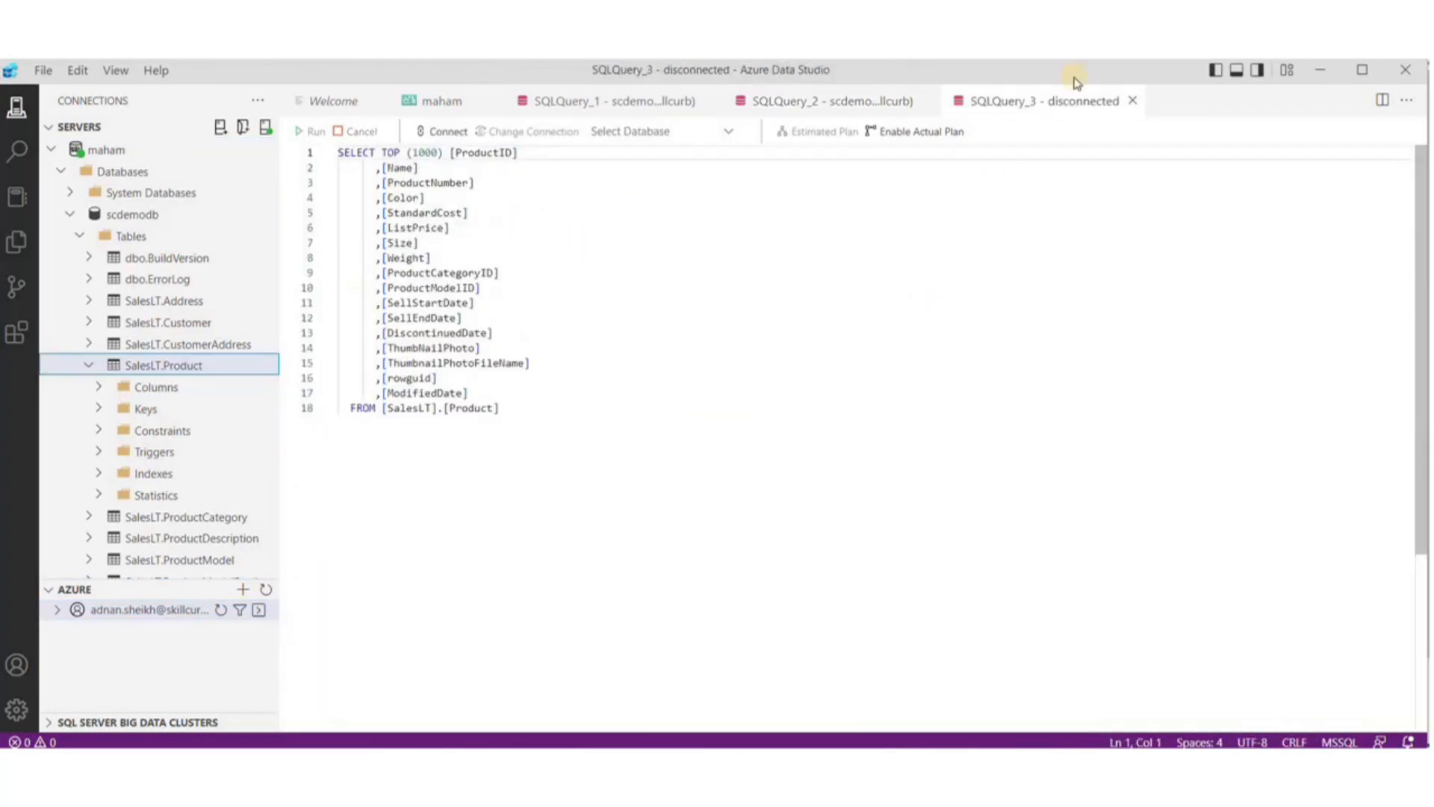
click(824, 100)
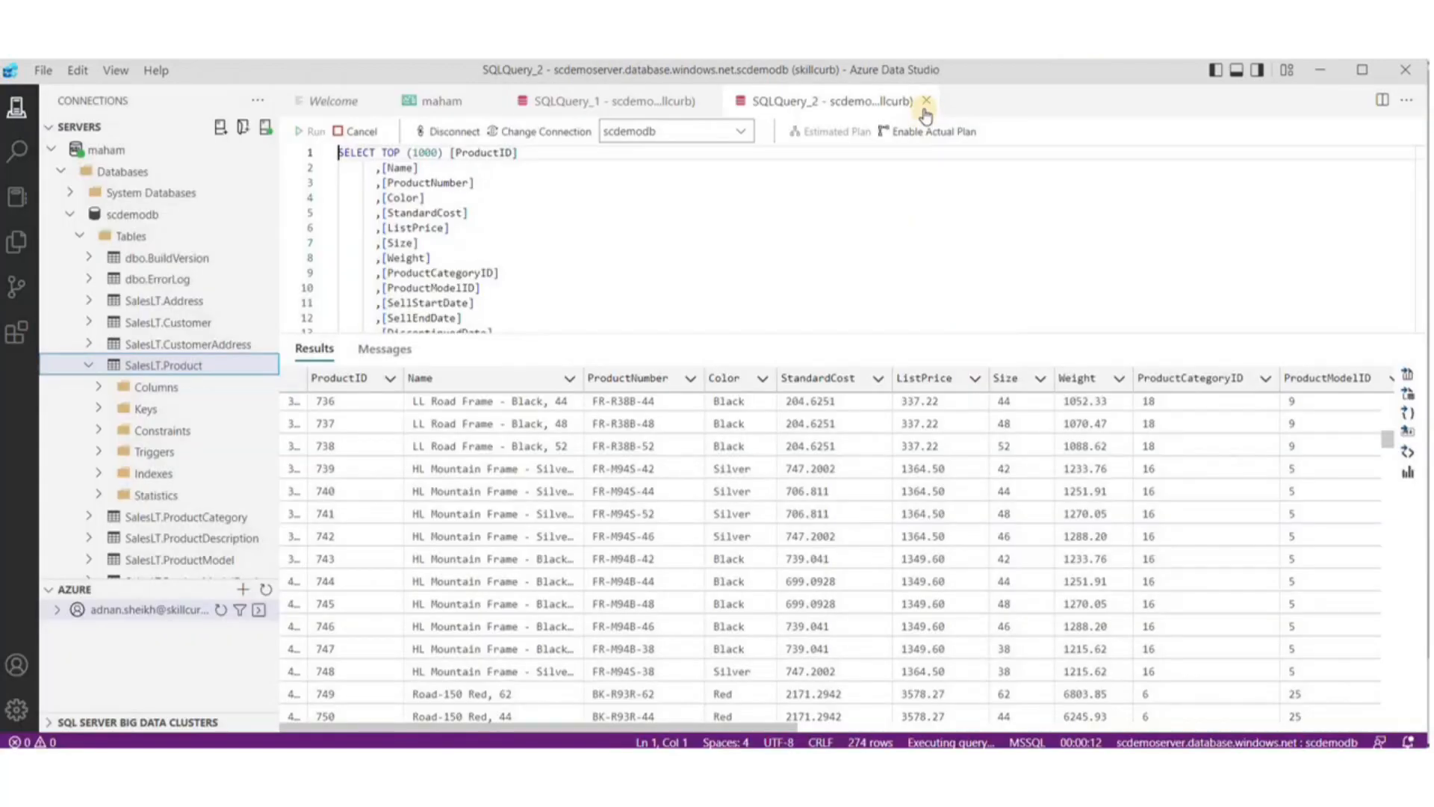
click(925, 100)
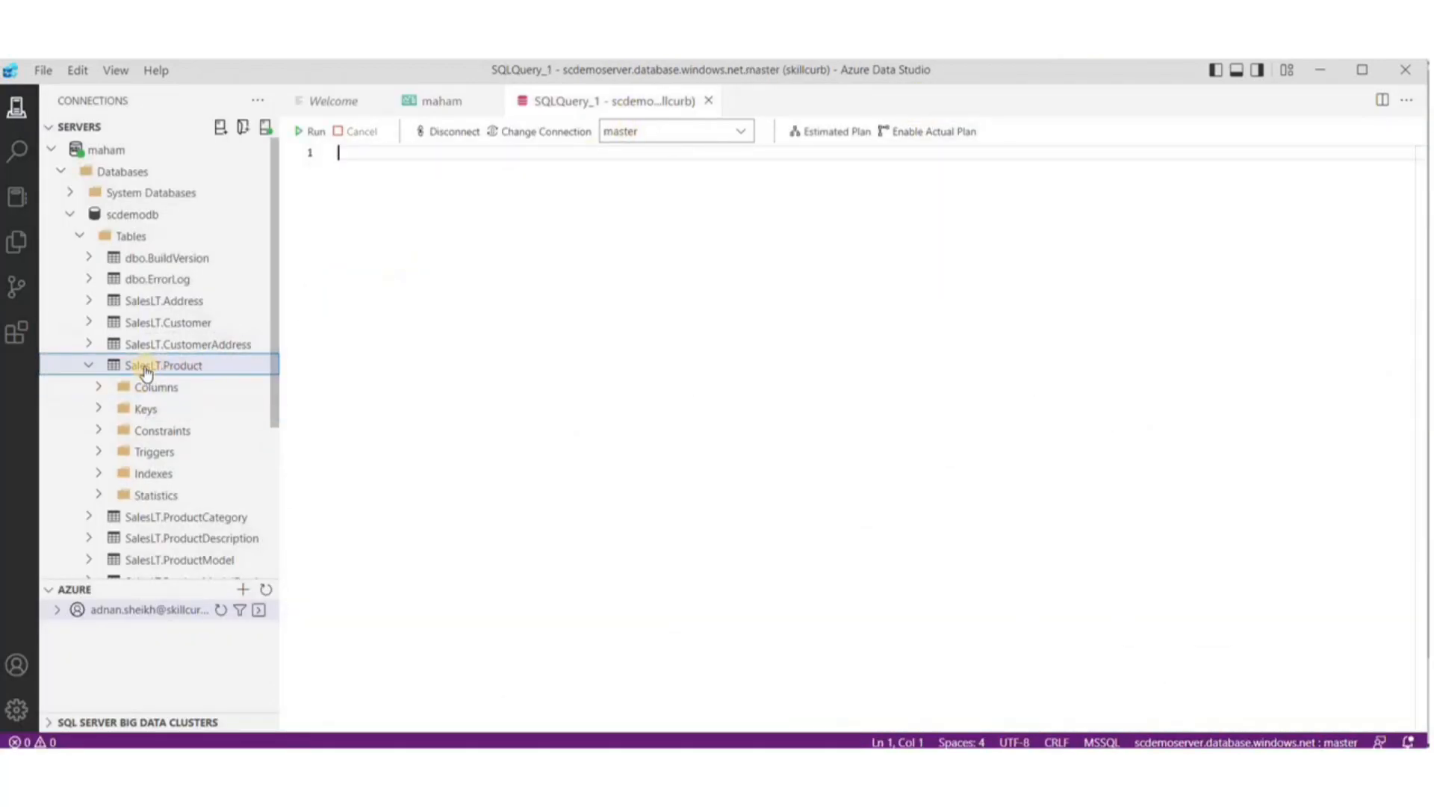
click(169, 365)
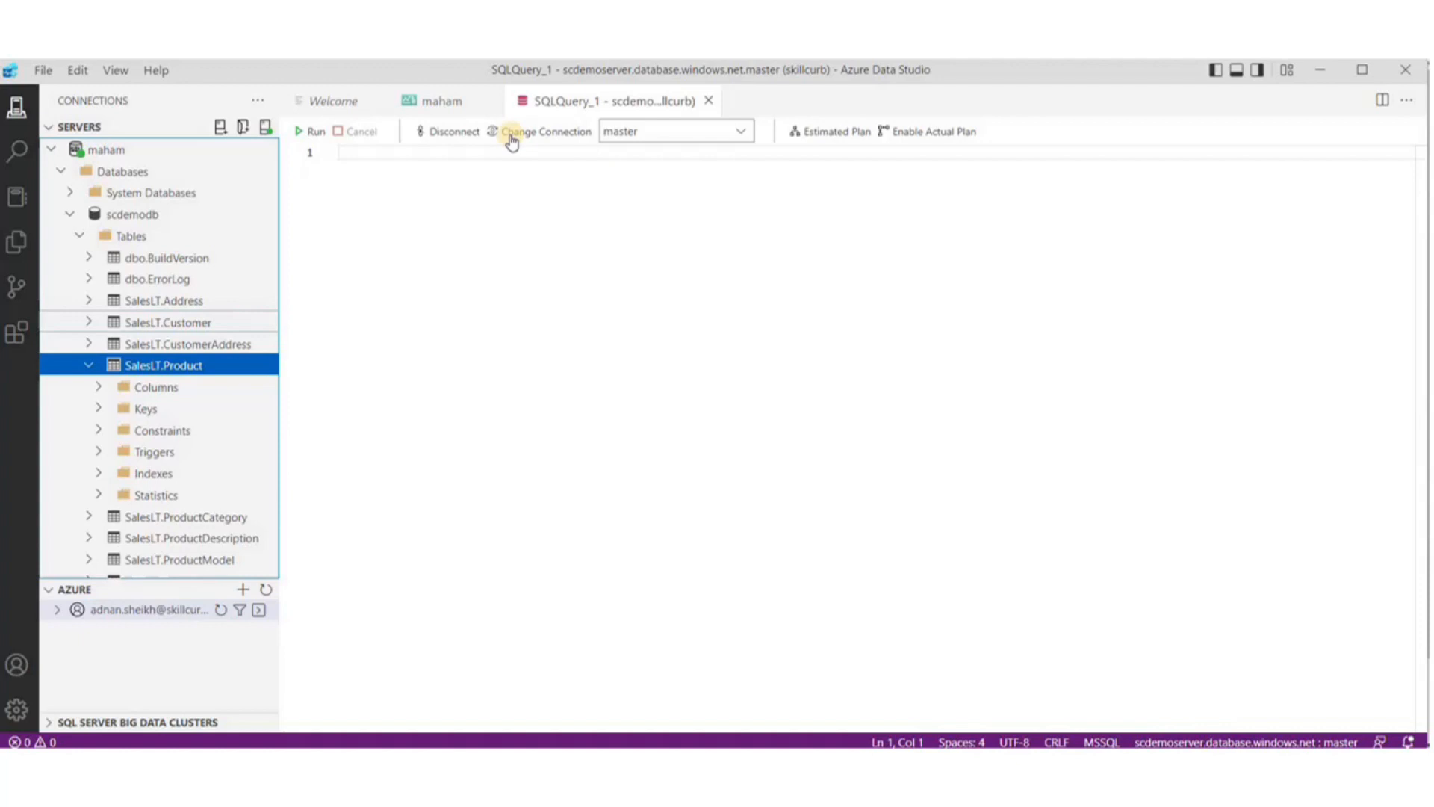
click(316, 137)
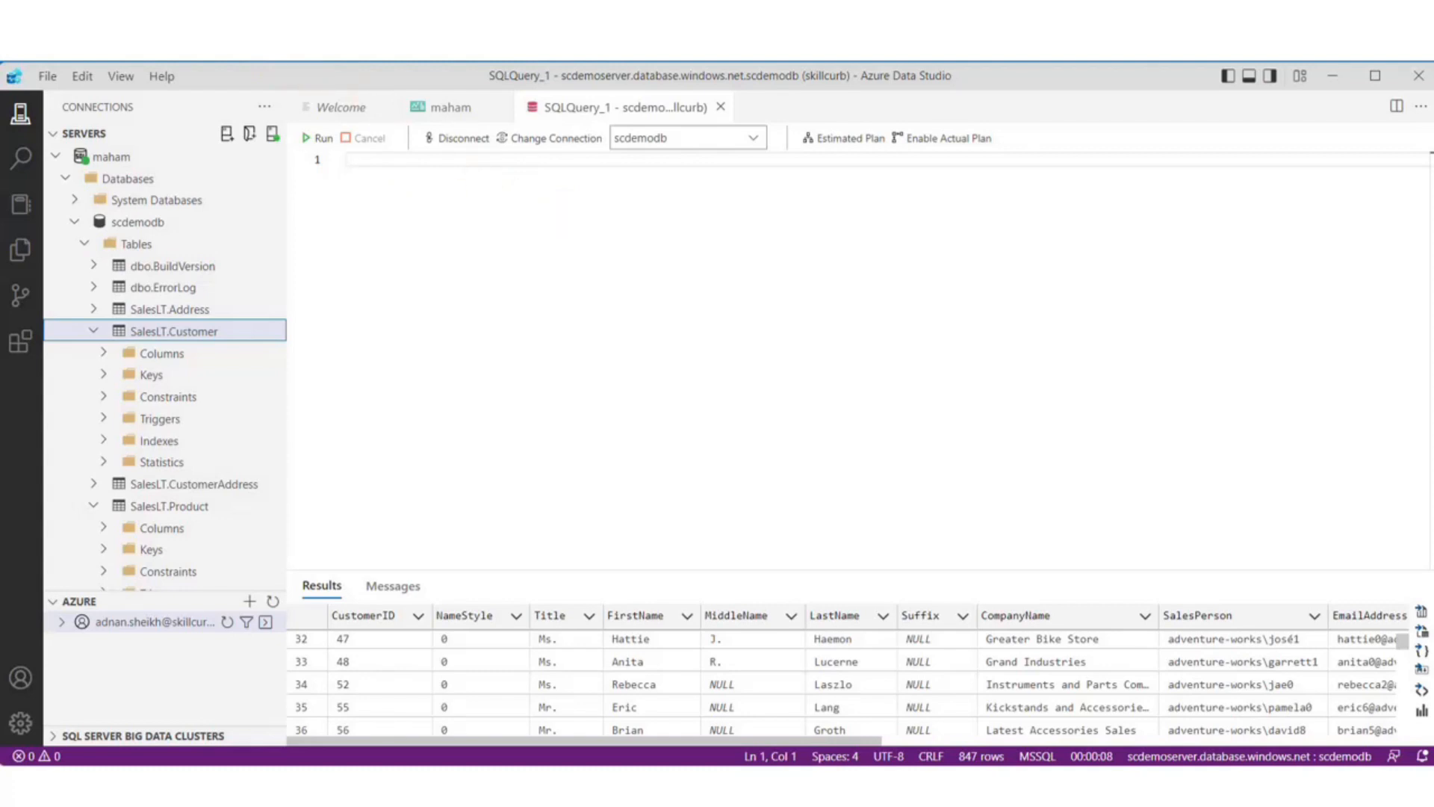
- Write and run a SELECT of ParentProductCategoryName, ProductCategoryName, ProductCategoryID from SalesLT.vGetAllCategories
click(119, 76)
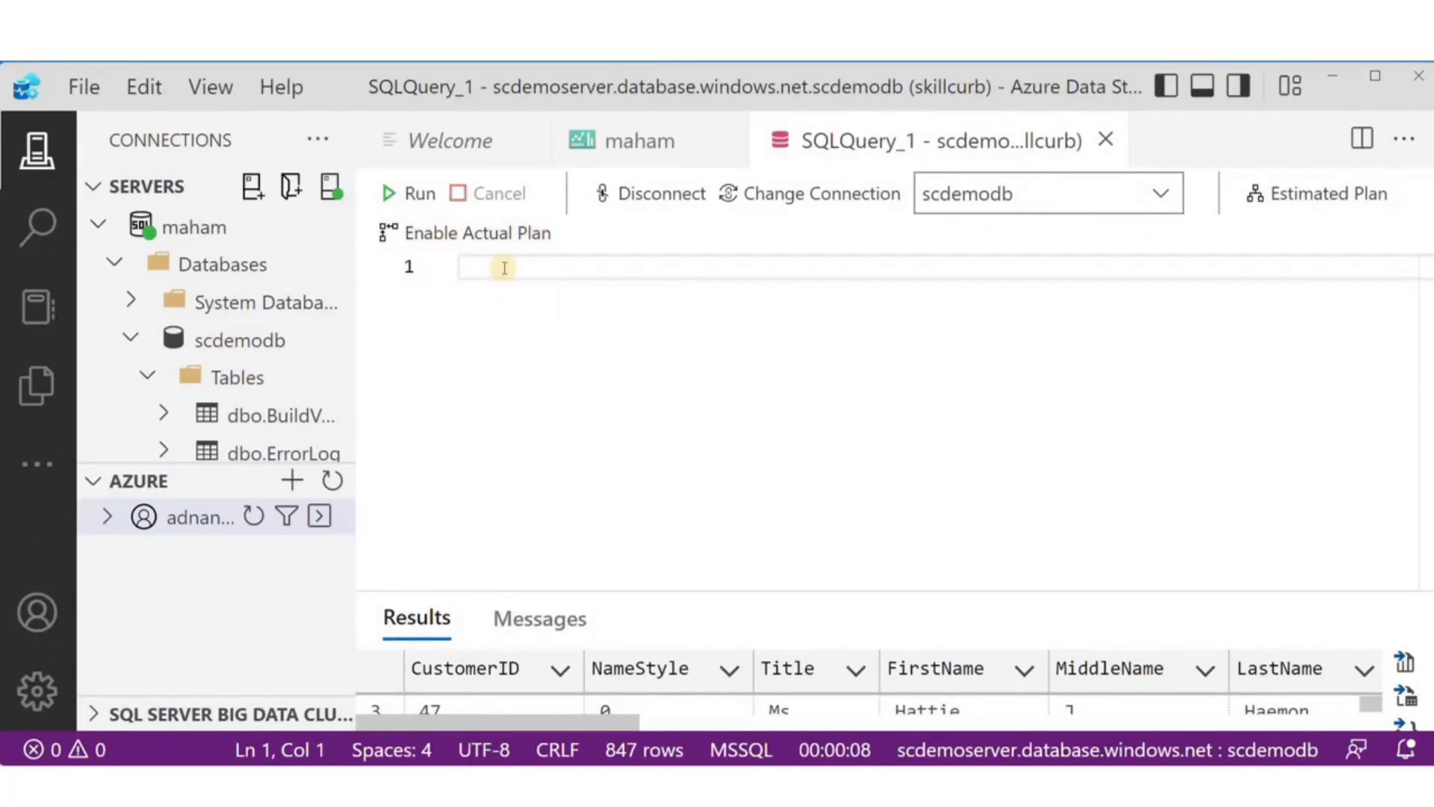
text(SELECT [ParentProductCategoryName])
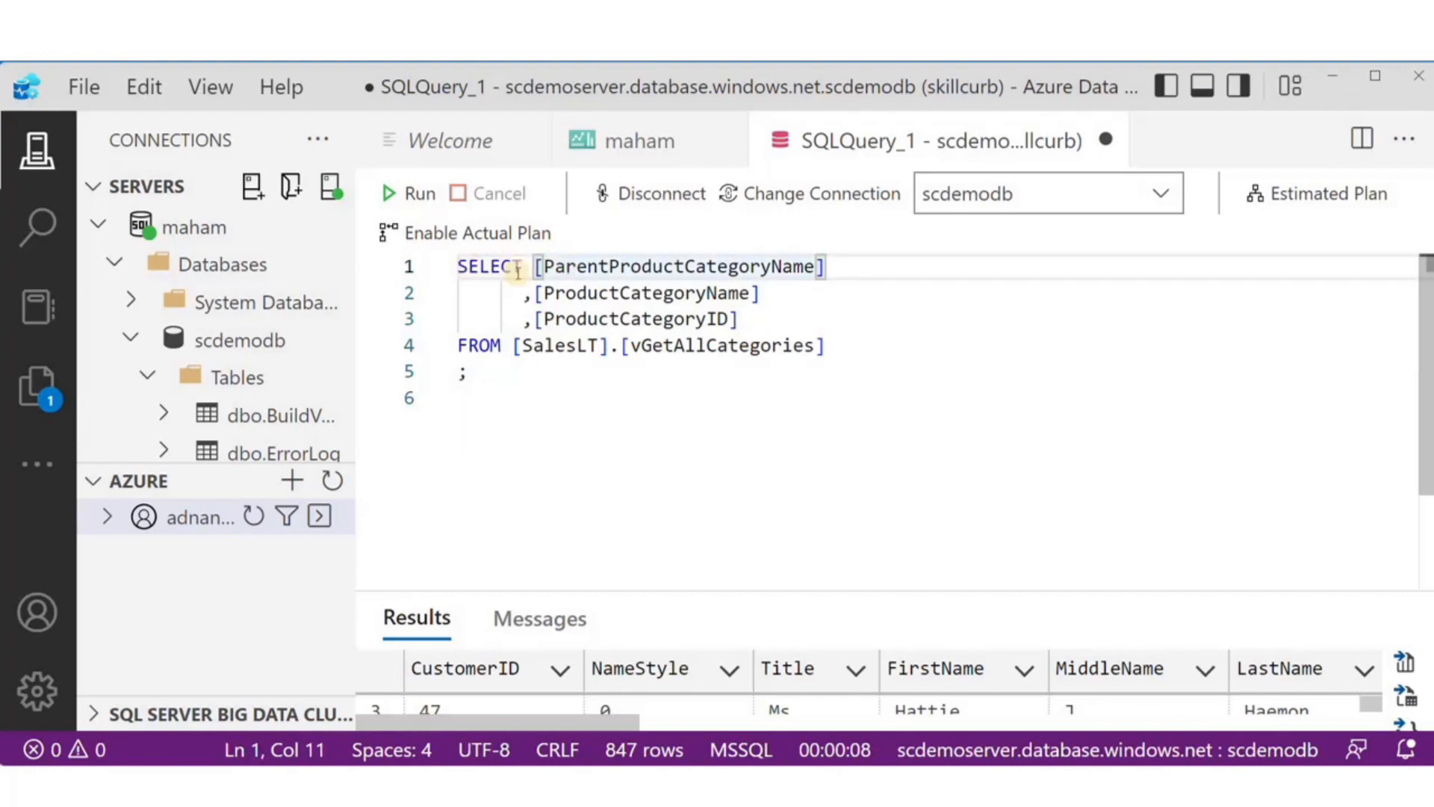
double_click(681, 266)
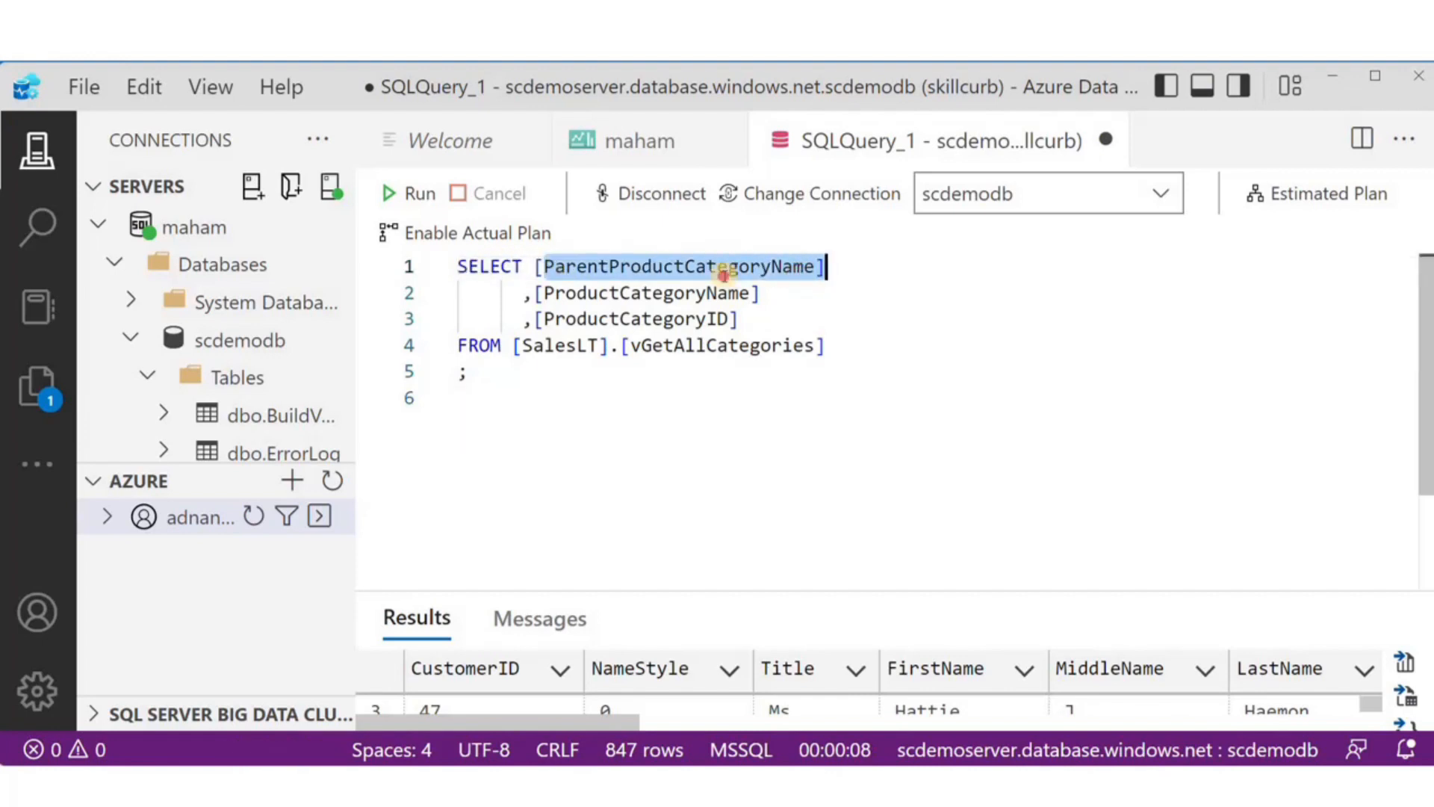
click(726, 266)
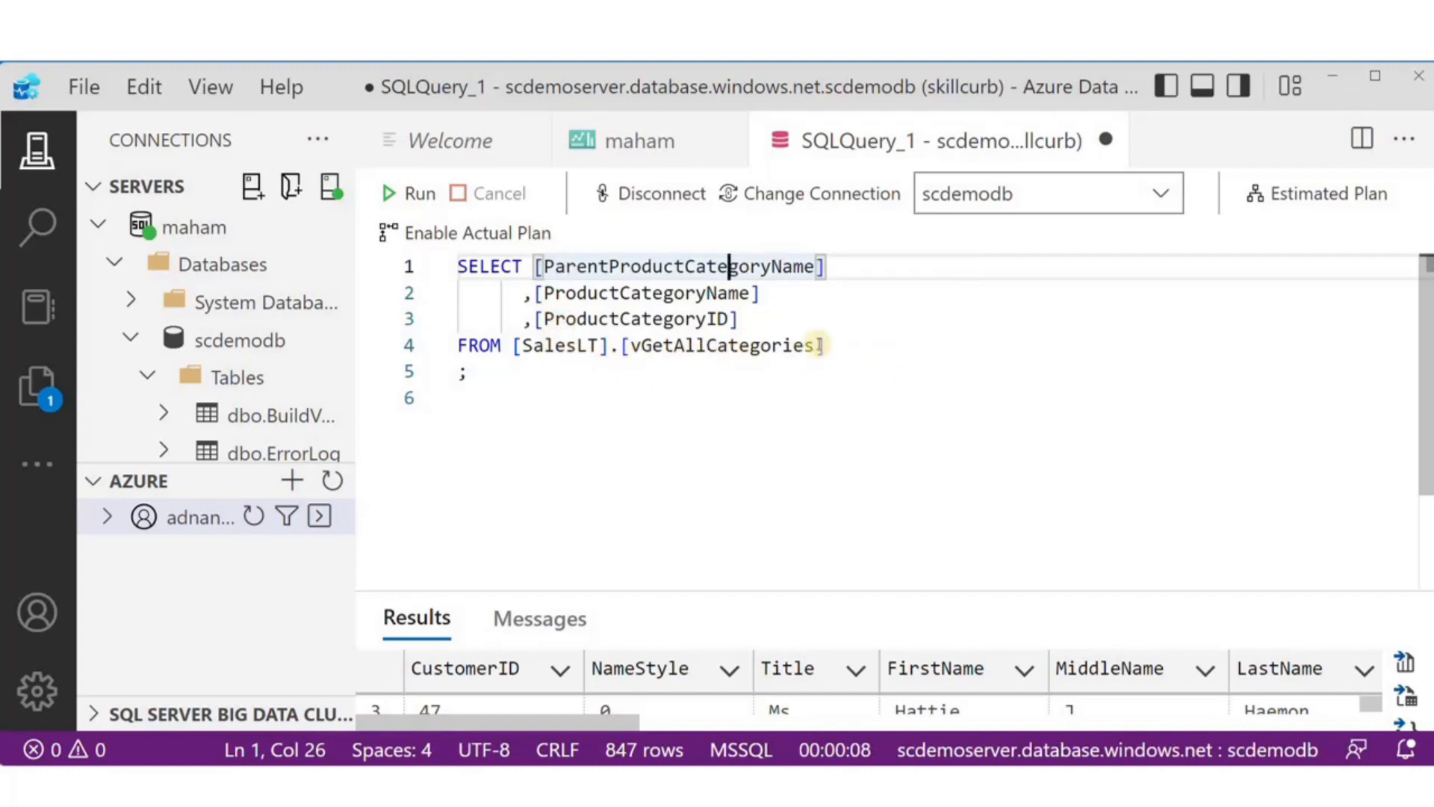
click(418, 193)
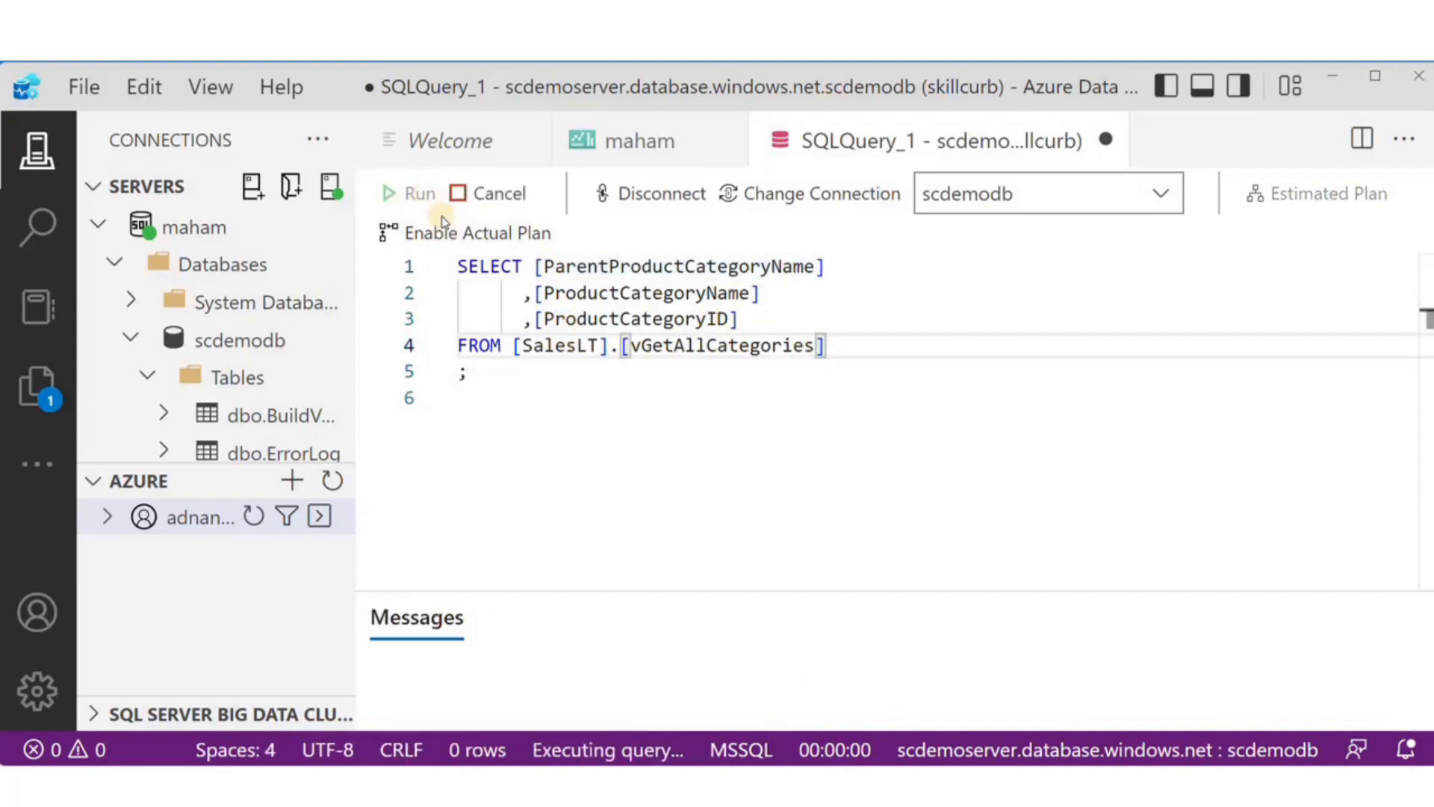
- Run the category query and review its 37 returned rows and execution messages
click(418, 193)
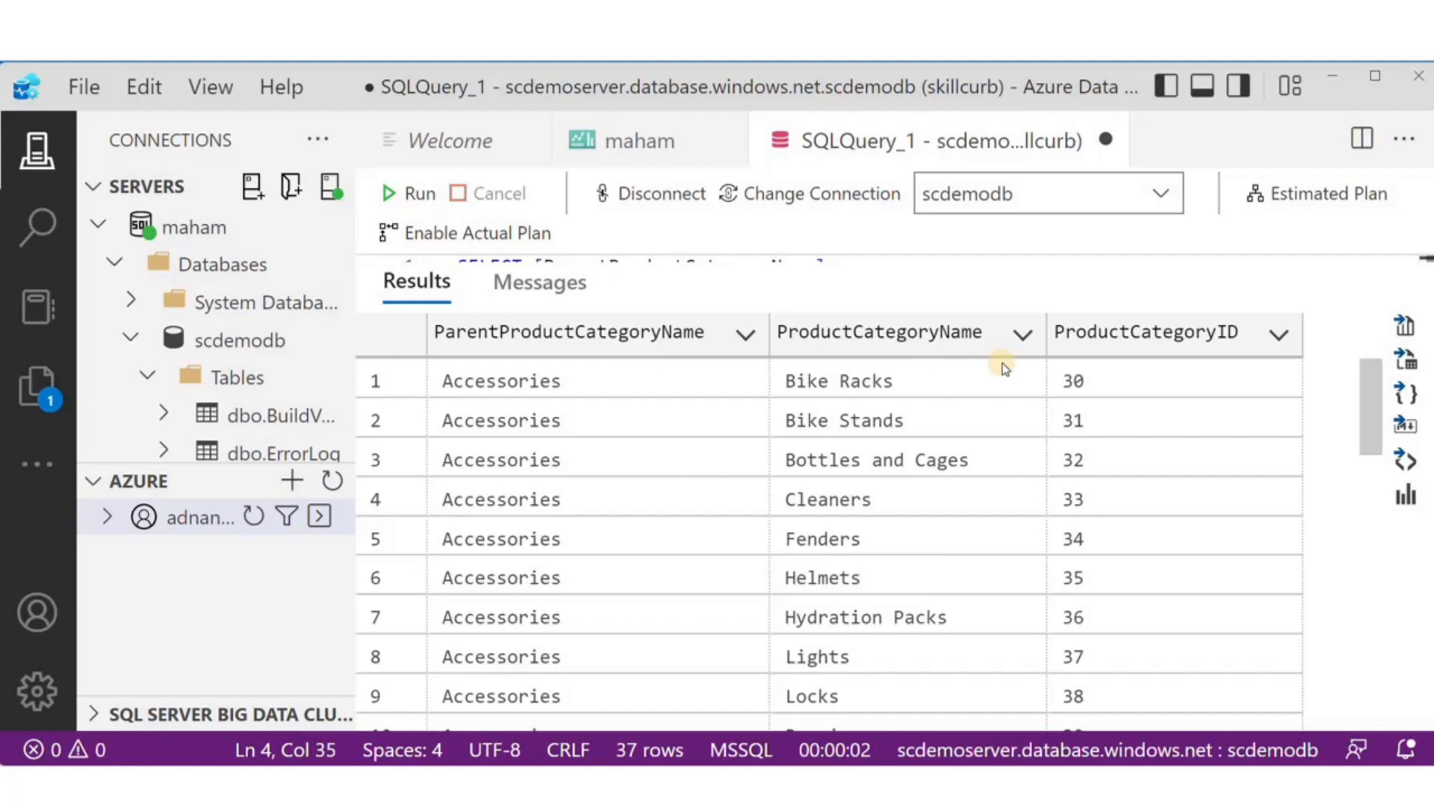
scroll(down, 3)
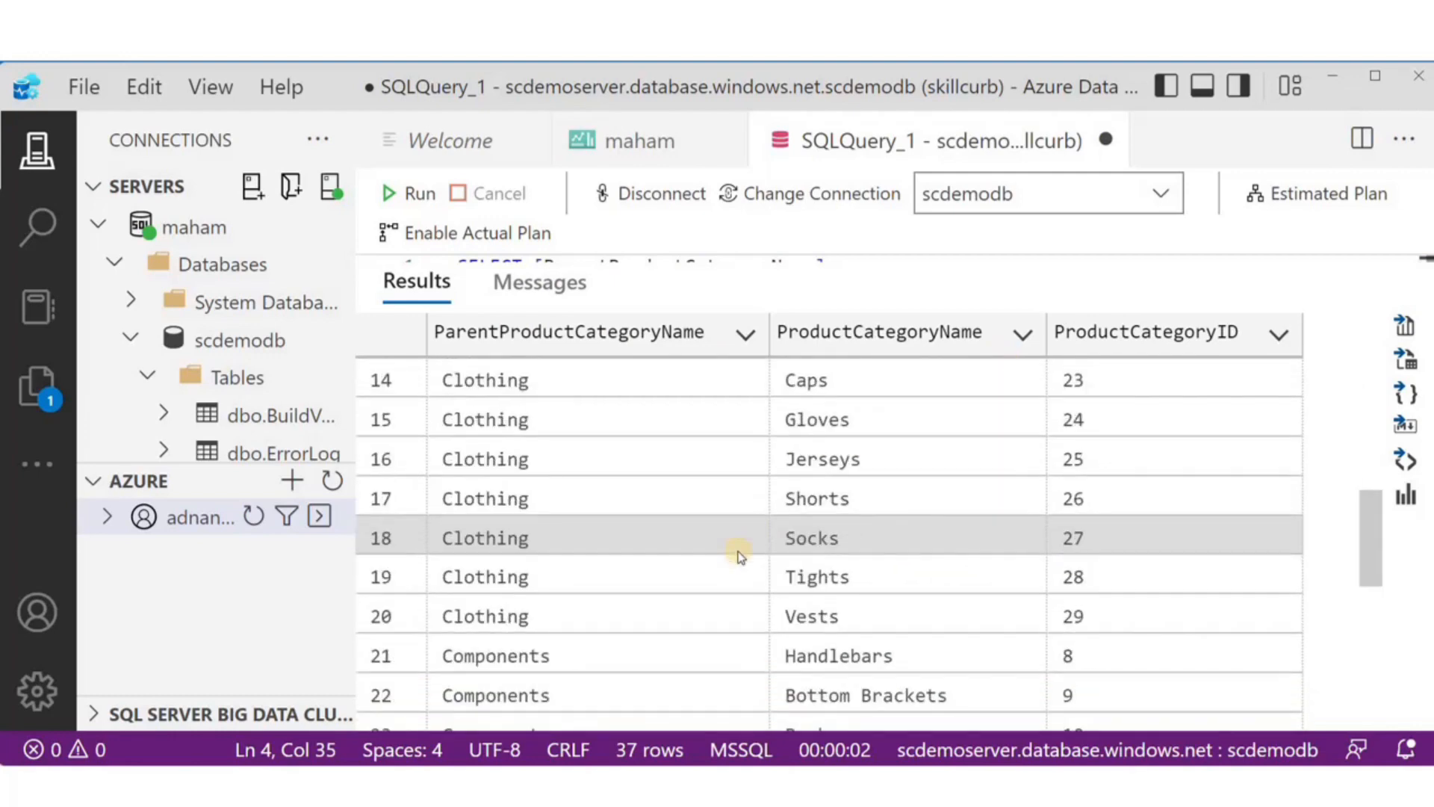
scroll(down, 3)
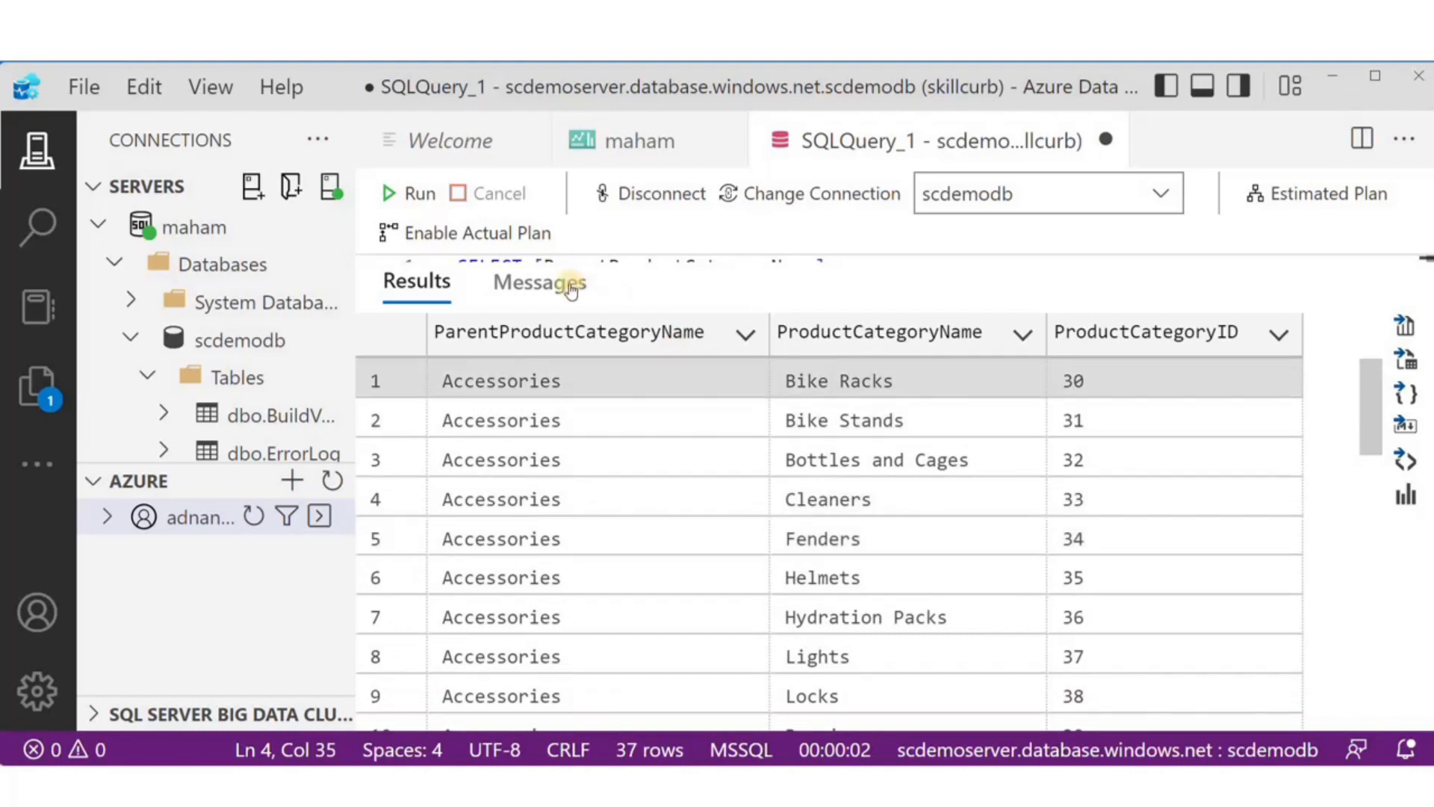
click(540, 281)
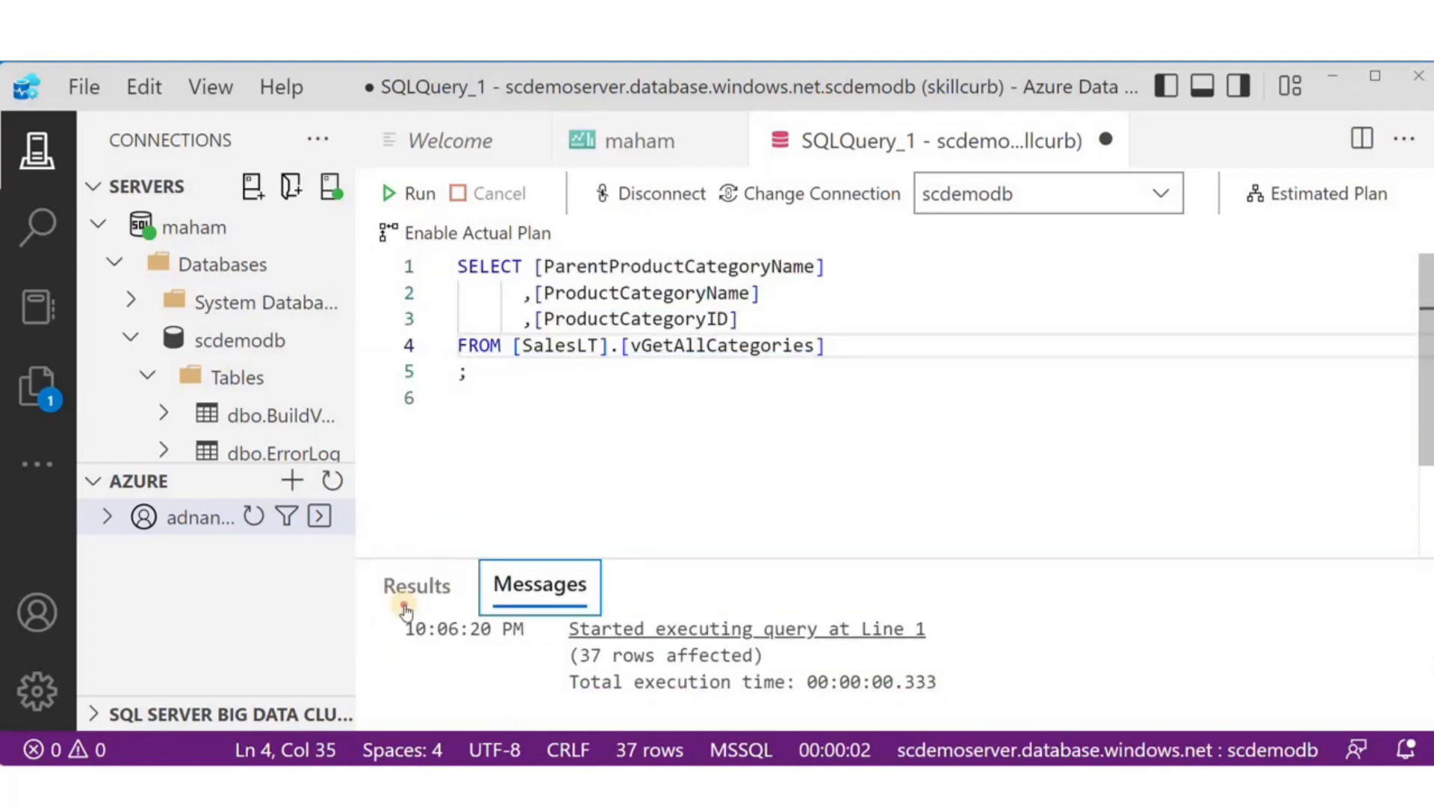
click(417, 584)
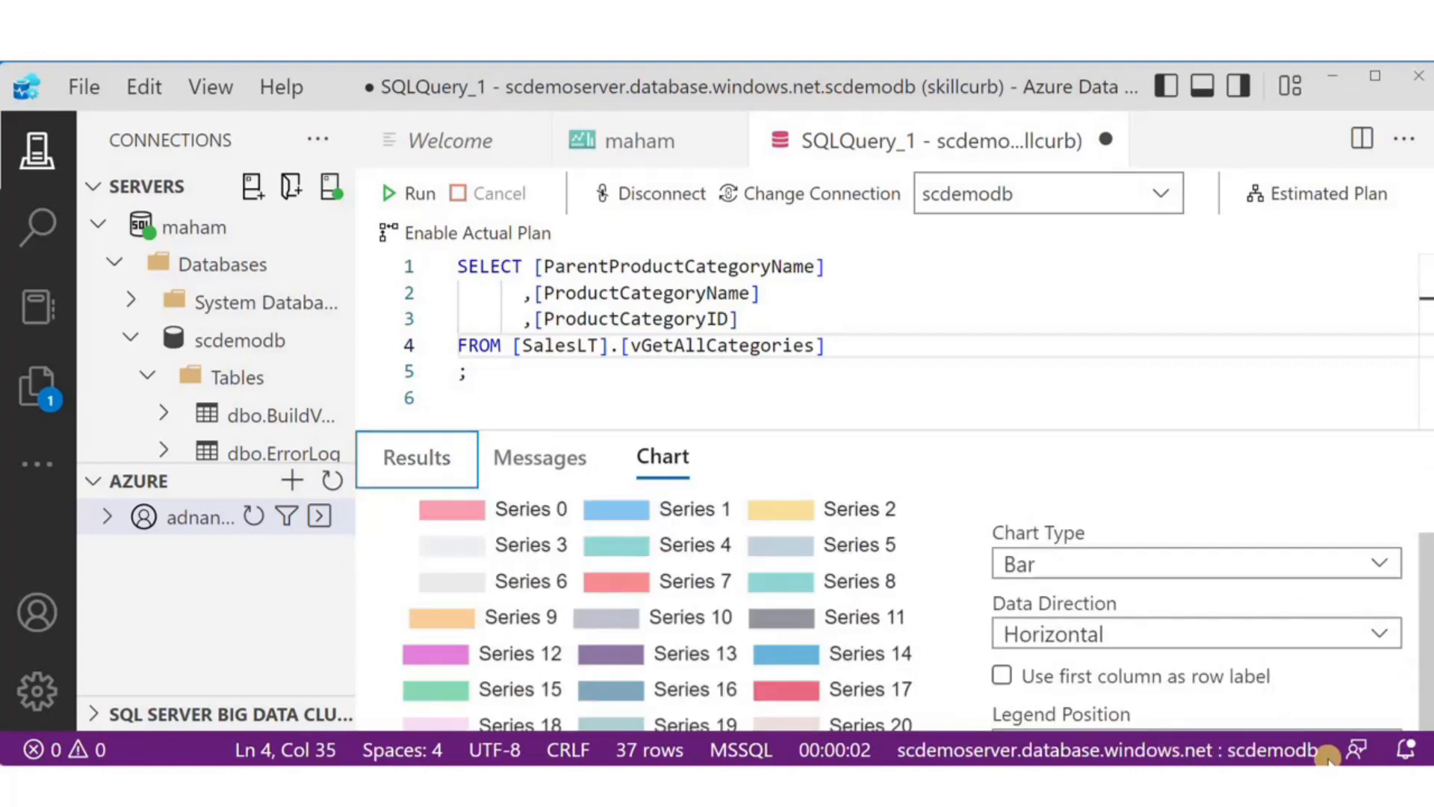
mouse_move(922, 430)
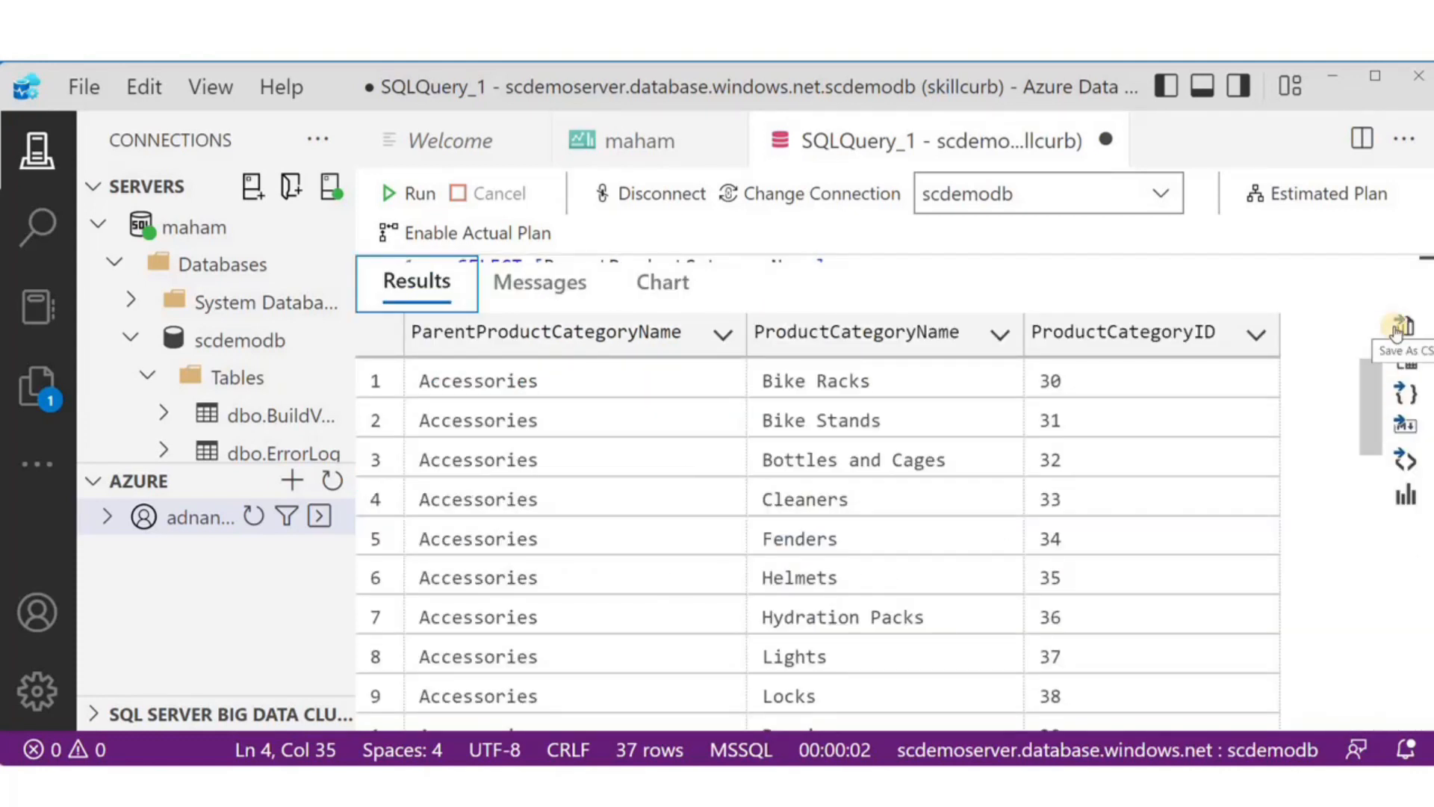
mouse_move(1406, 360)
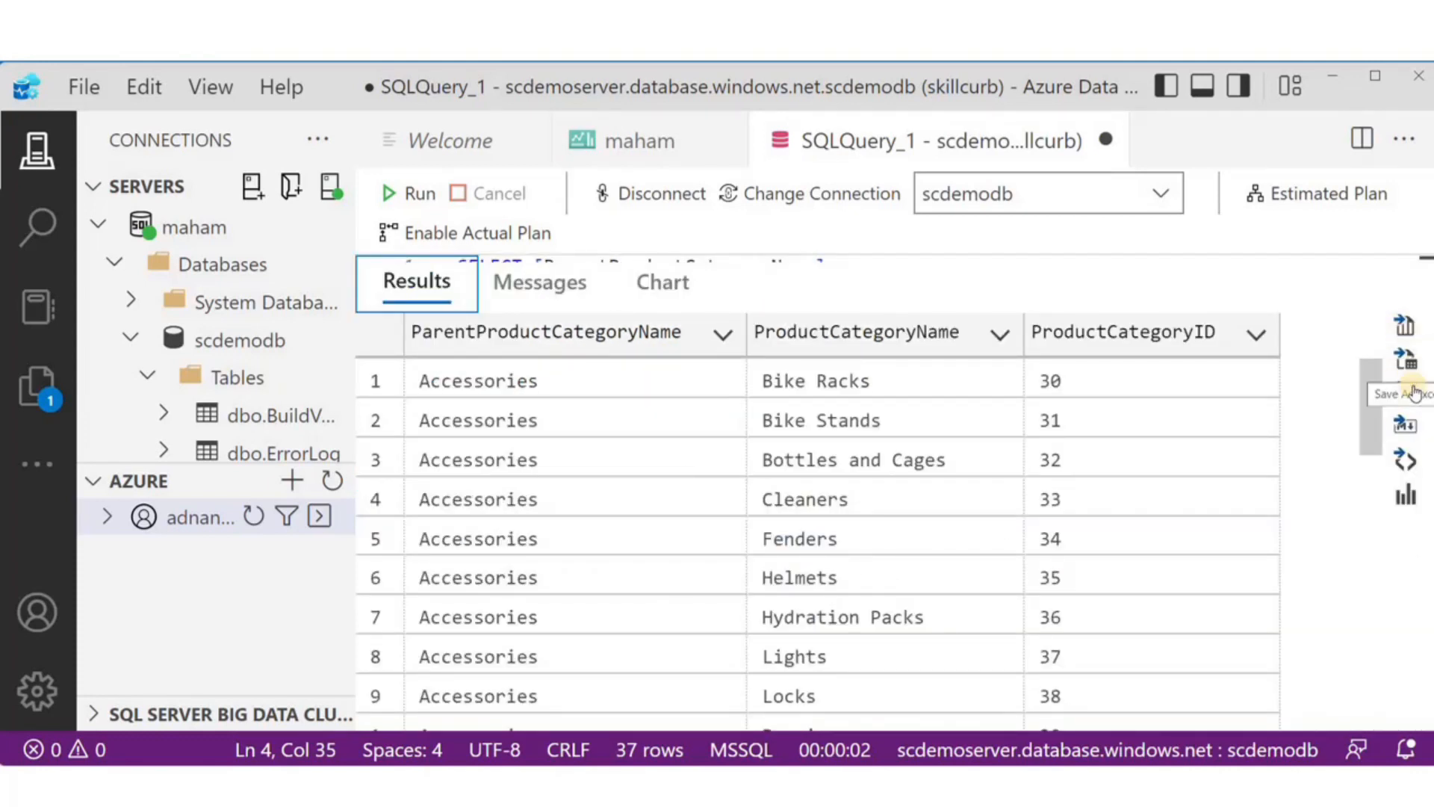
mouse_move(1408, 460)
text(;)
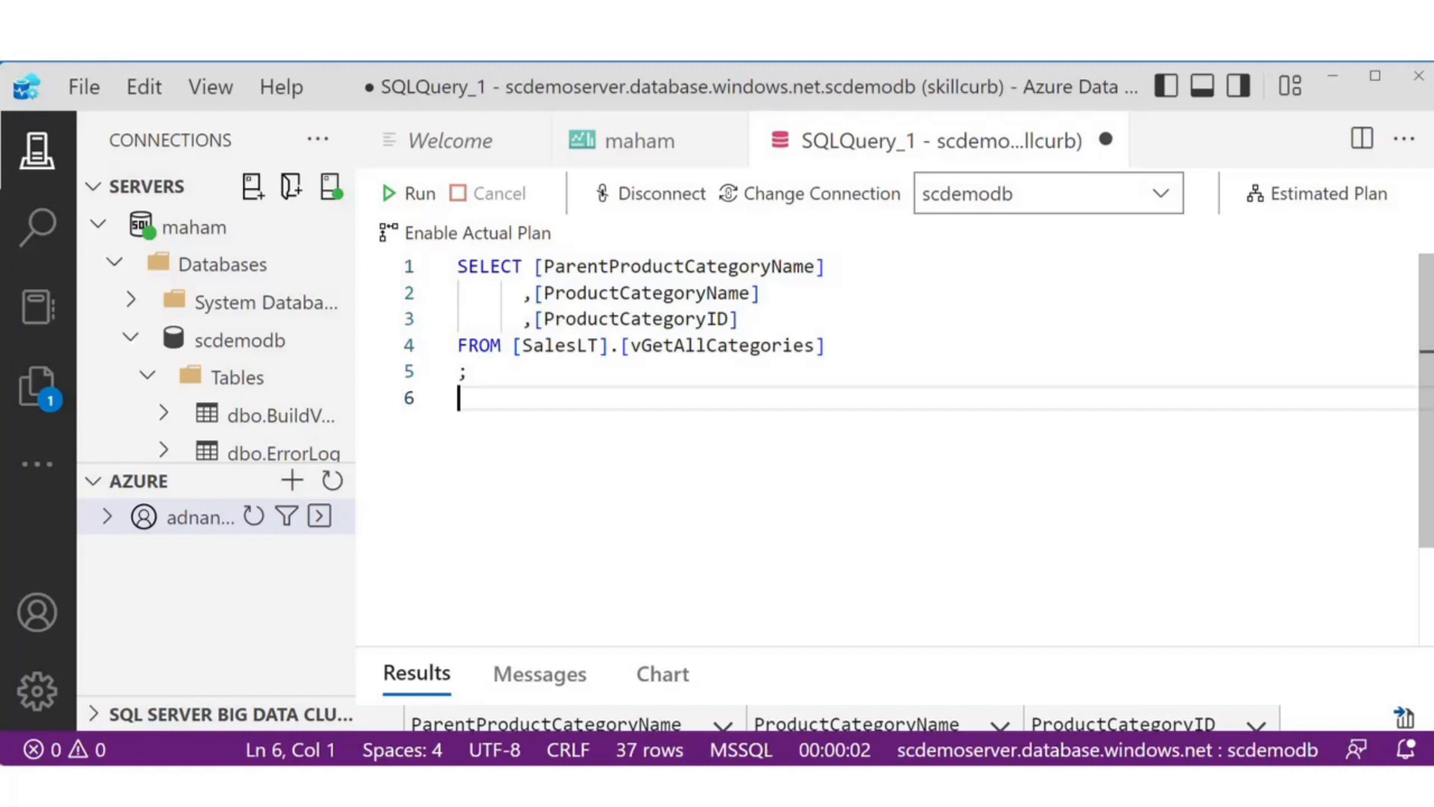
- Add ORDER BY ParentProductCategoryName, ProductCategoryName to the category query
text(ORDER BY ParentProductCategoryName, ProductCategoryName)
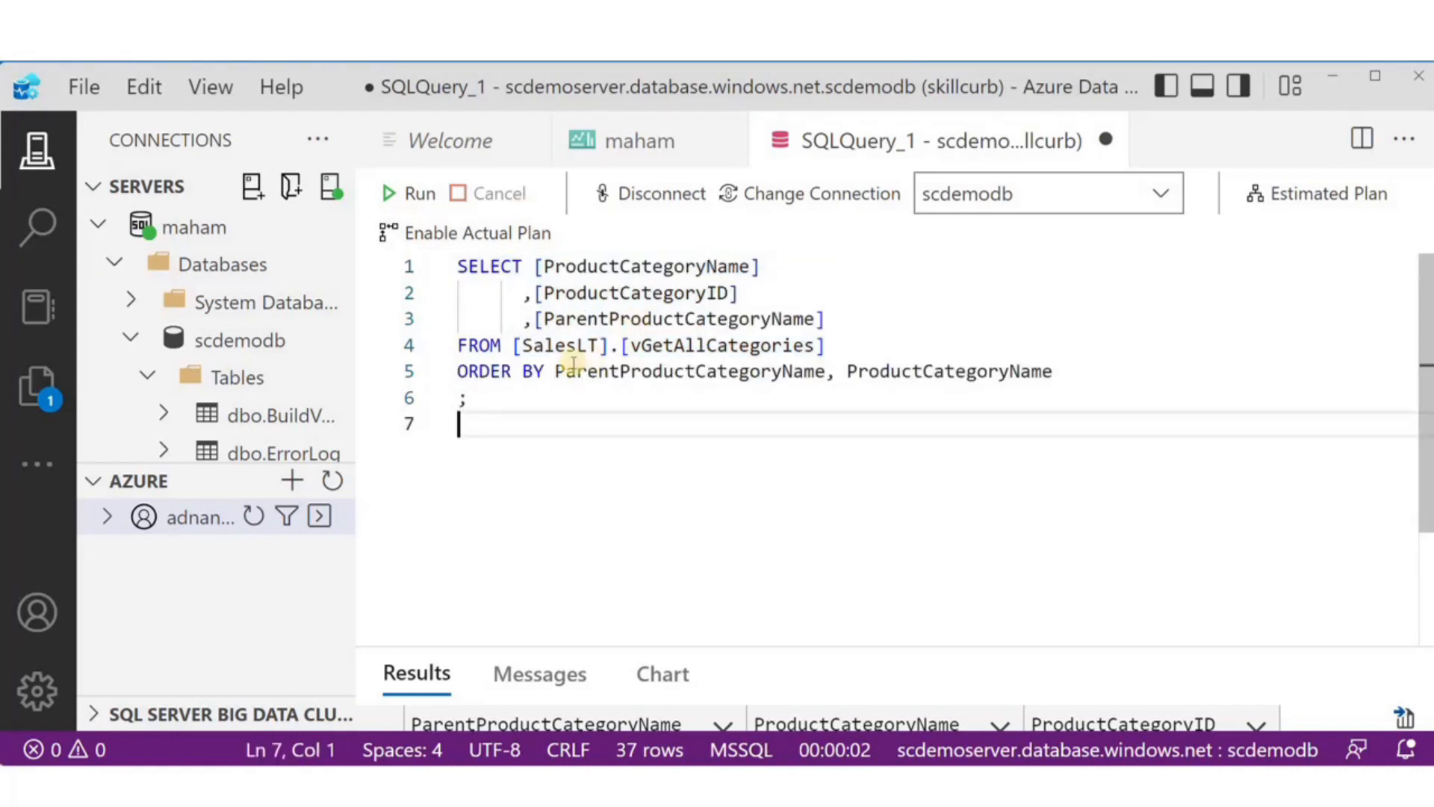
- Run the sorted category query, then filter vGetAllCategories to ParentProductCategoryName='Clothing', returning 8 rows
click(536, 345)
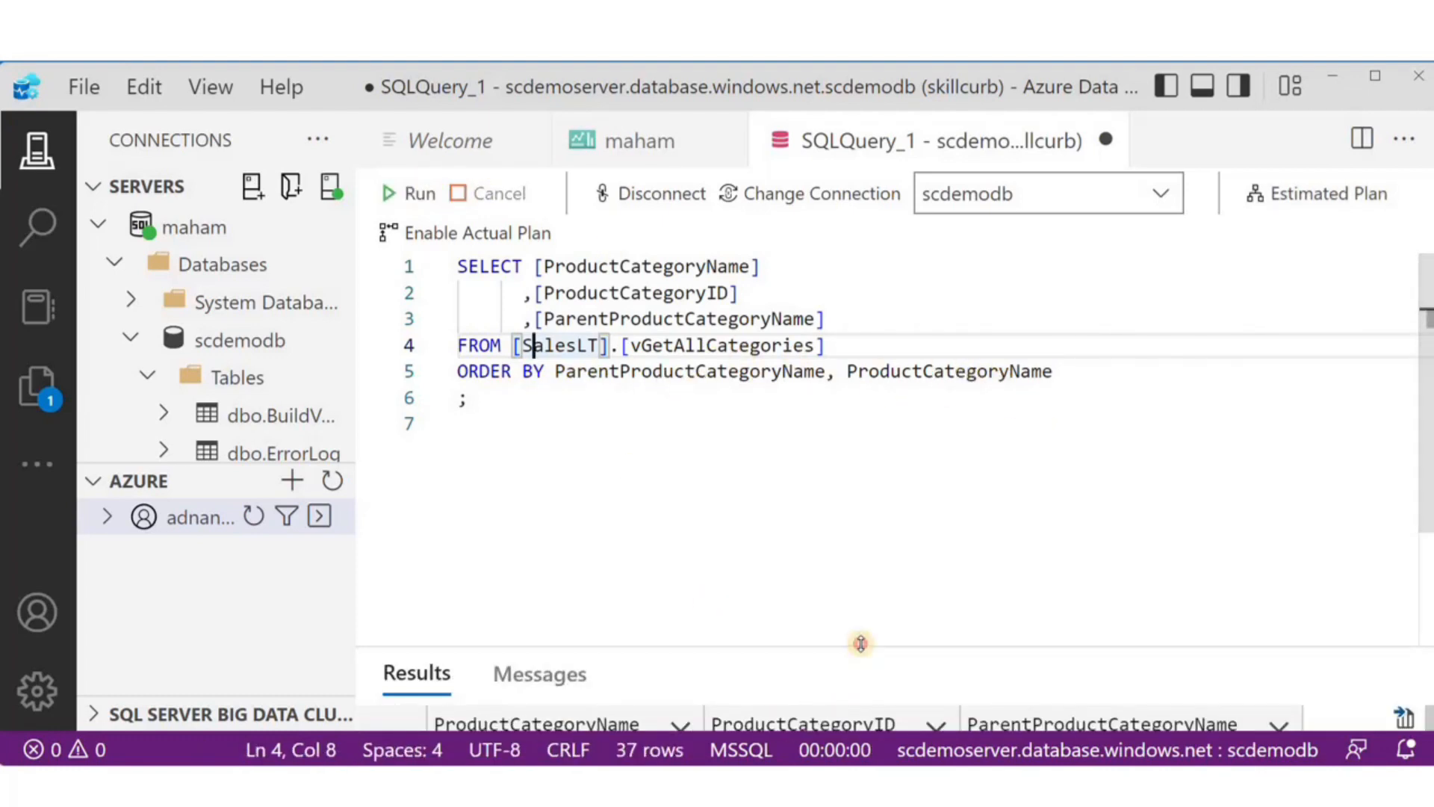
click(418, 193)
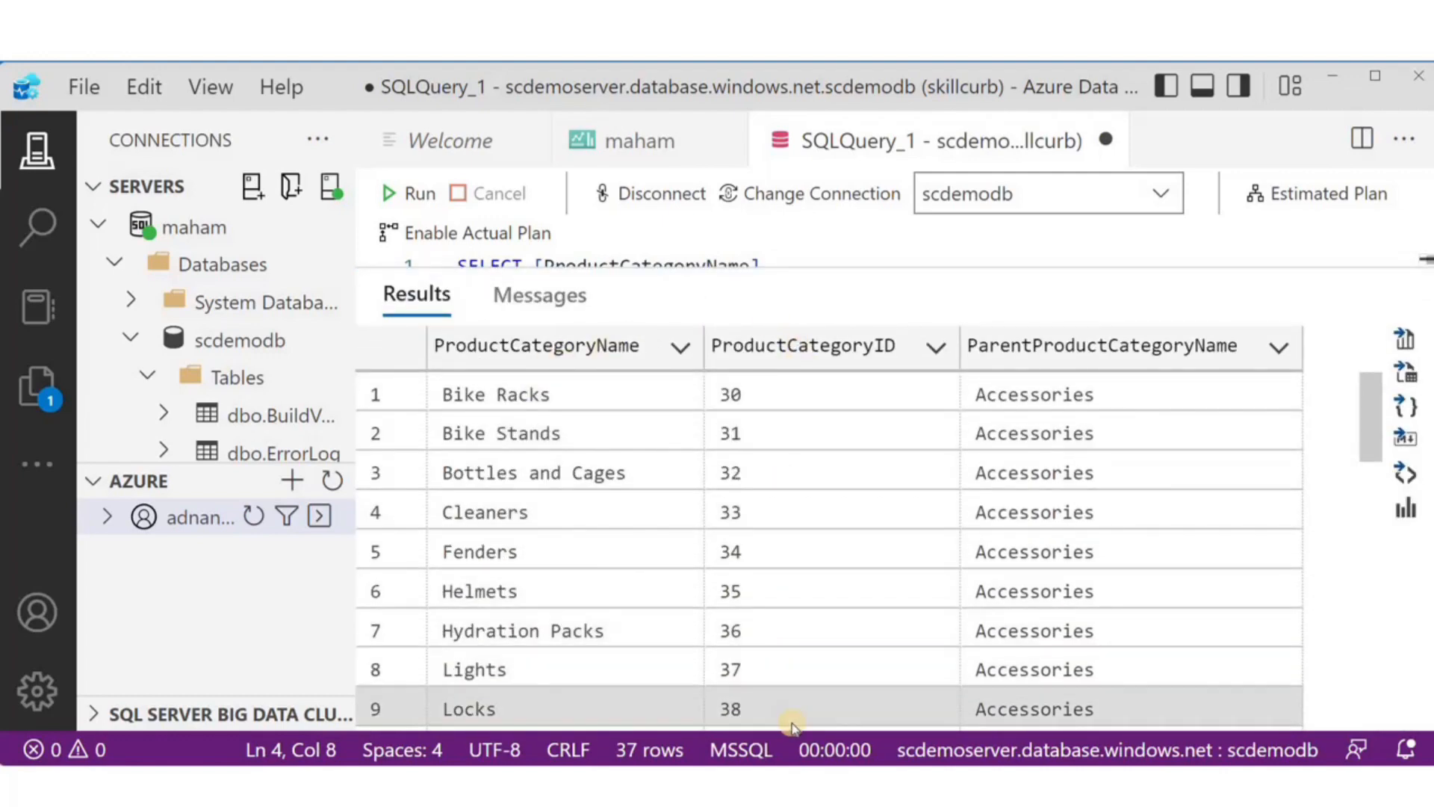
scroll(down, 3)
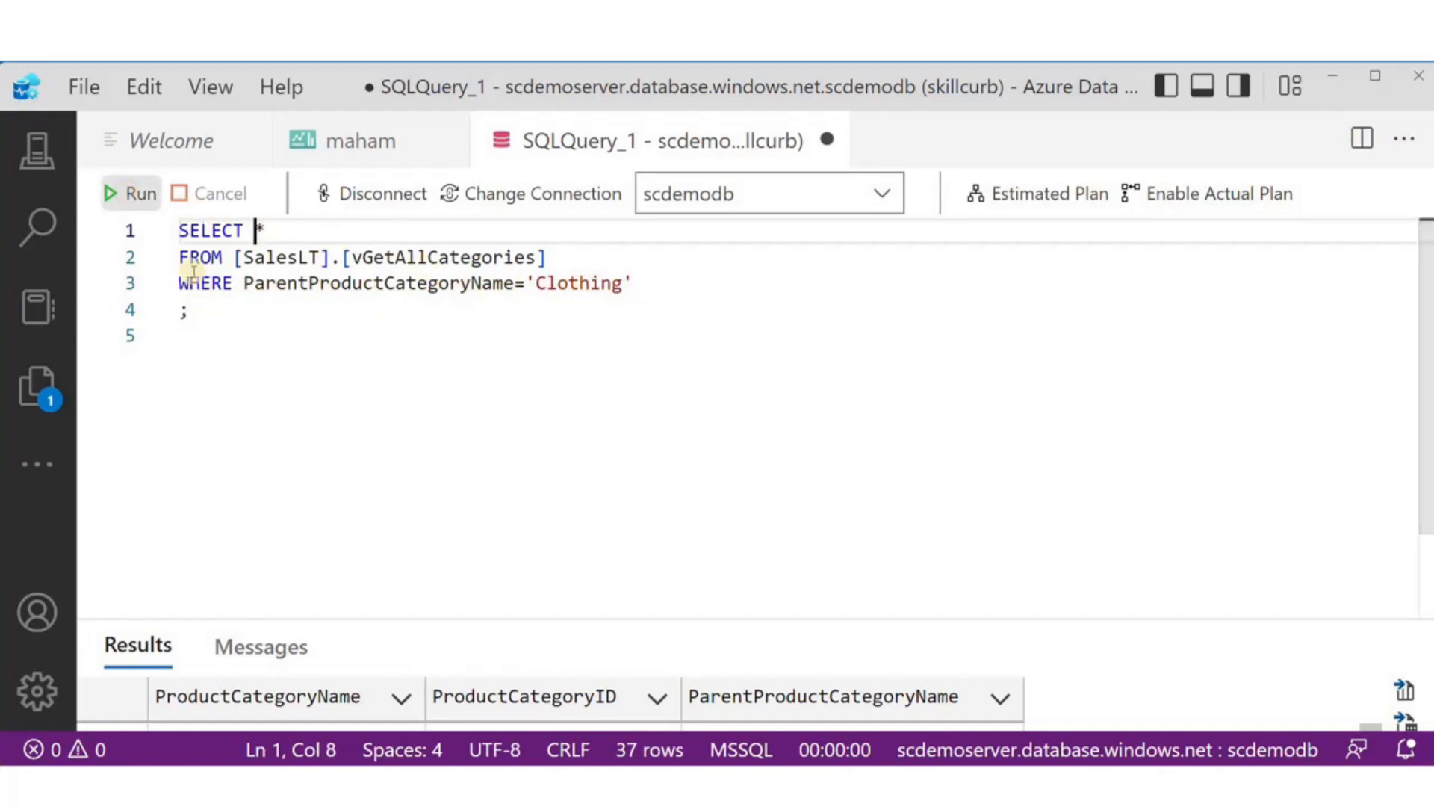
click(130, 193)
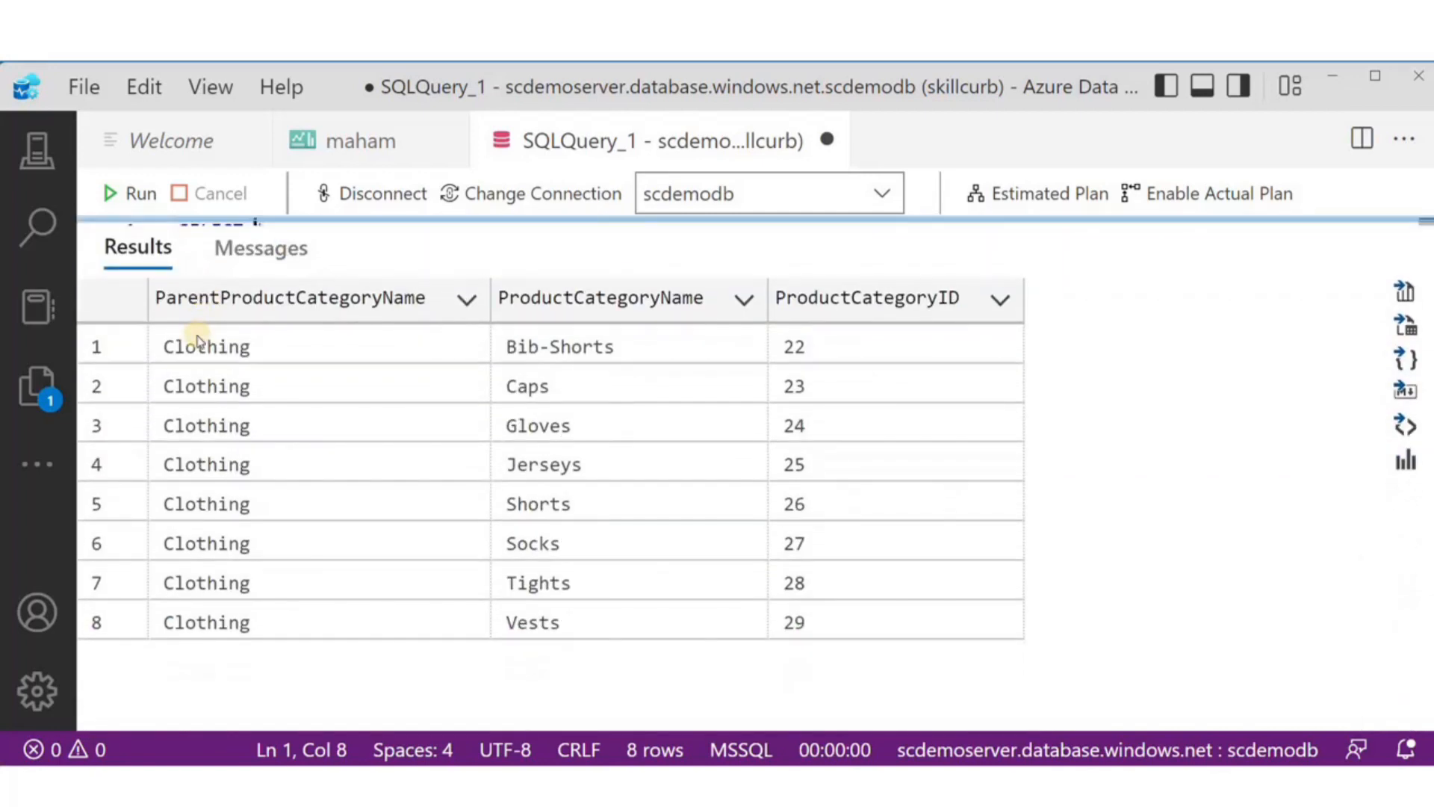
mouse_move(448, 679)
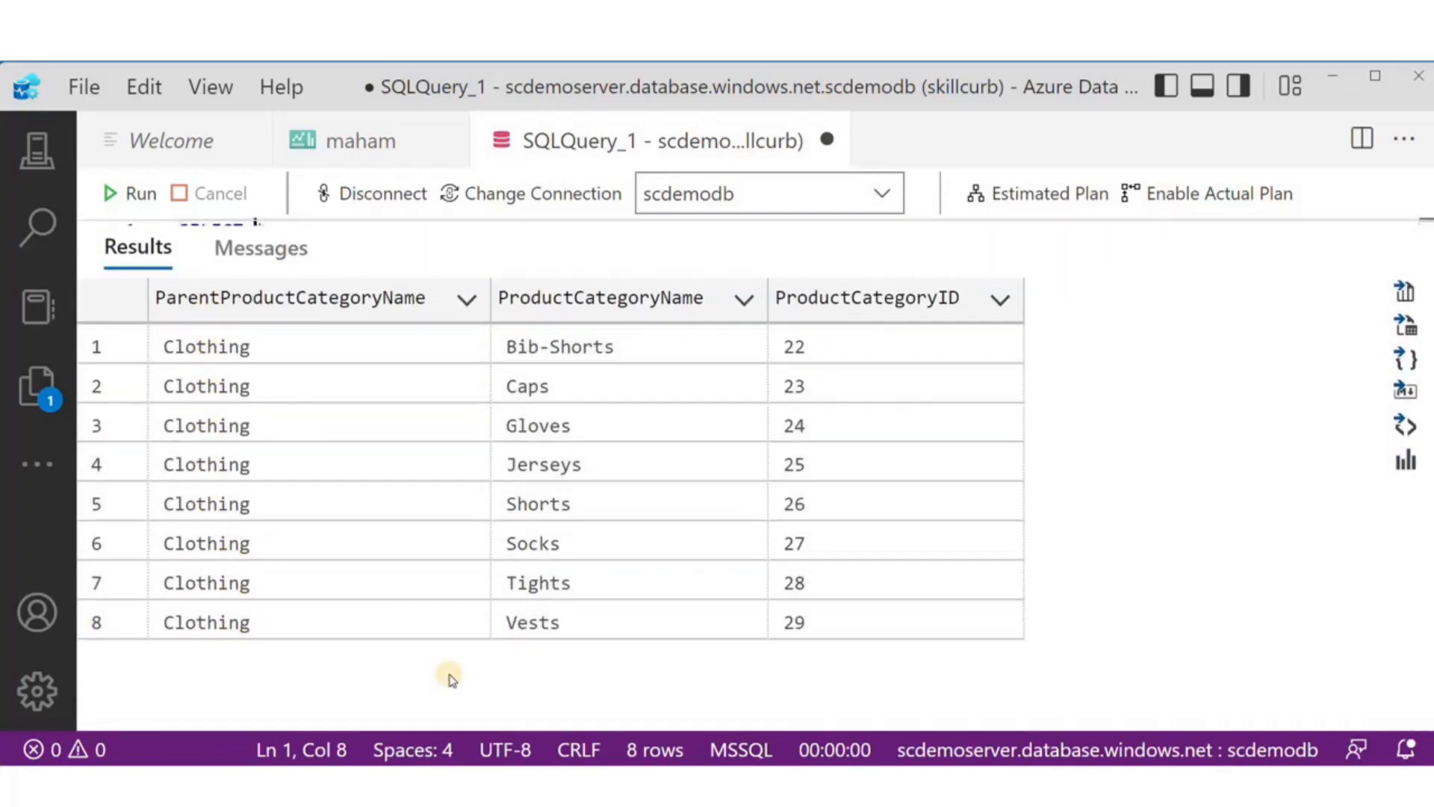
mouse_move(645, 302)
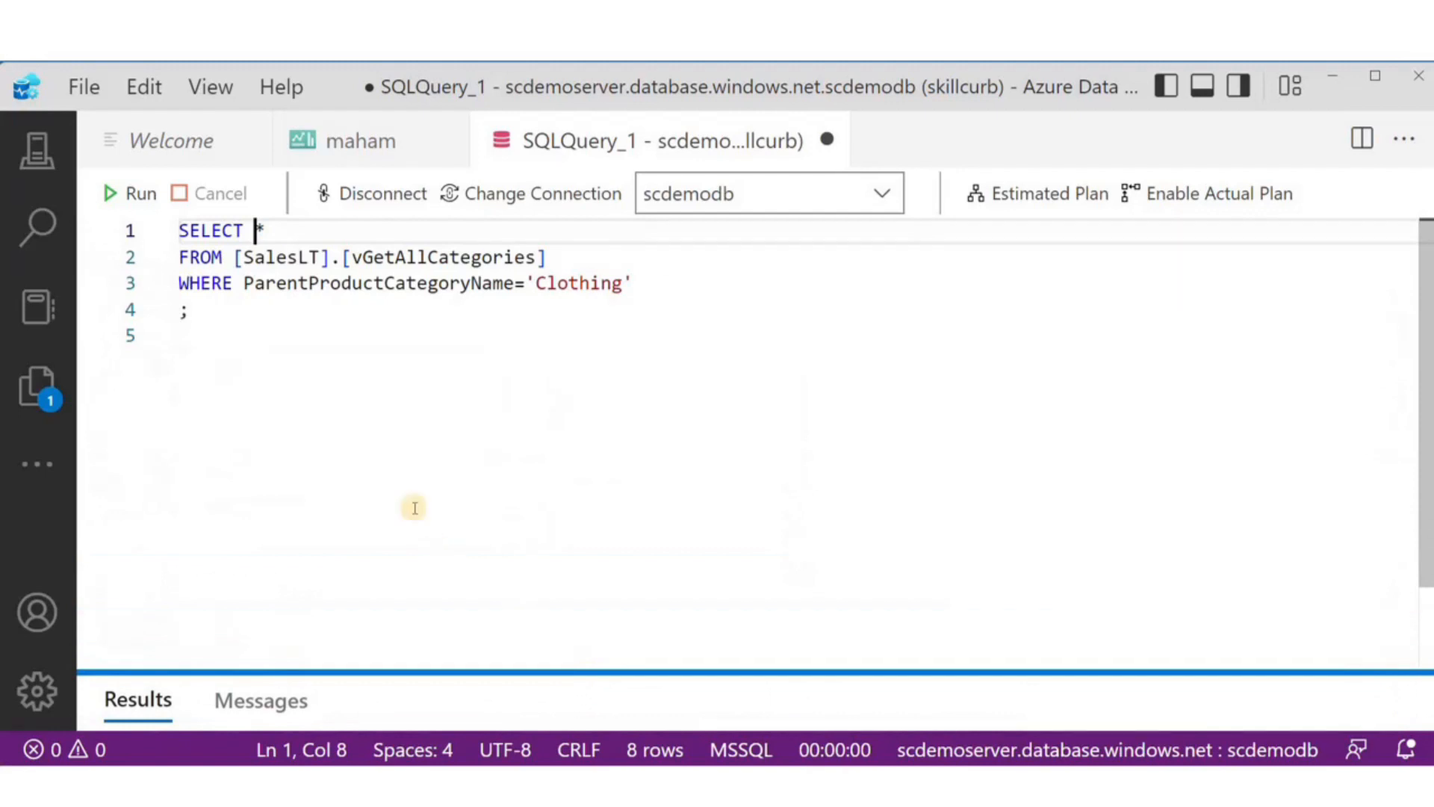
mouse_move(190, 157)
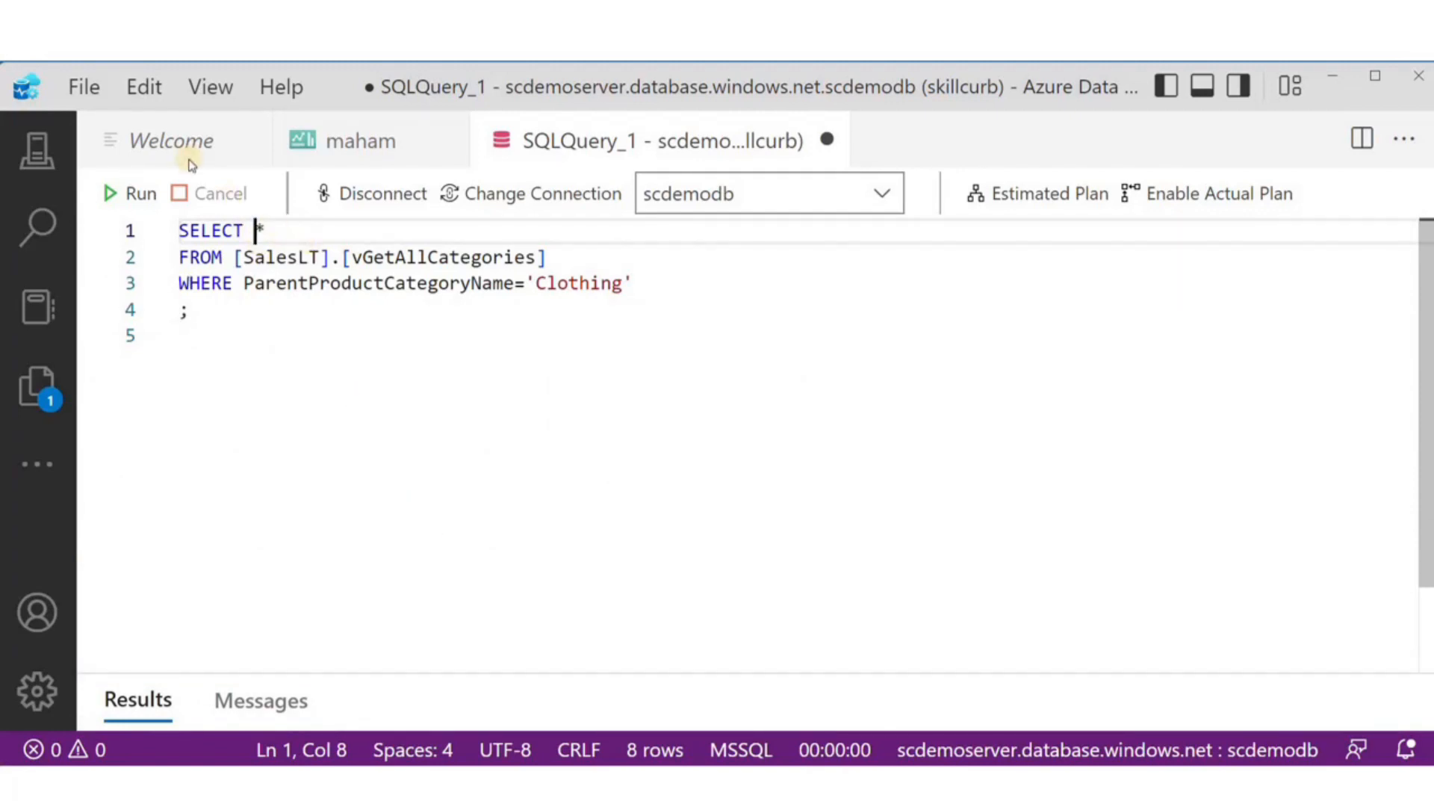
mouse_move(190, 160)
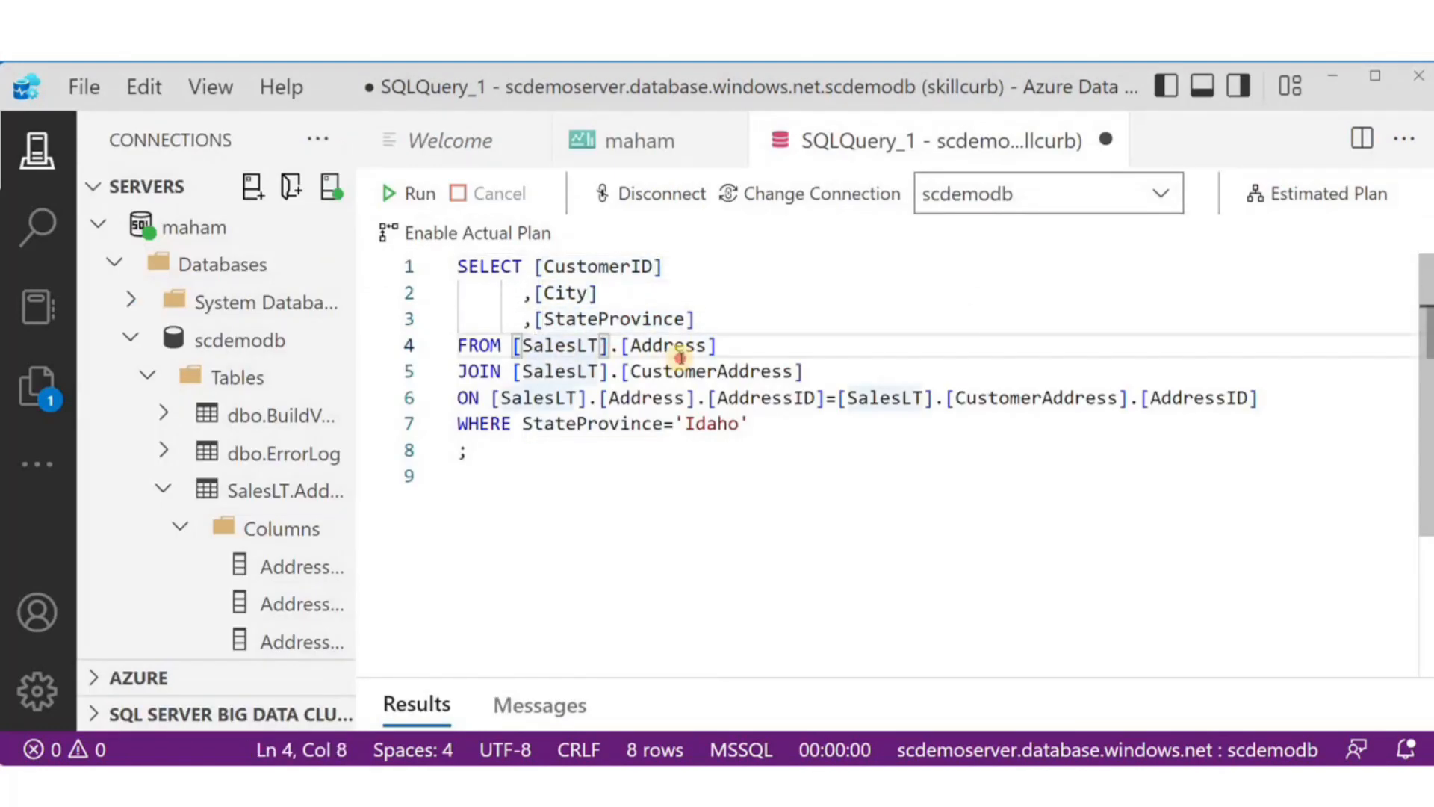
- Run the Address/CustomerAddress join for StateProvince='Idaho', returning customers in Lewiston, Idaho Falls and Sandpoint, and check its messages
click(532, 372)
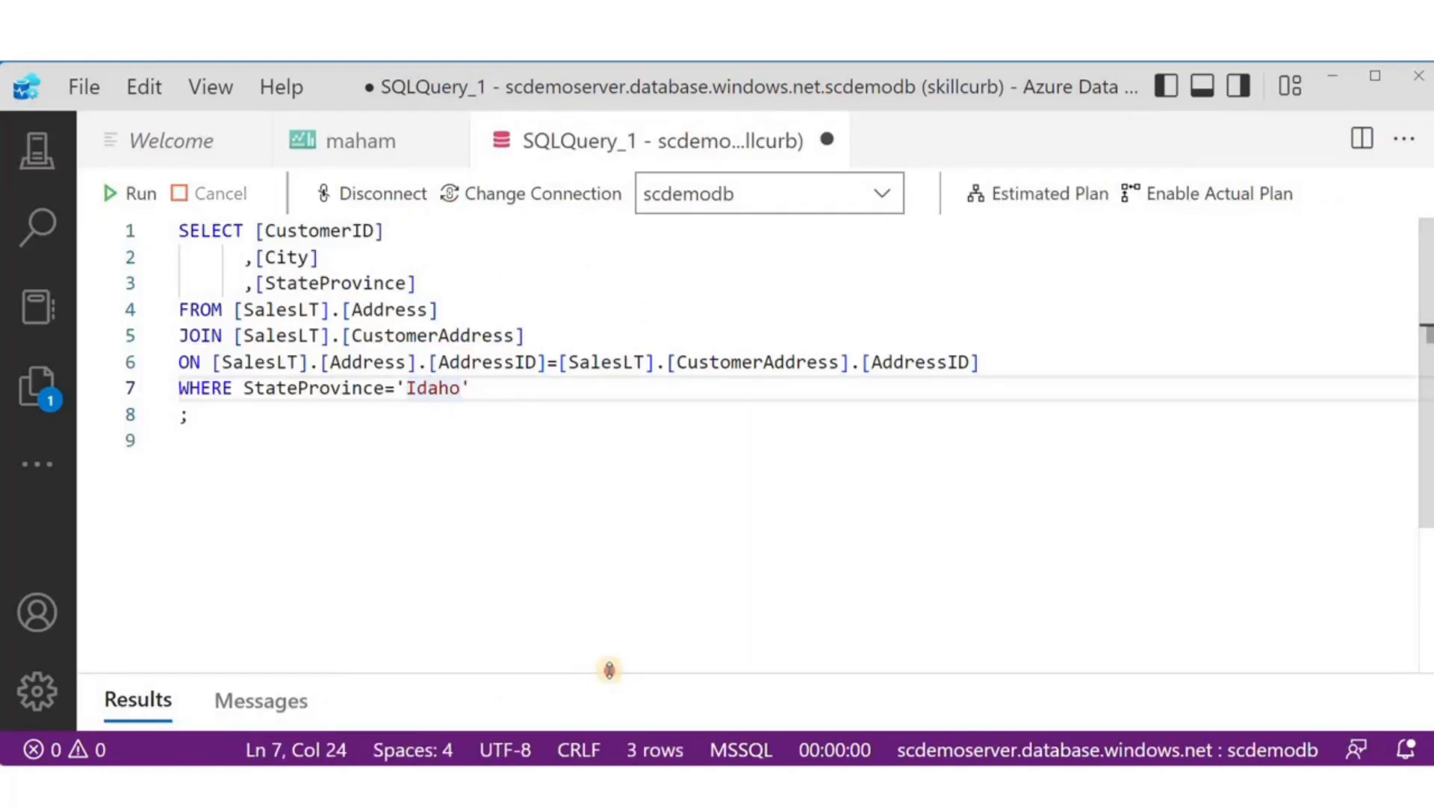
click(109, 193)
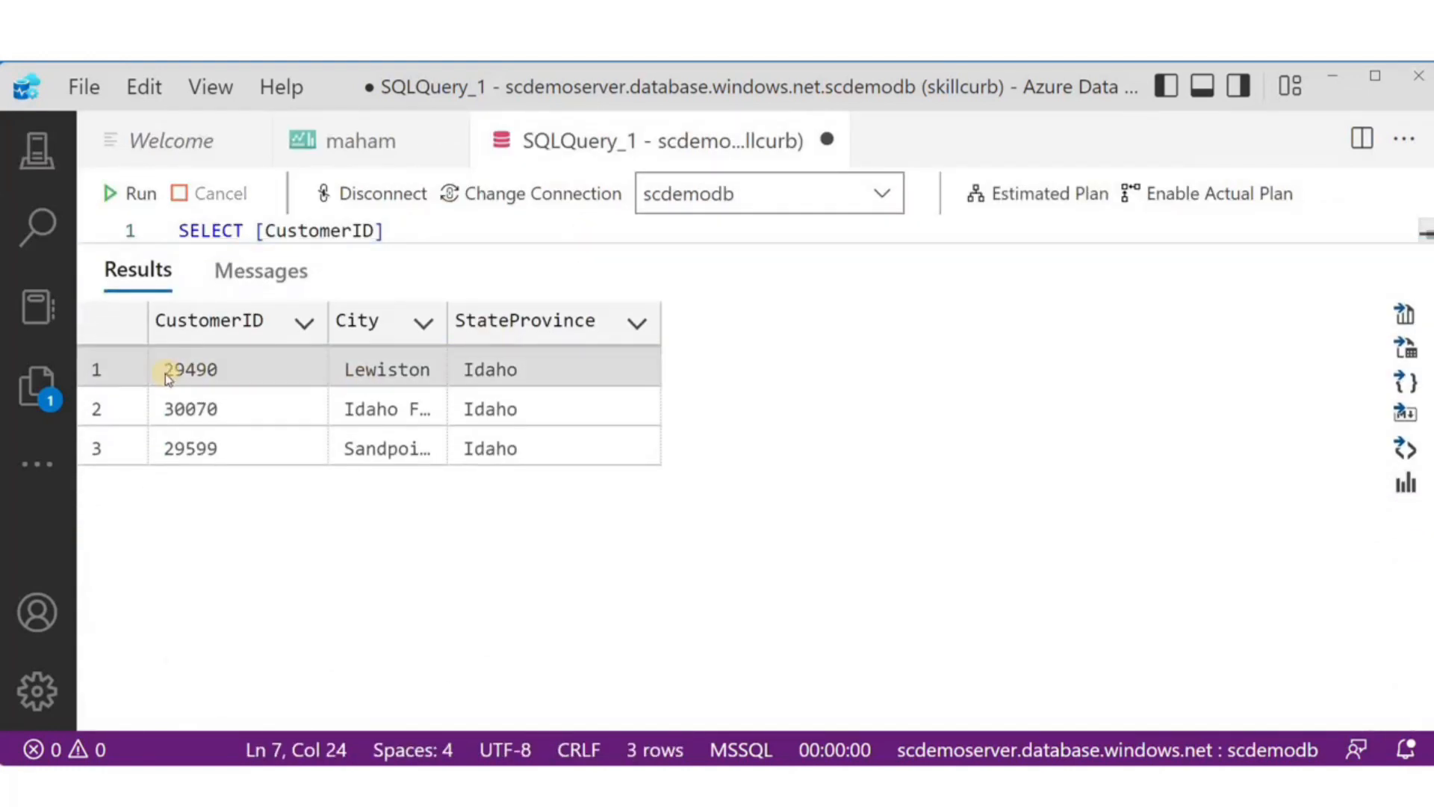
click(491, 370)
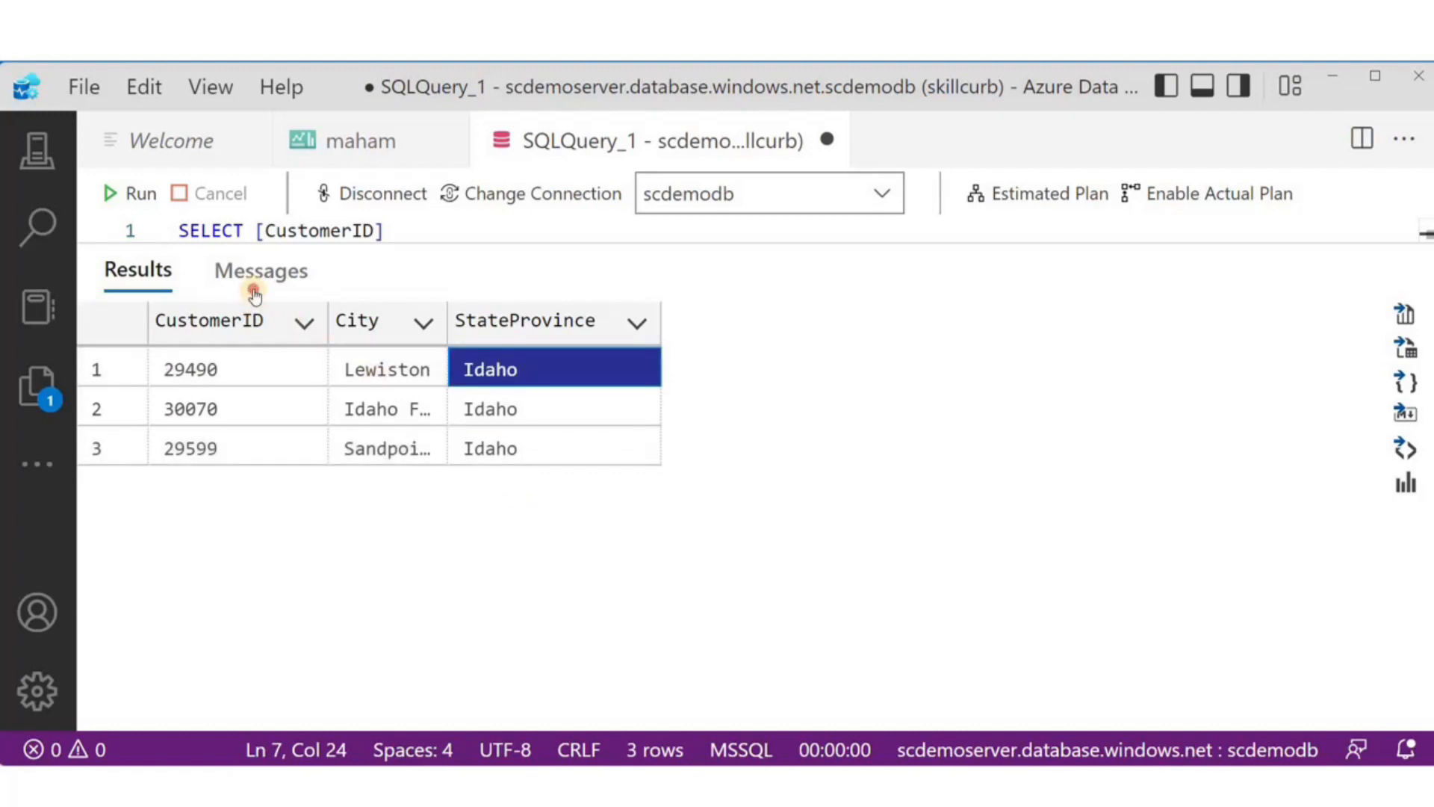
click(260, 270)
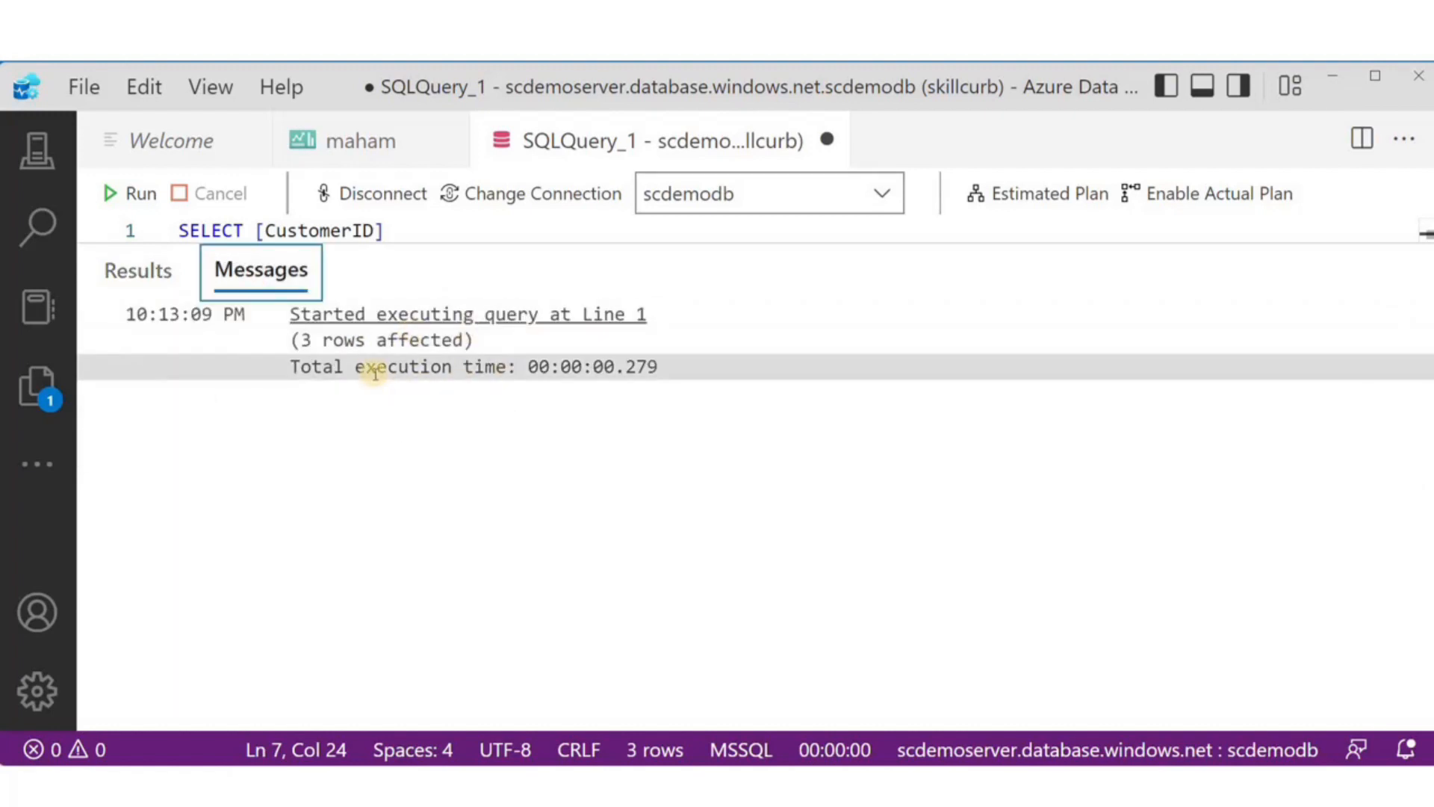
click(37, 151)
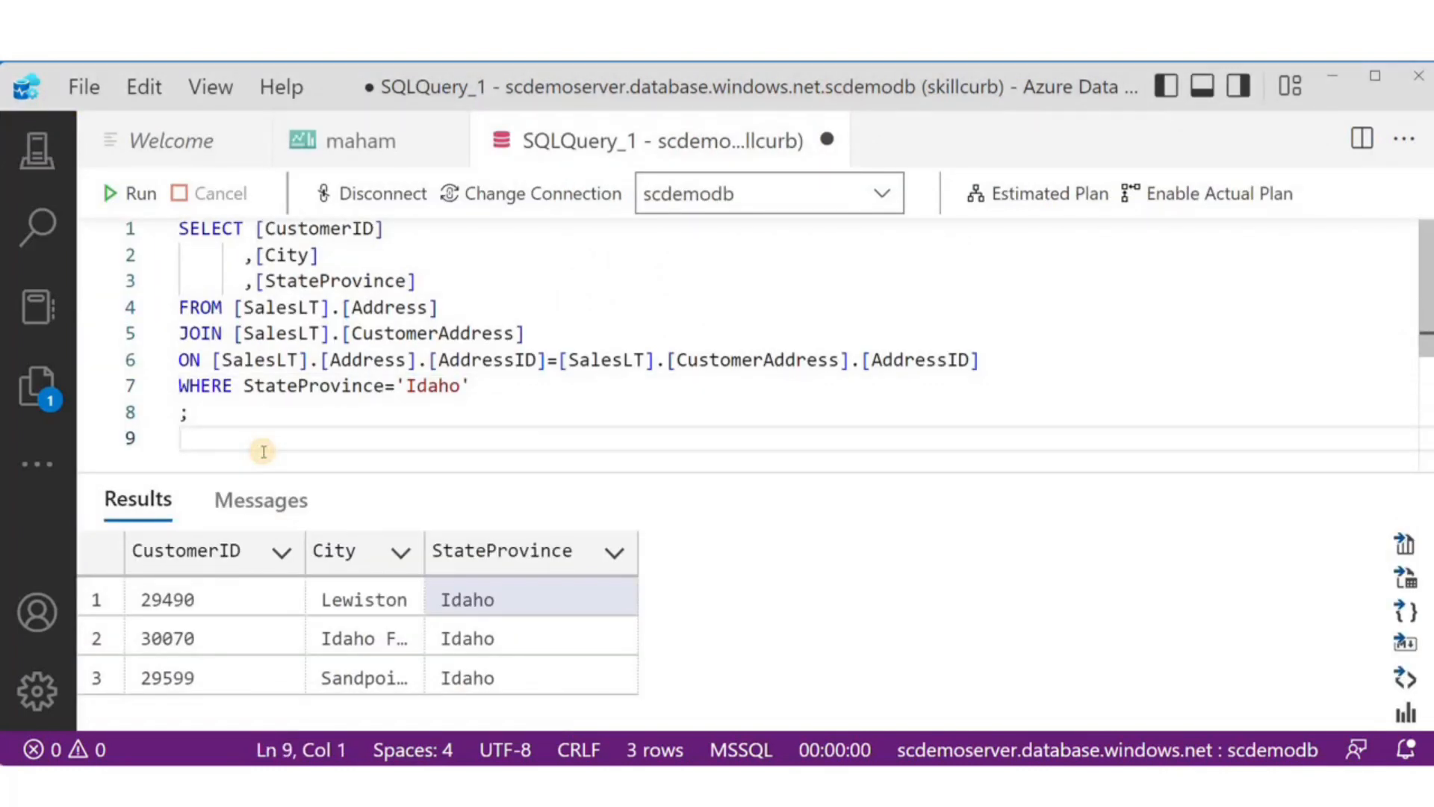
- Replace the Idaho query with MAX/MIN/AVG/SUM of TotalDue from SalesLT.SalesOrderHeader and read the four aggregate results
key(ctrl+a)
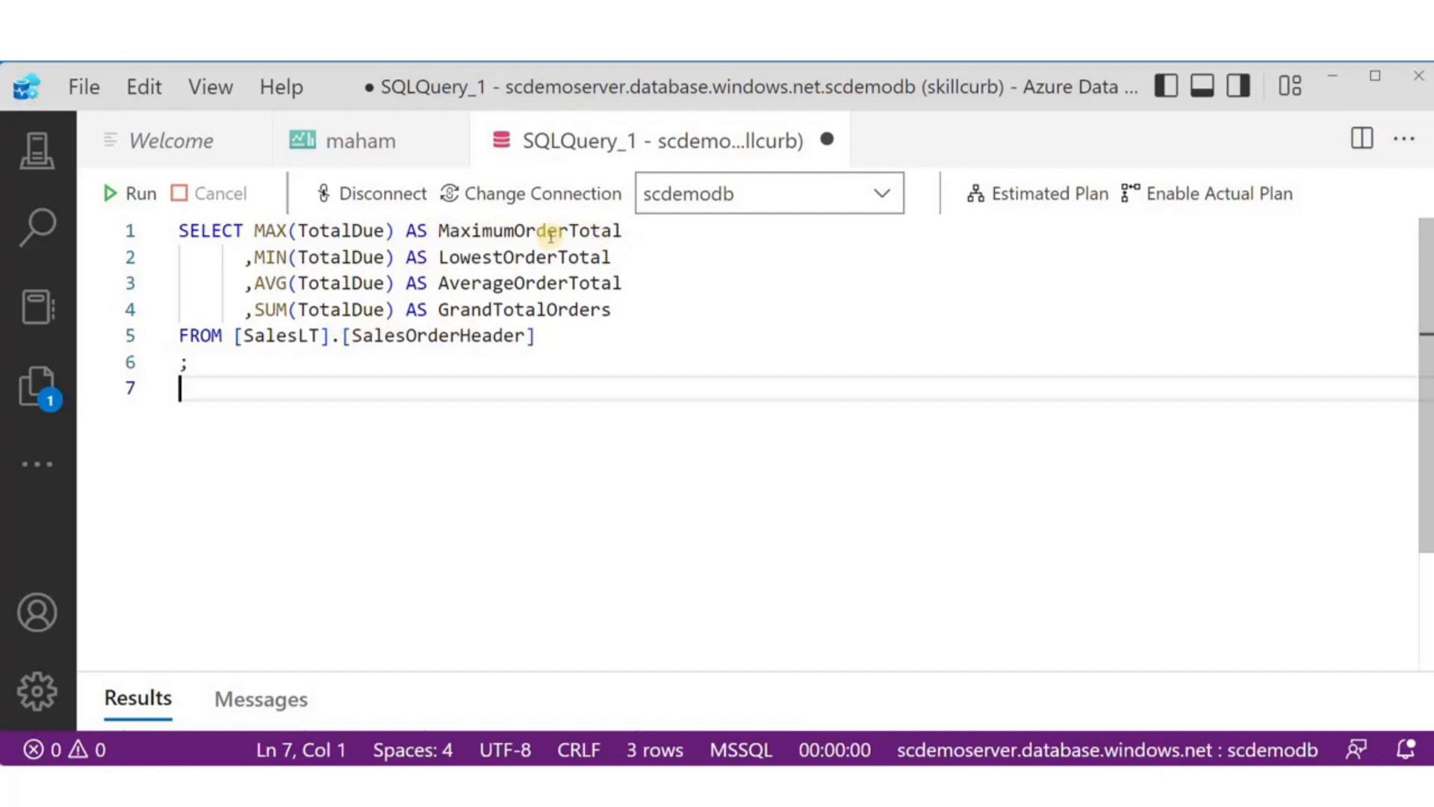
mouse_move(276, 336)
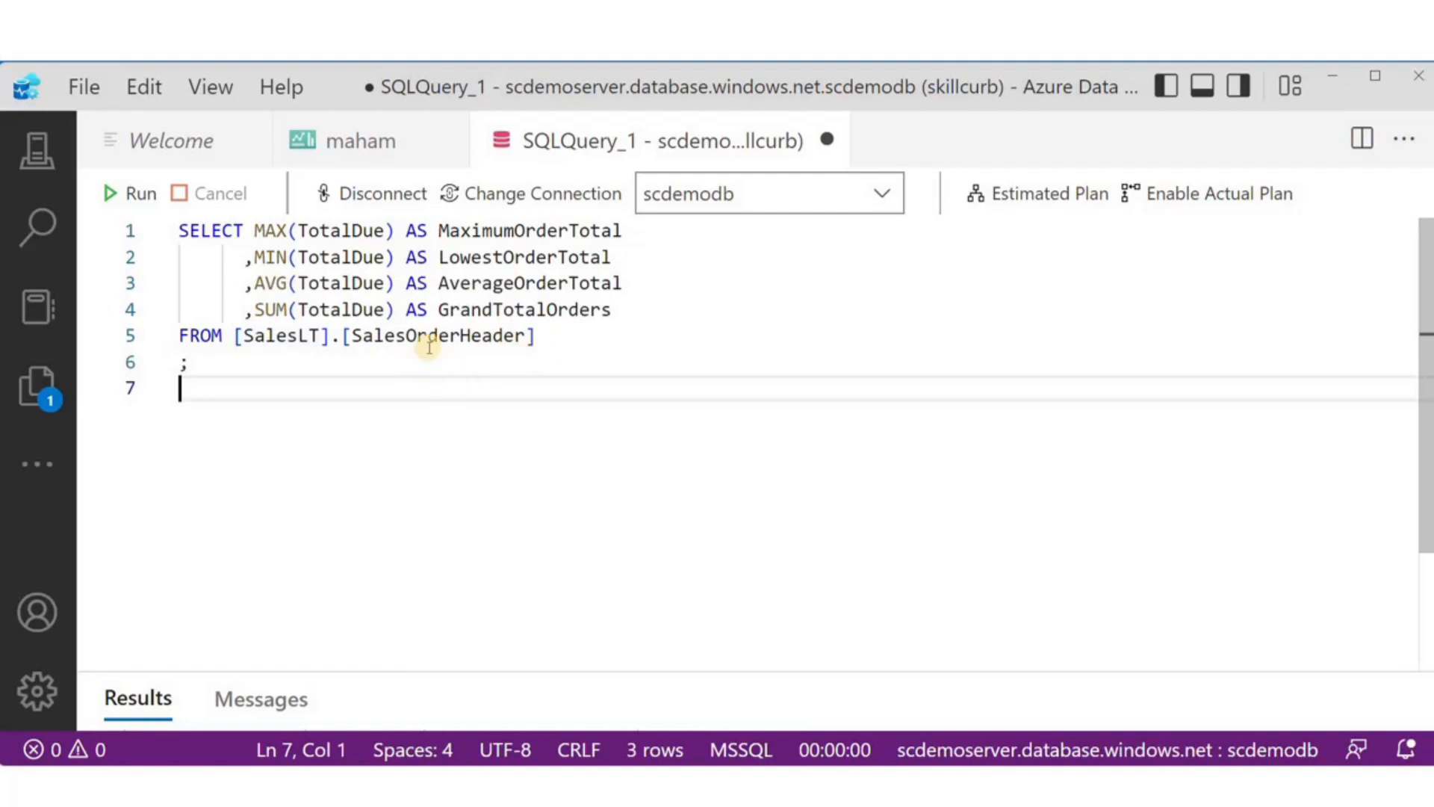
click(130, 193)
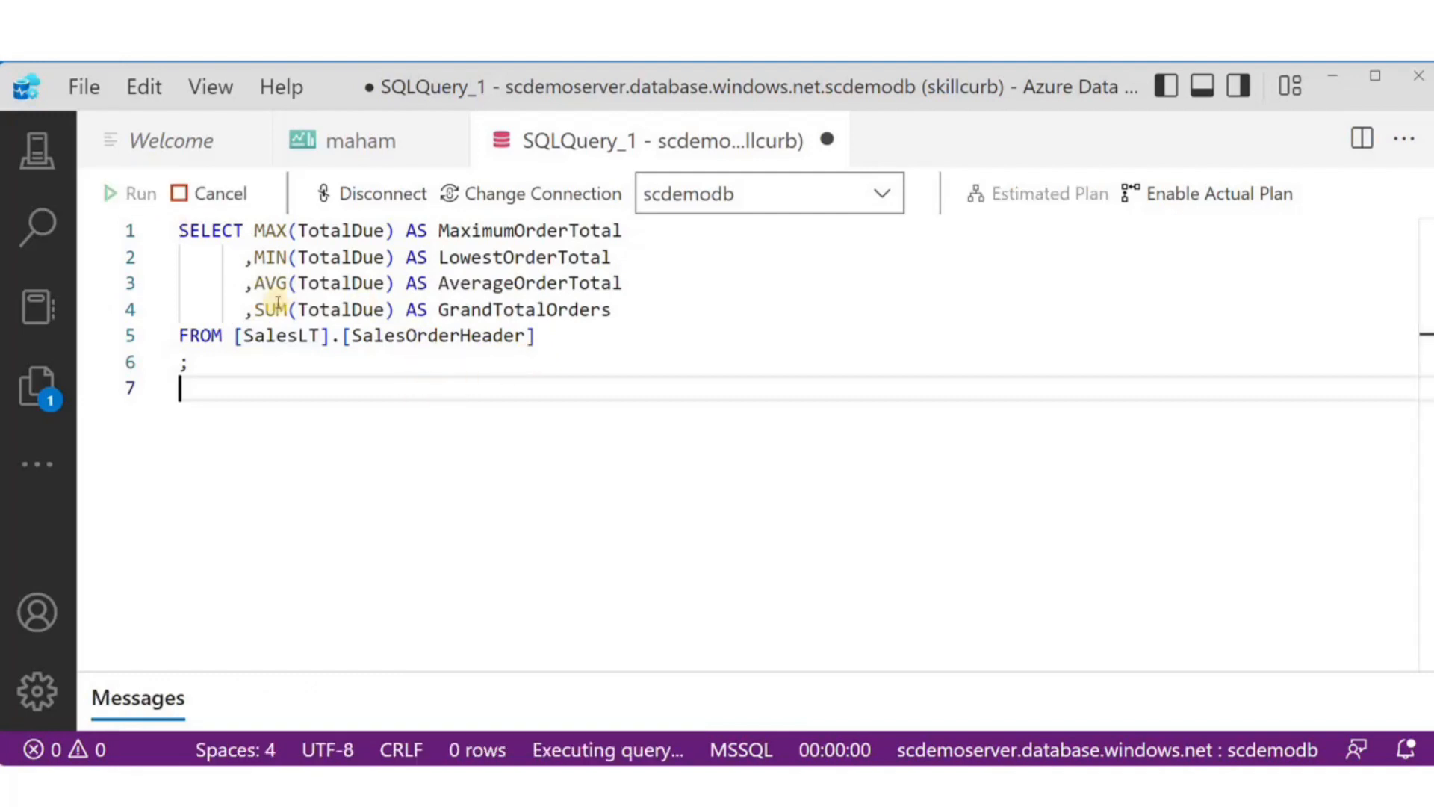
click(131, 193)
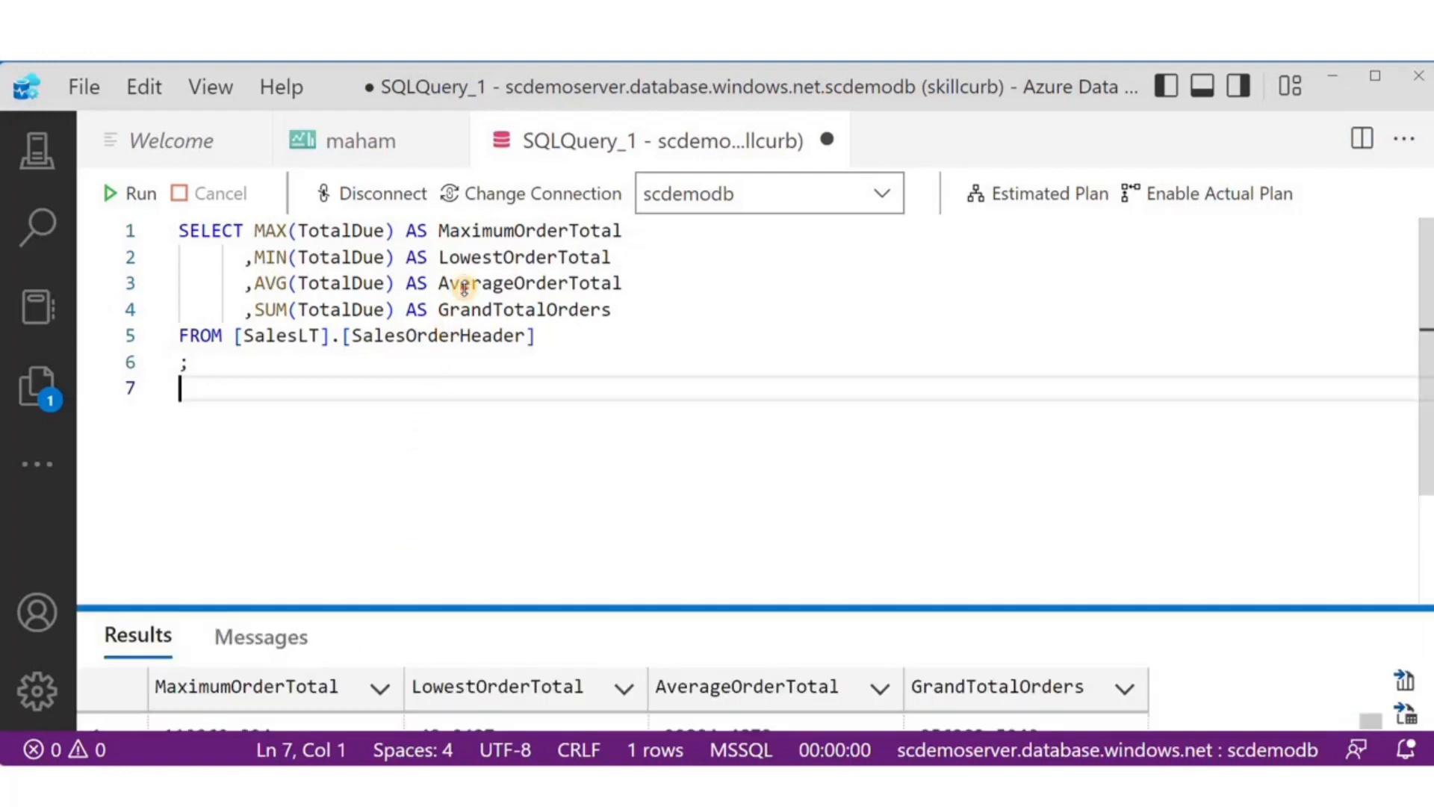
click(128, 192)
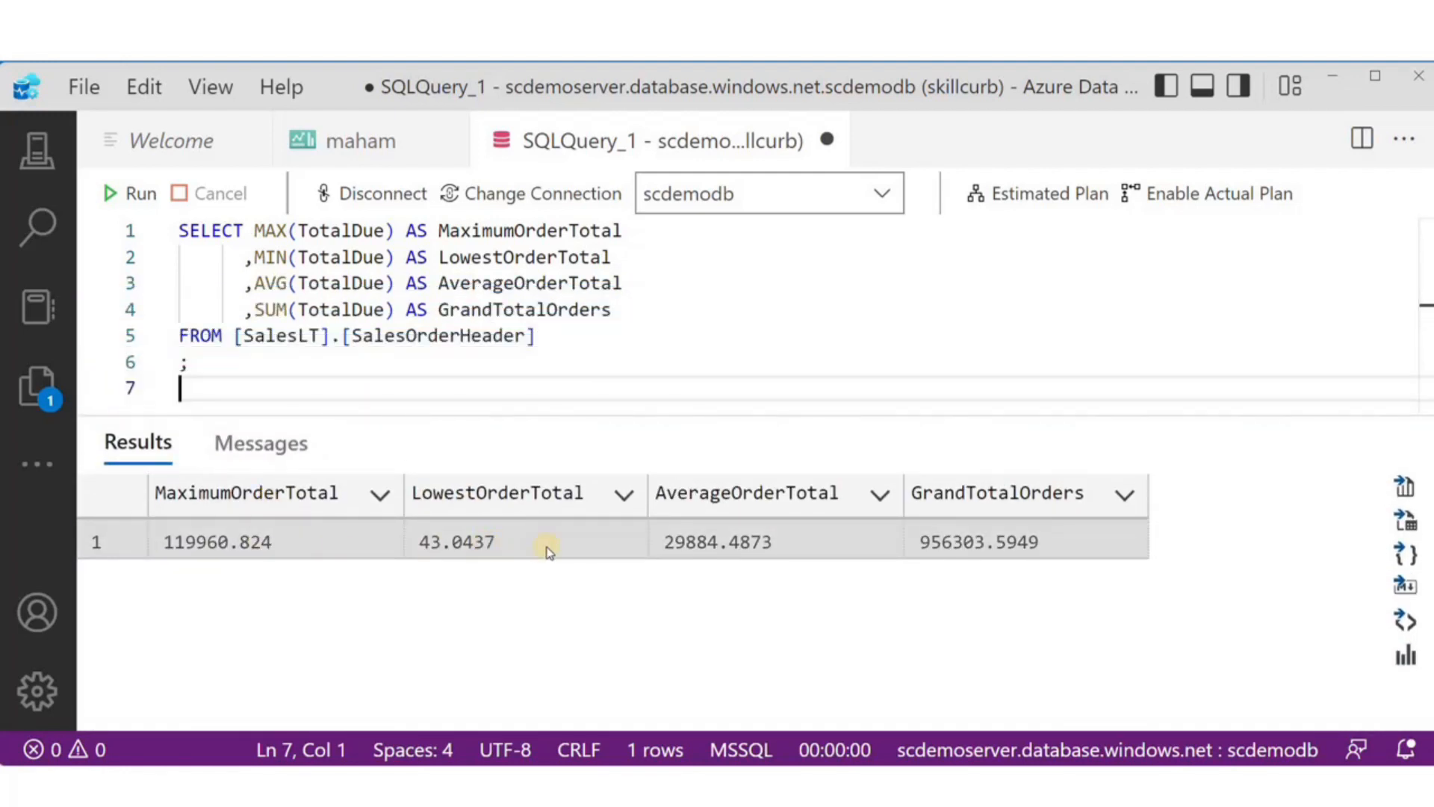
mouse_move(997, 523)
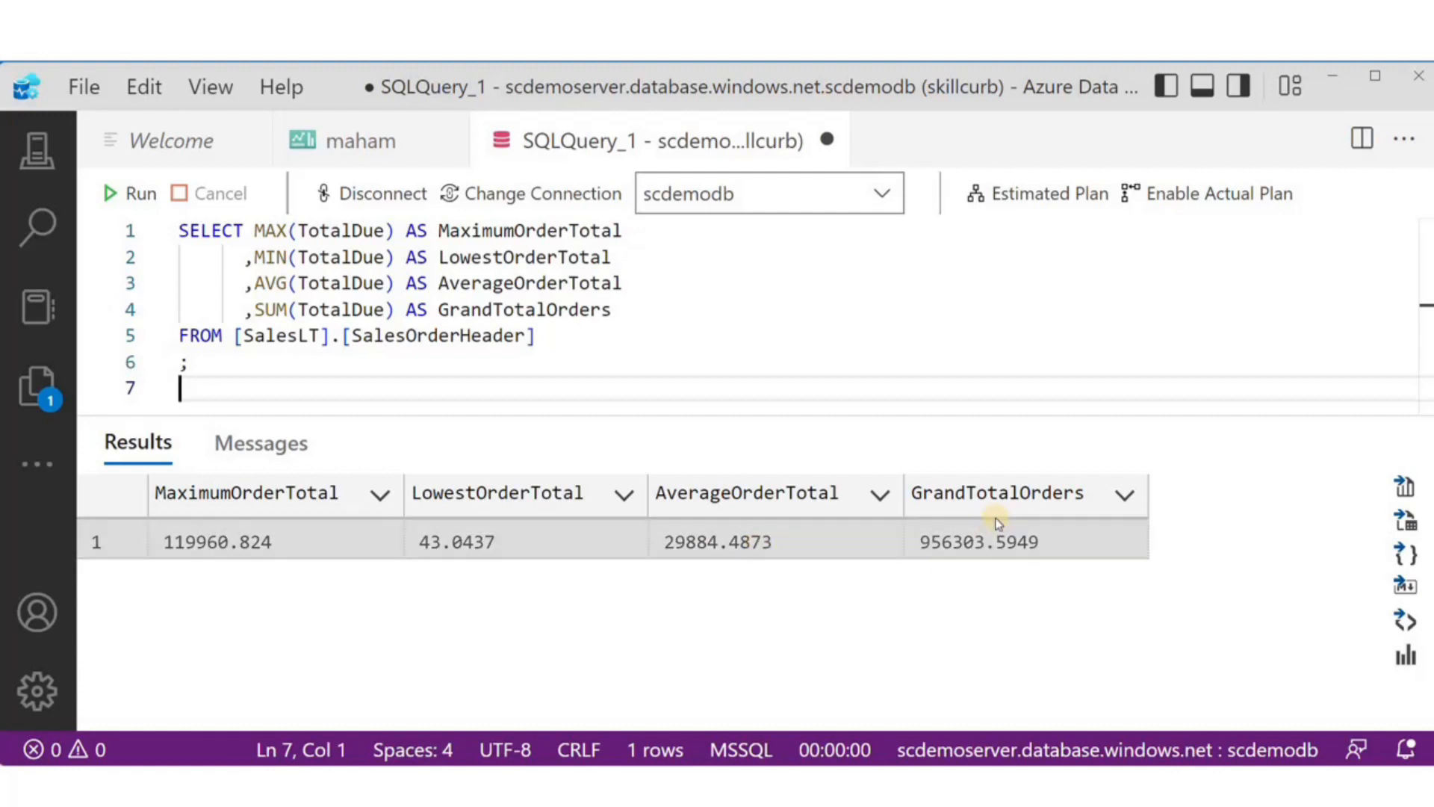
click(38, 151)
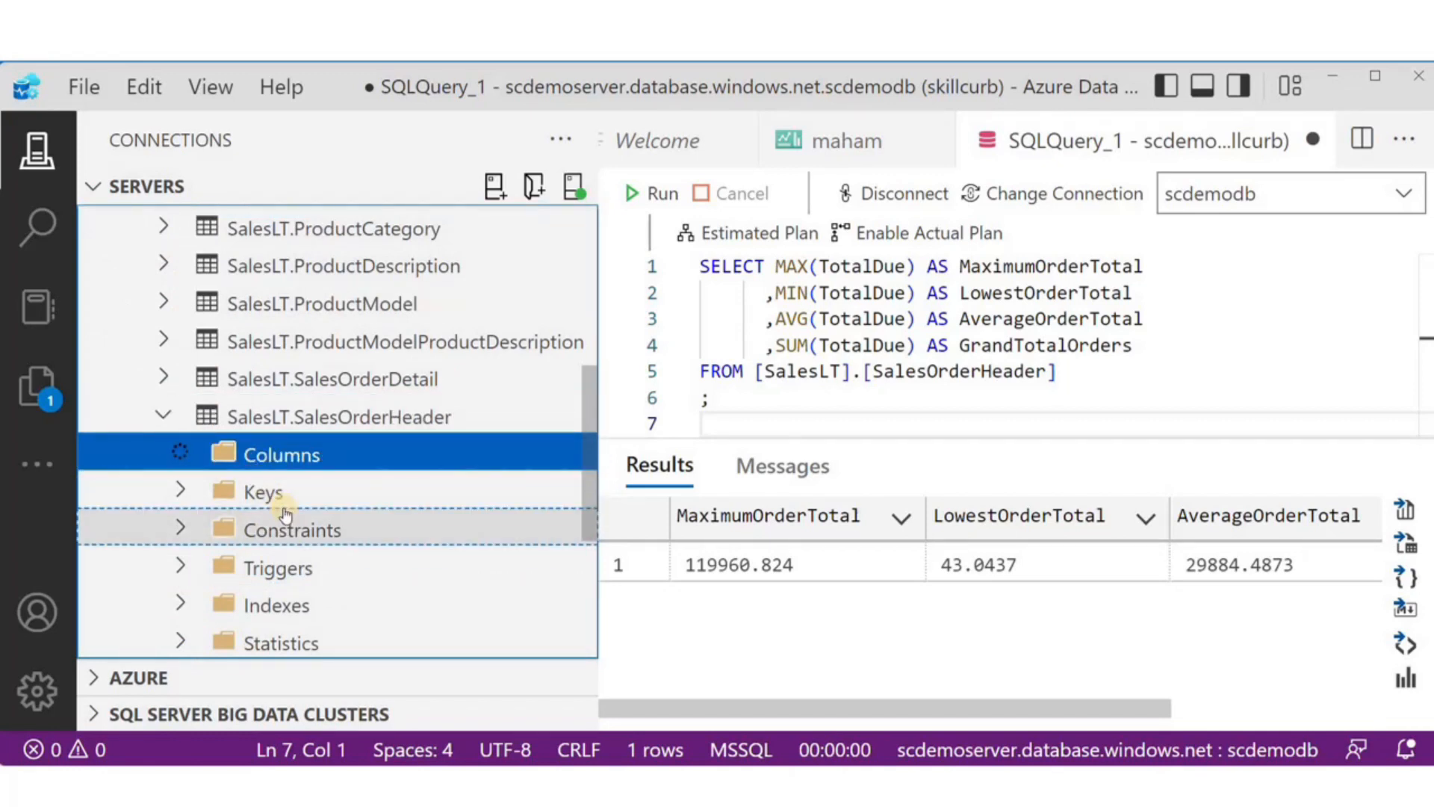
- Browse the SalesLT.SalesOrderHeader table's columns in the Servers tree
click(282, 454)
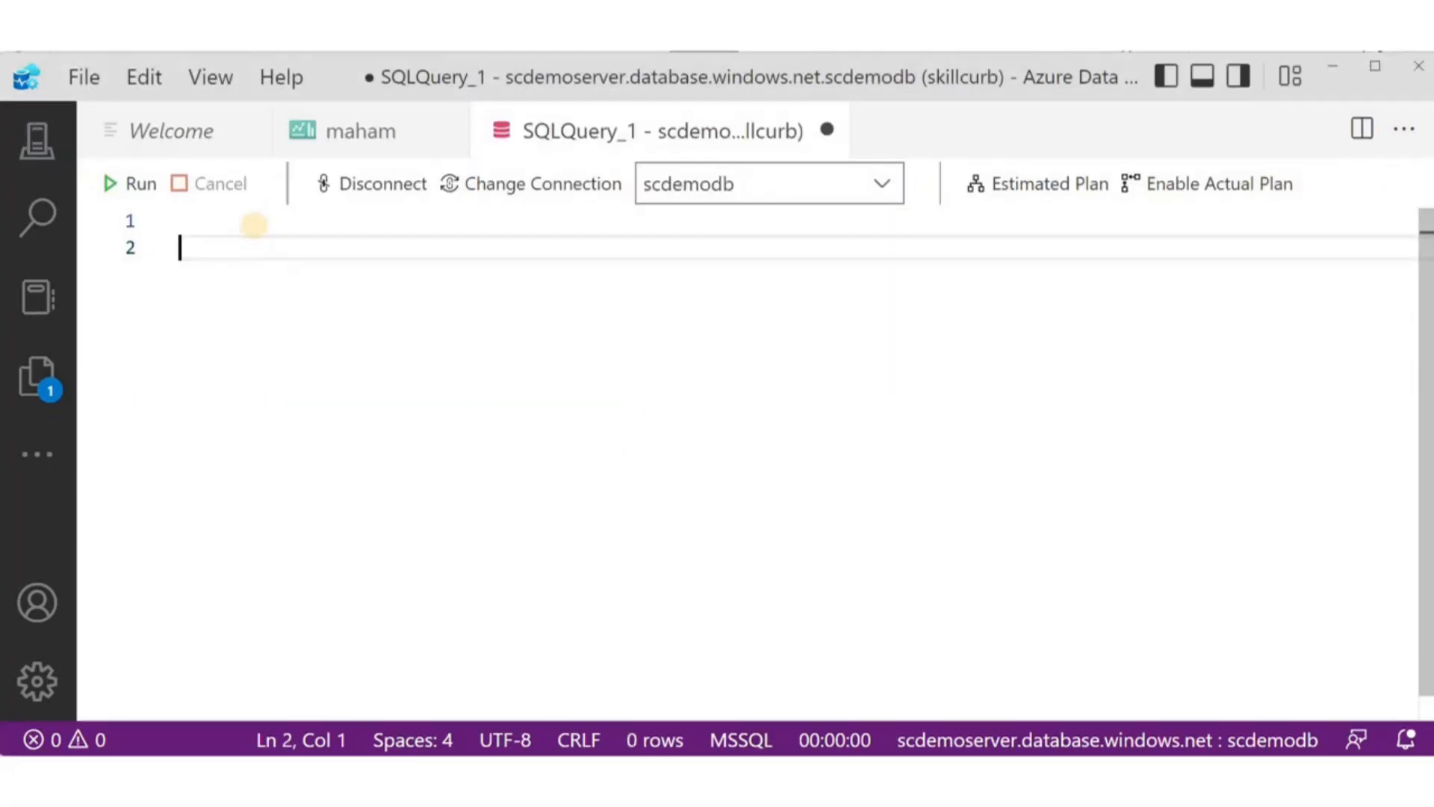
- Create SalesLT.Subscriptions with SubscriptionsID and name columns and inspect the new empty table
click(256, 225)
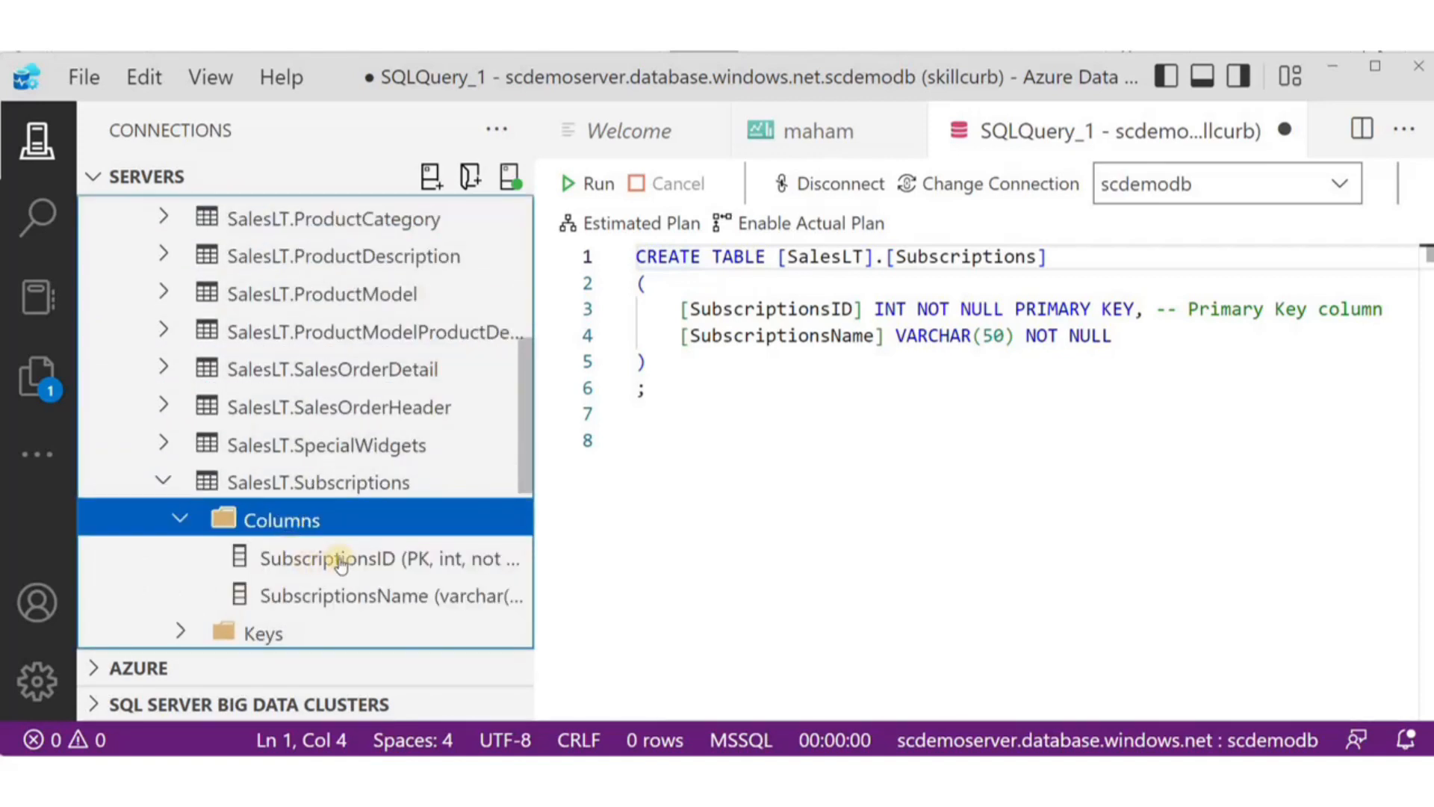
click(390, 597)
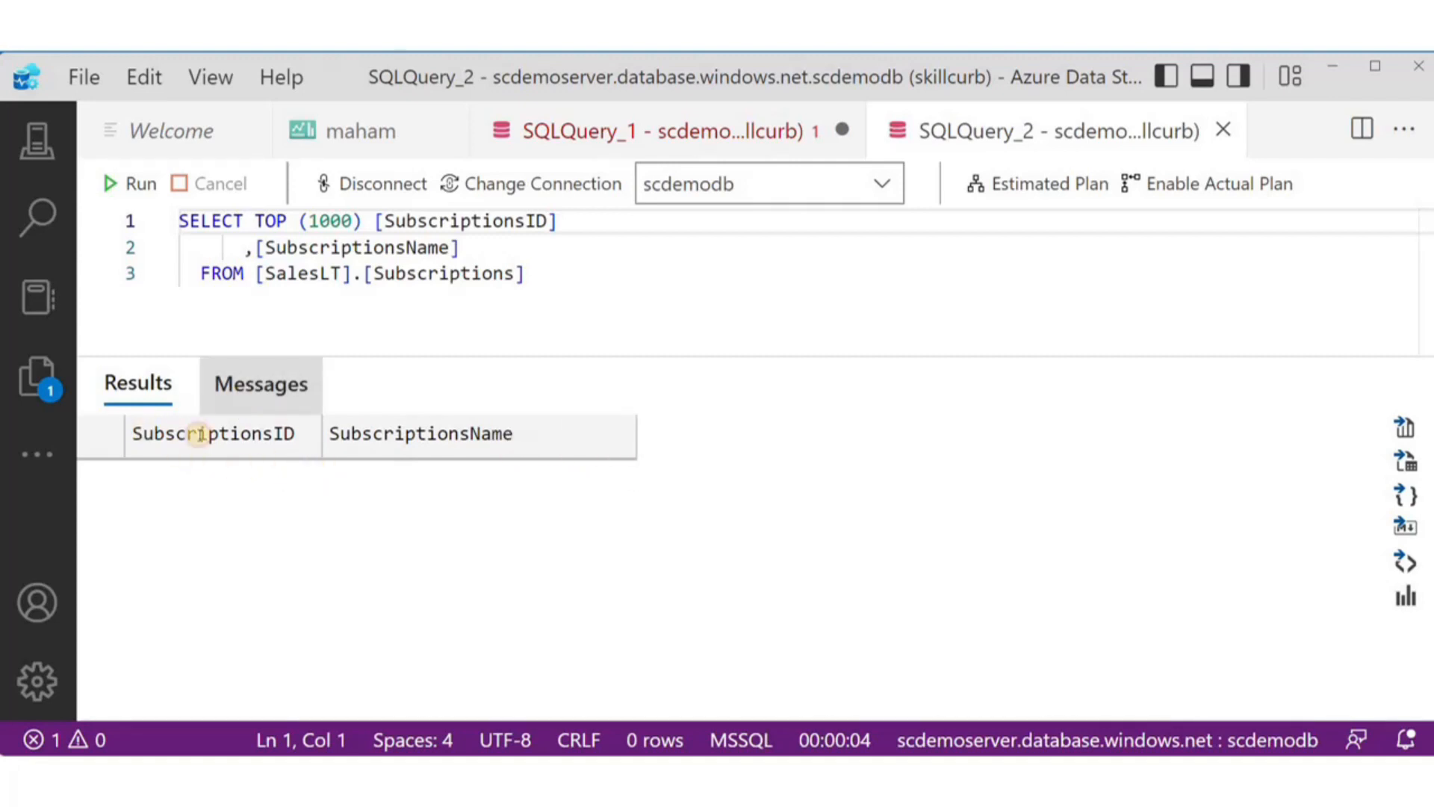
click(260, 382)
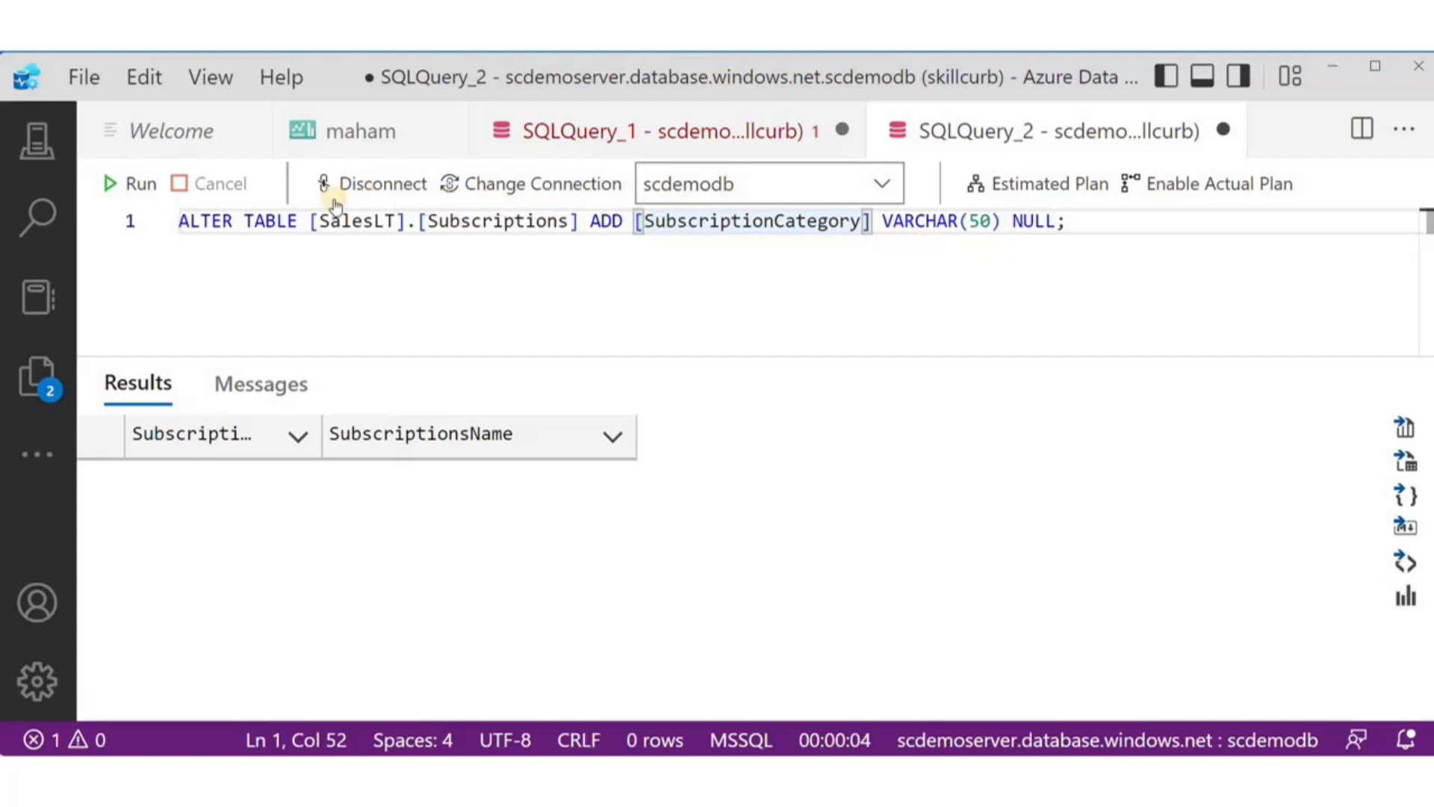
- Add the SubscriptionCategory column, then SELECT * from Subscriptions showing three empty columns
click(131, 182)
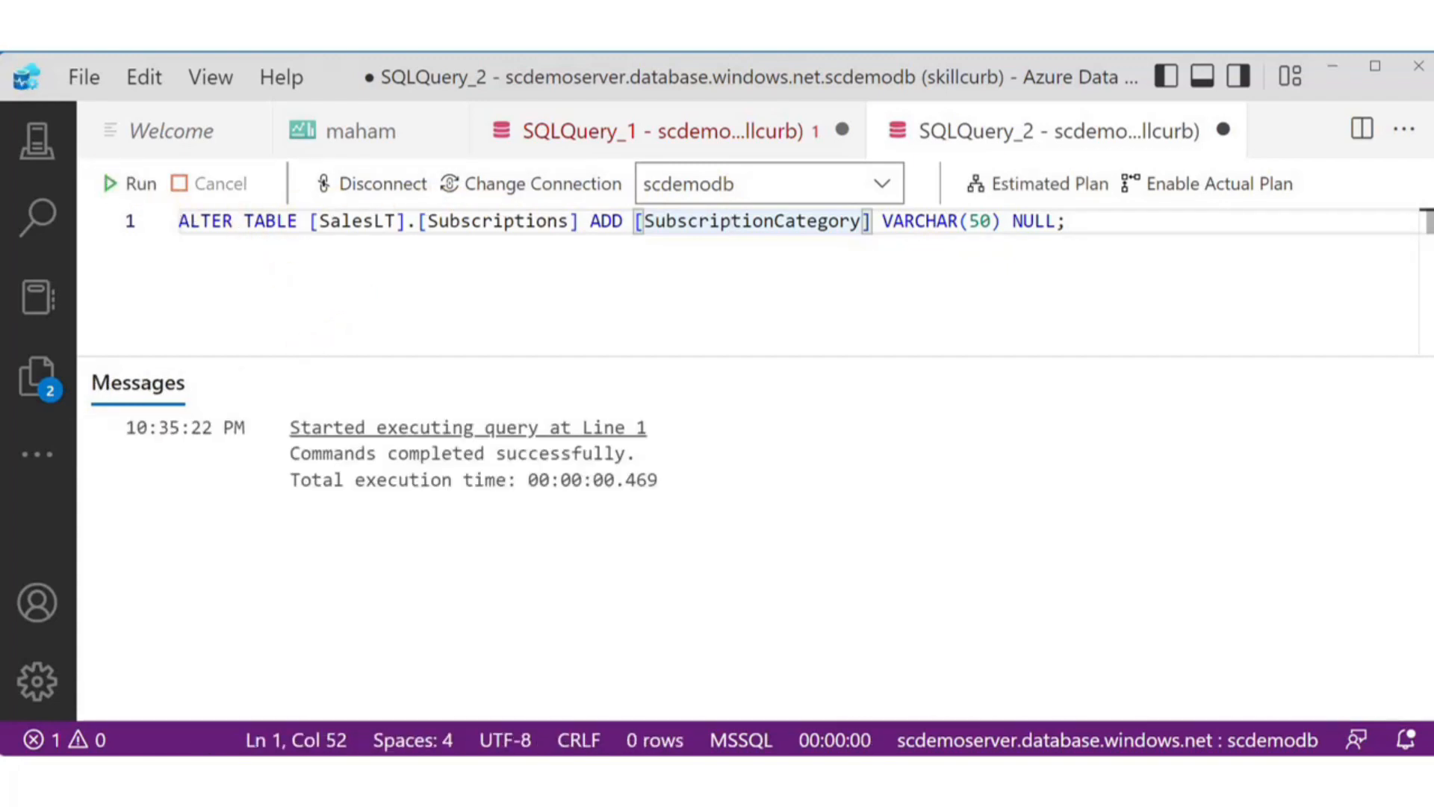
click(210, 221)
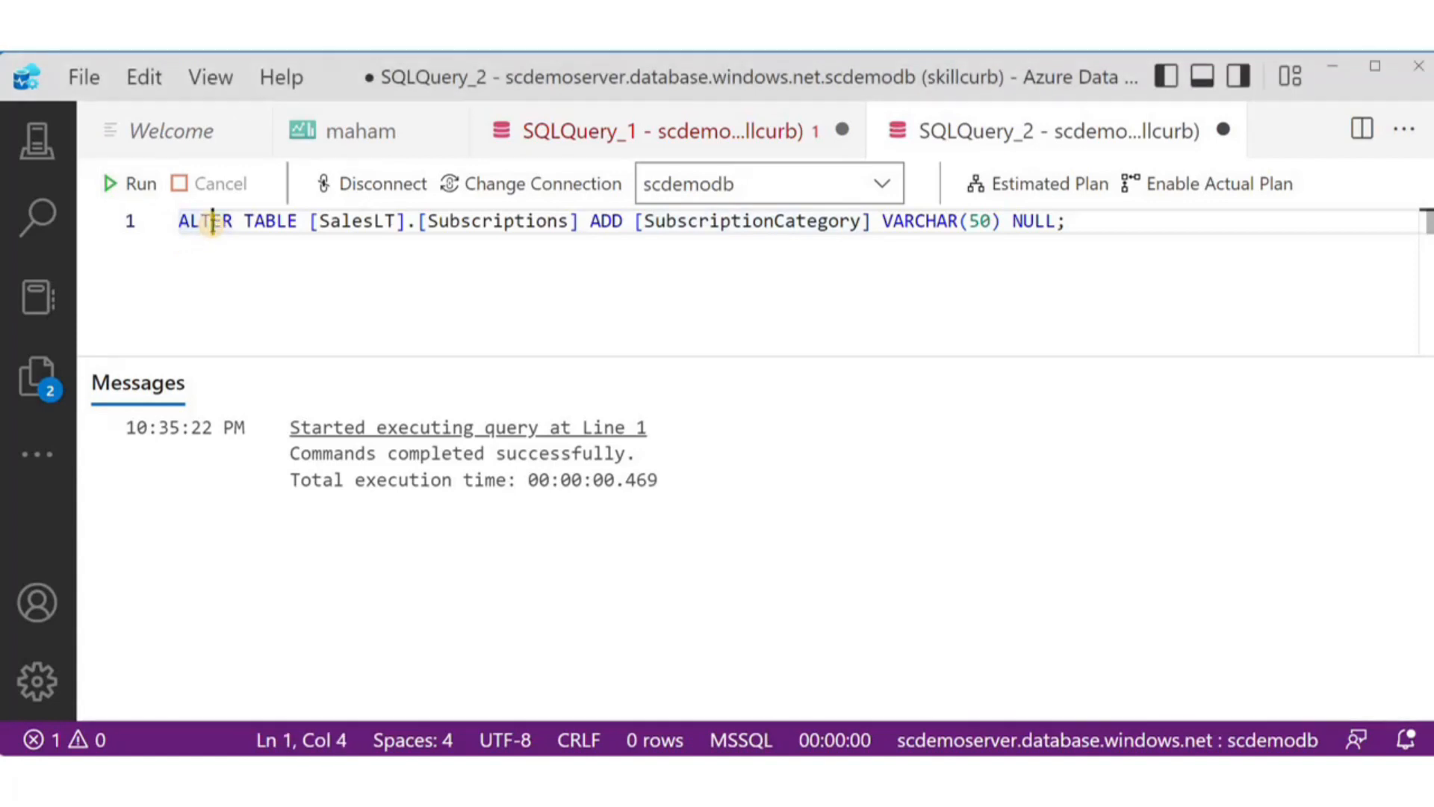
text(SELECT * FROM [SalesLT].[Subscriptions];)
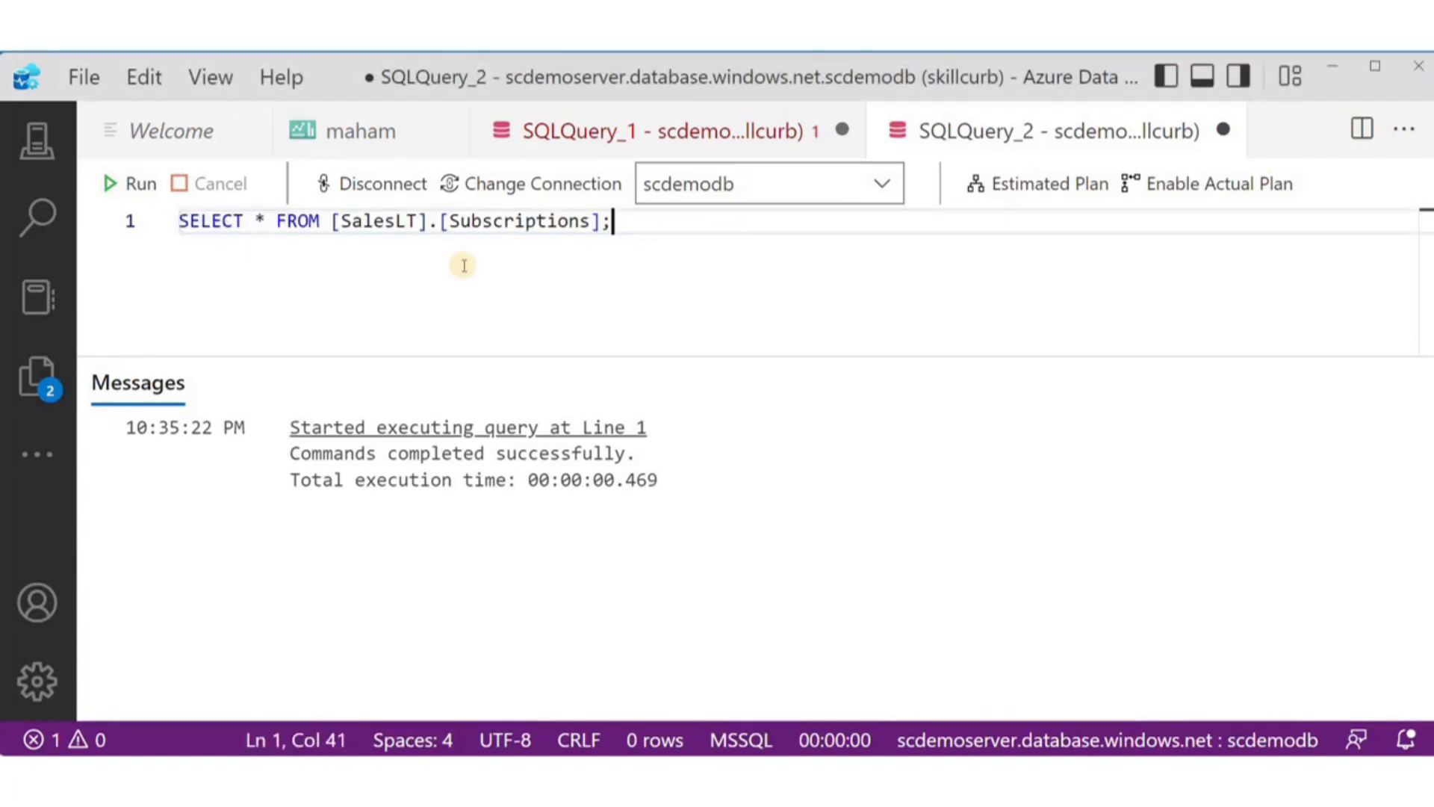
click(130, 182)
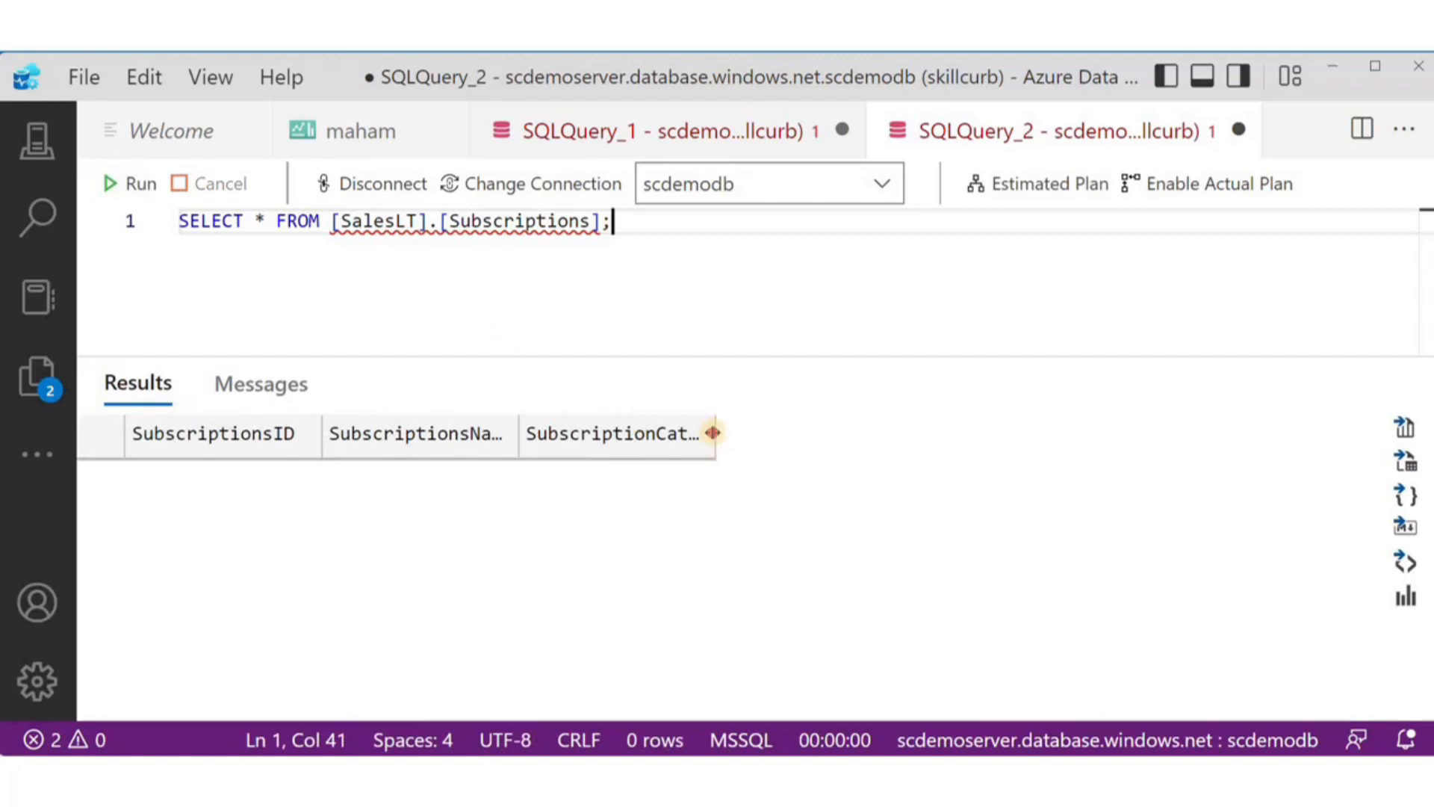
drag(716, 433, 887, 433)
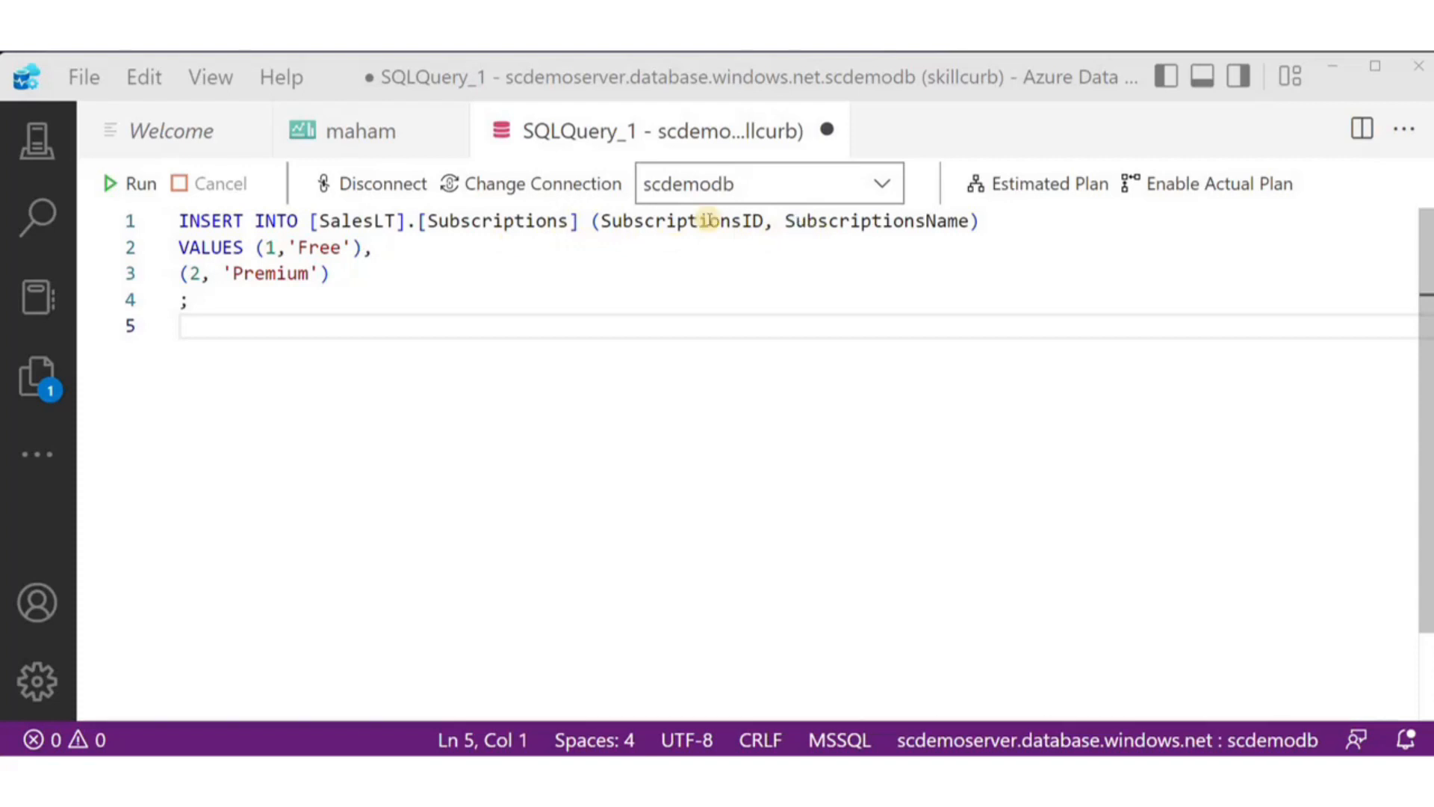
mouse_move(137, 184)
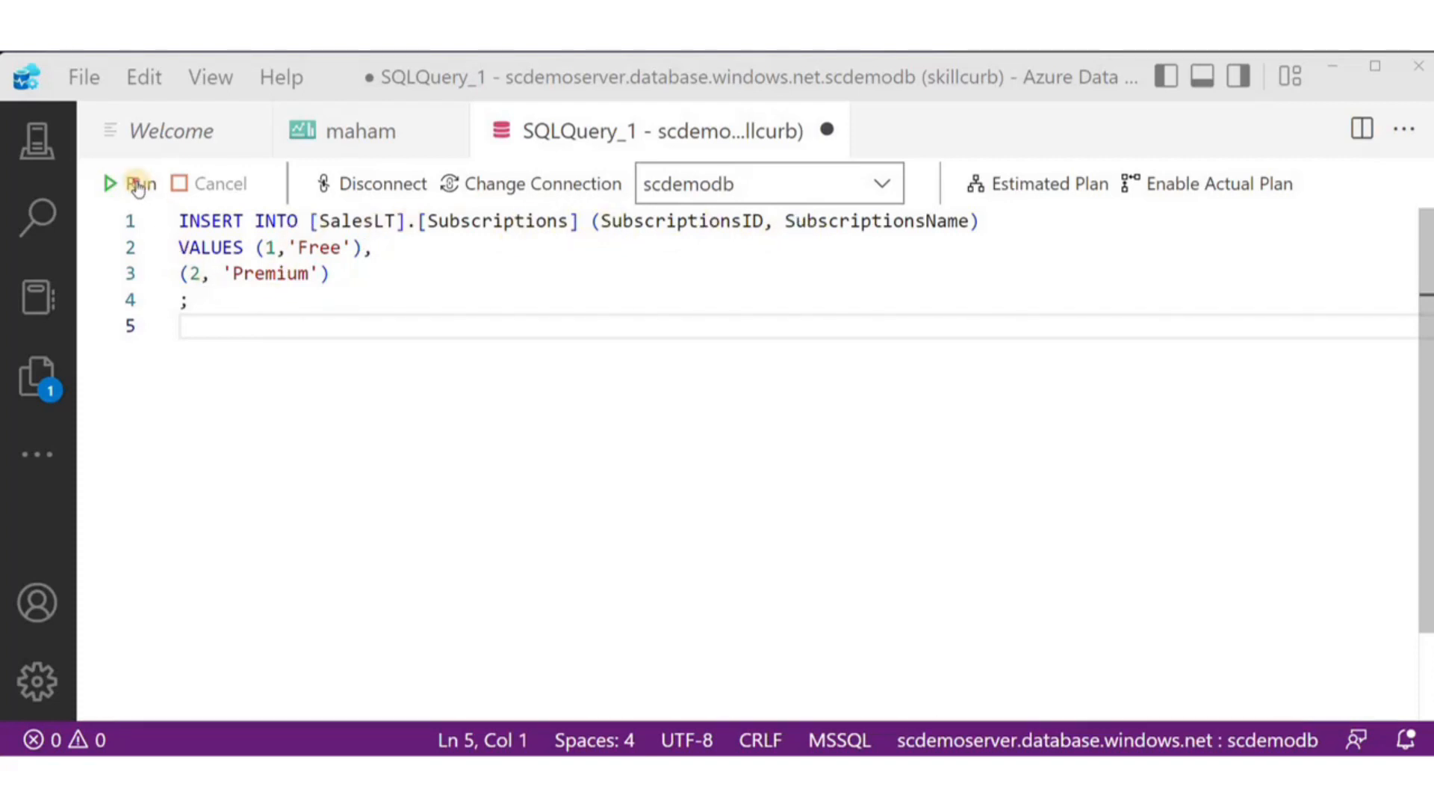
- Insert subscriptions 11 Free and 12 Premium after the duplicate-key error, then list all four rows
click(139, 182)
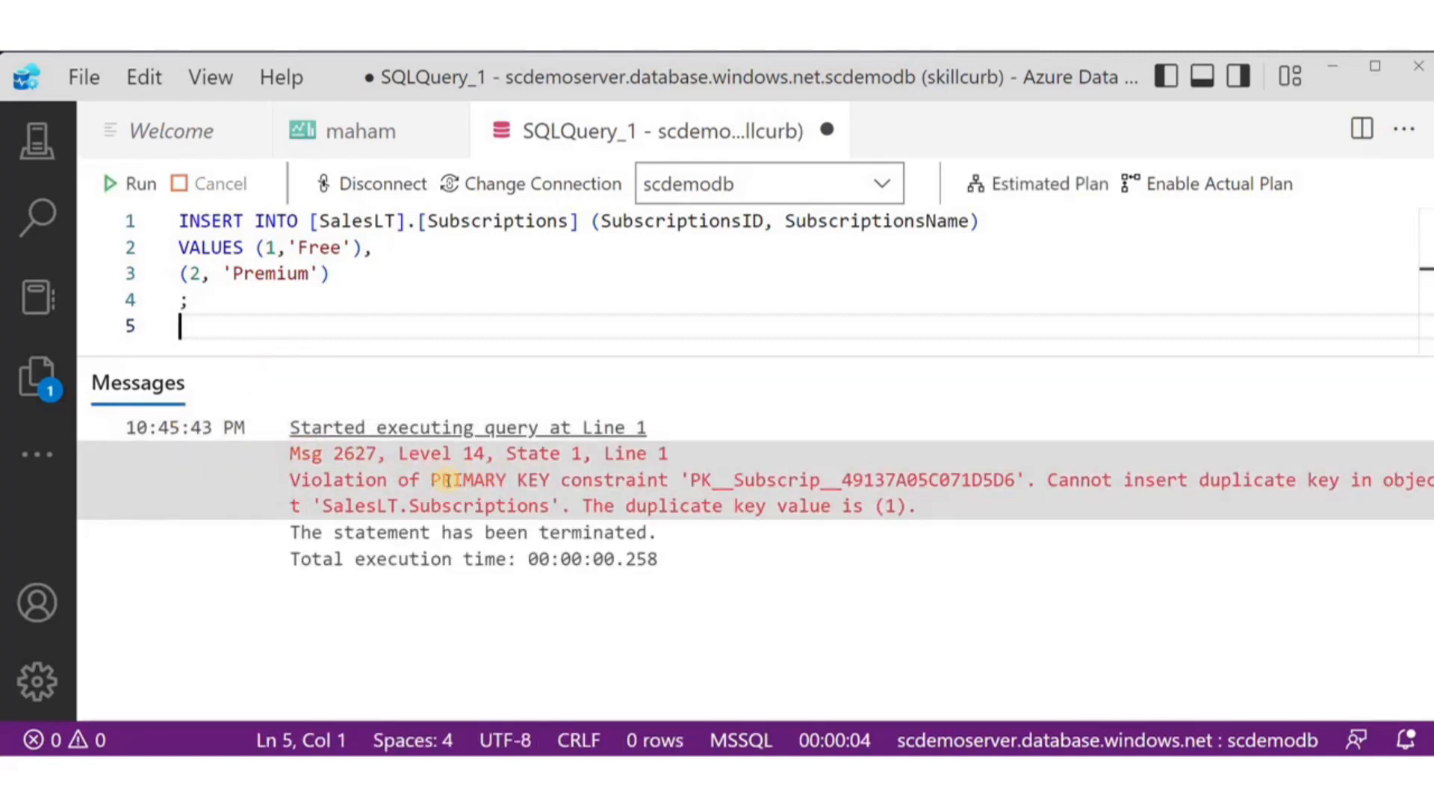
click(132, 183)
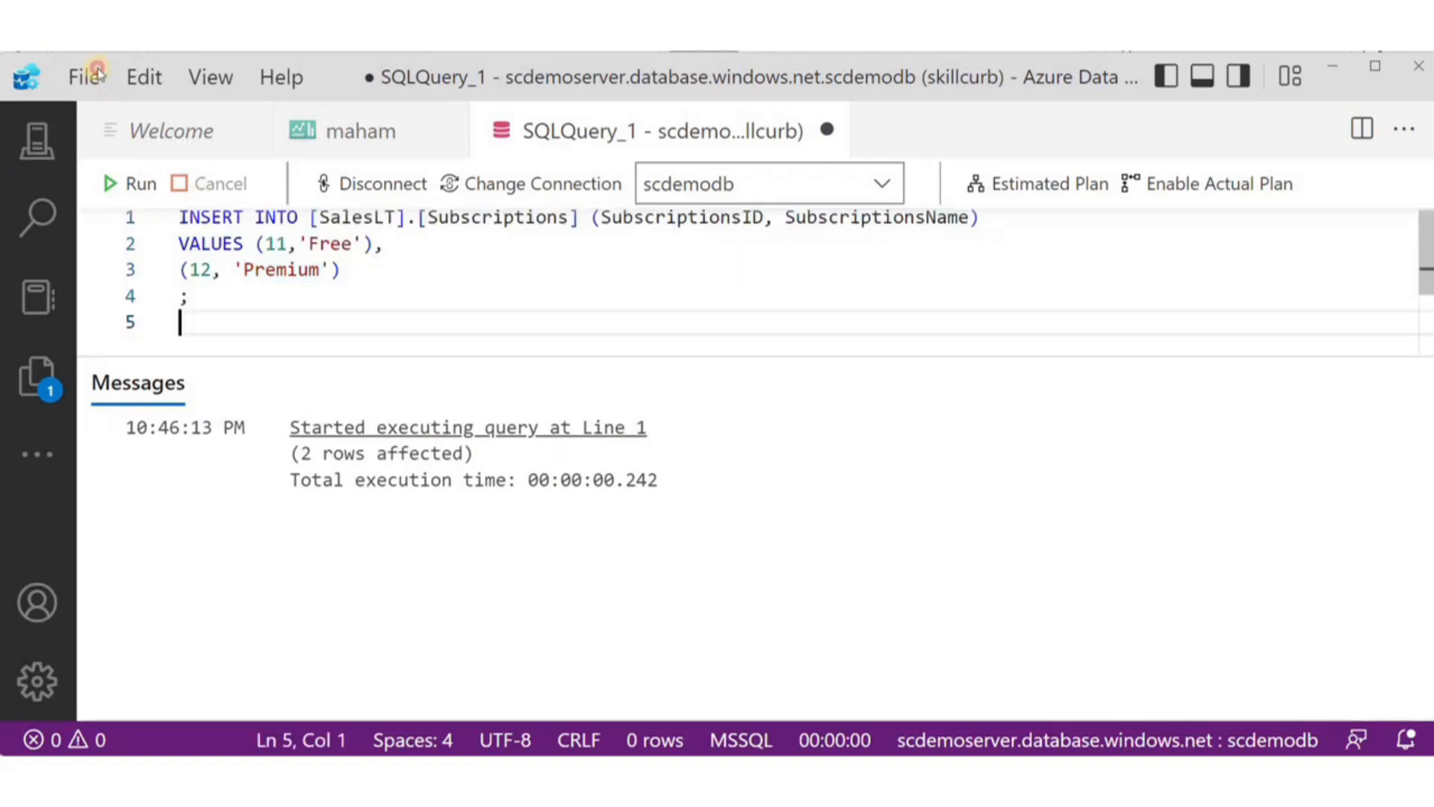
text(SELECT * FROM [SalesLT].[Subscriptions];)
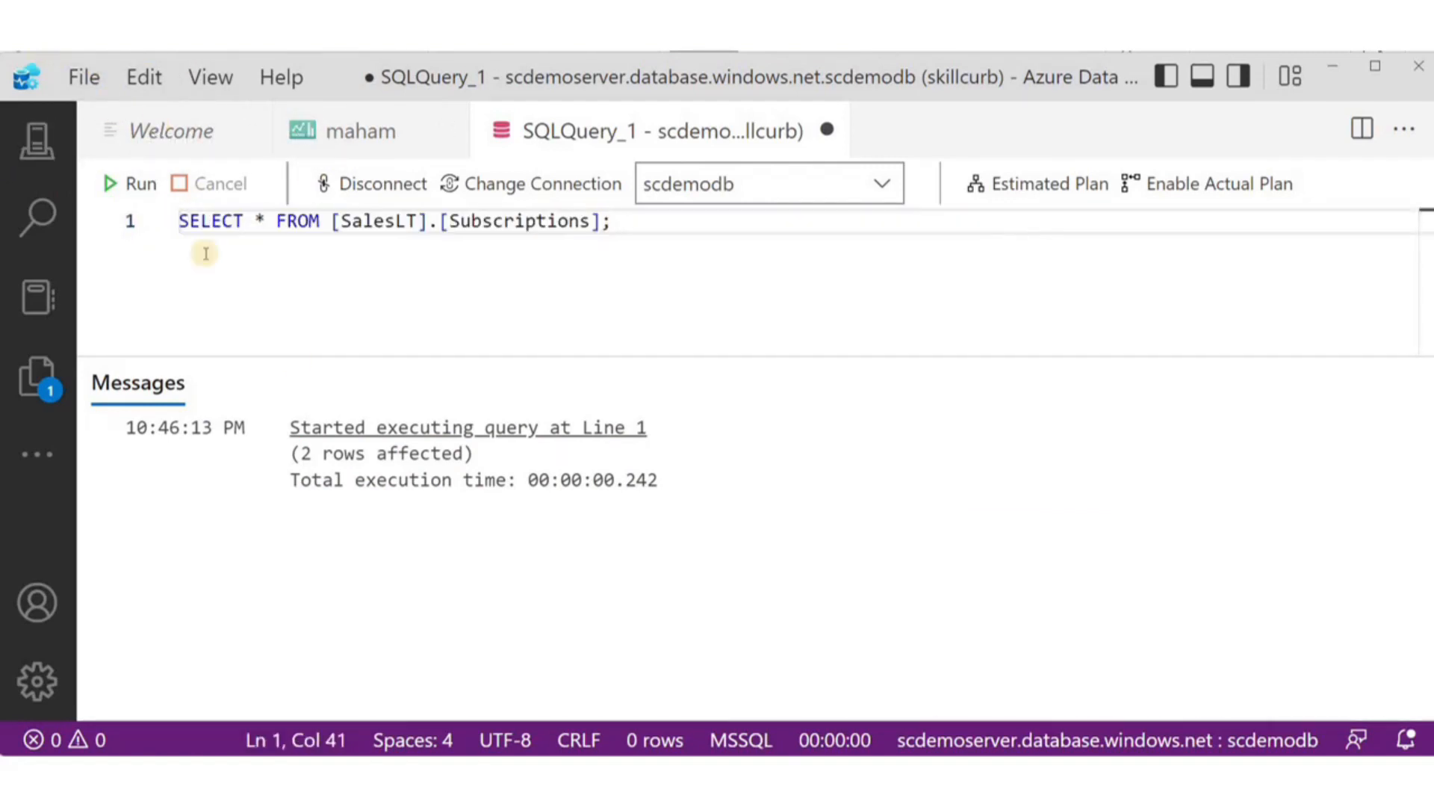
click(139, 183)
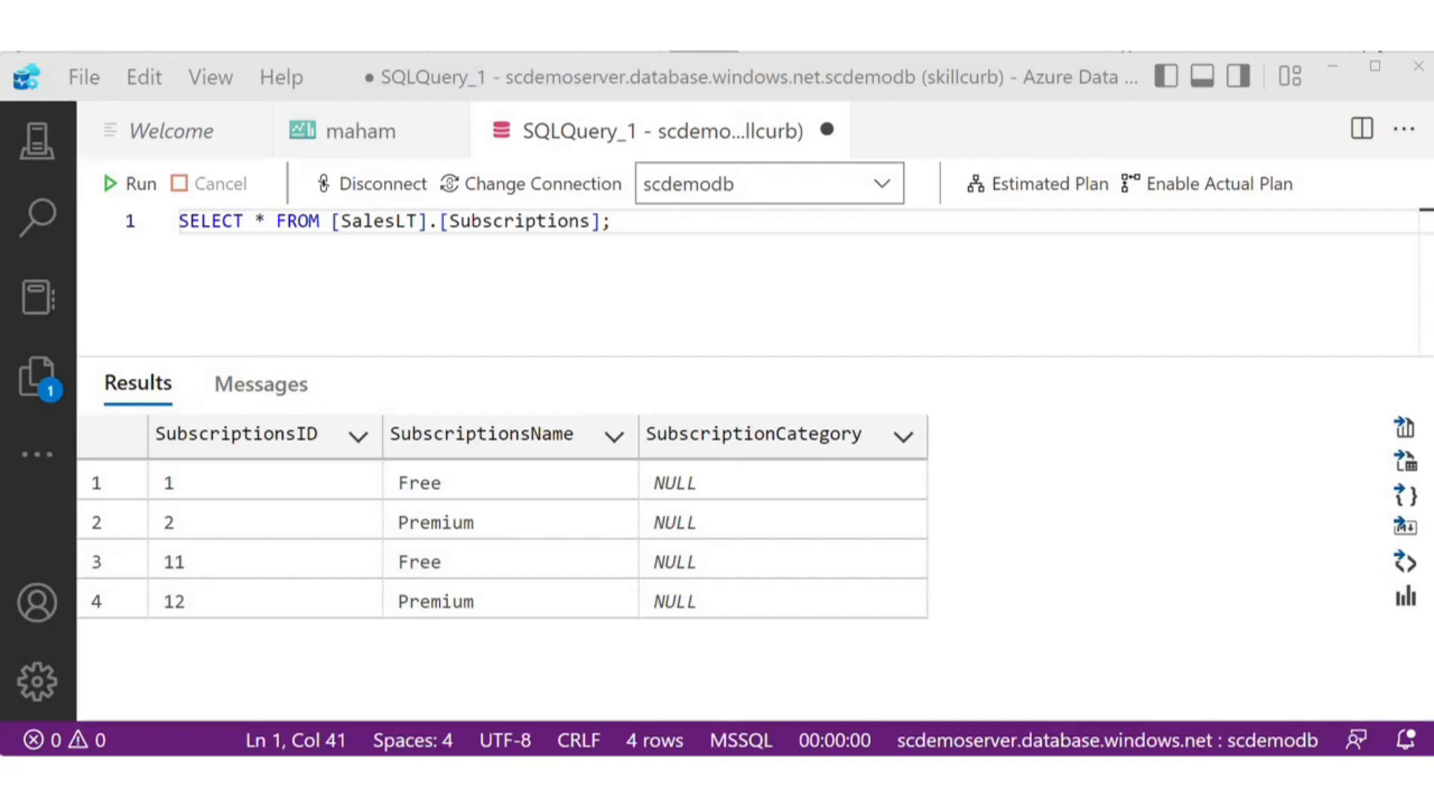
click(129, 182)
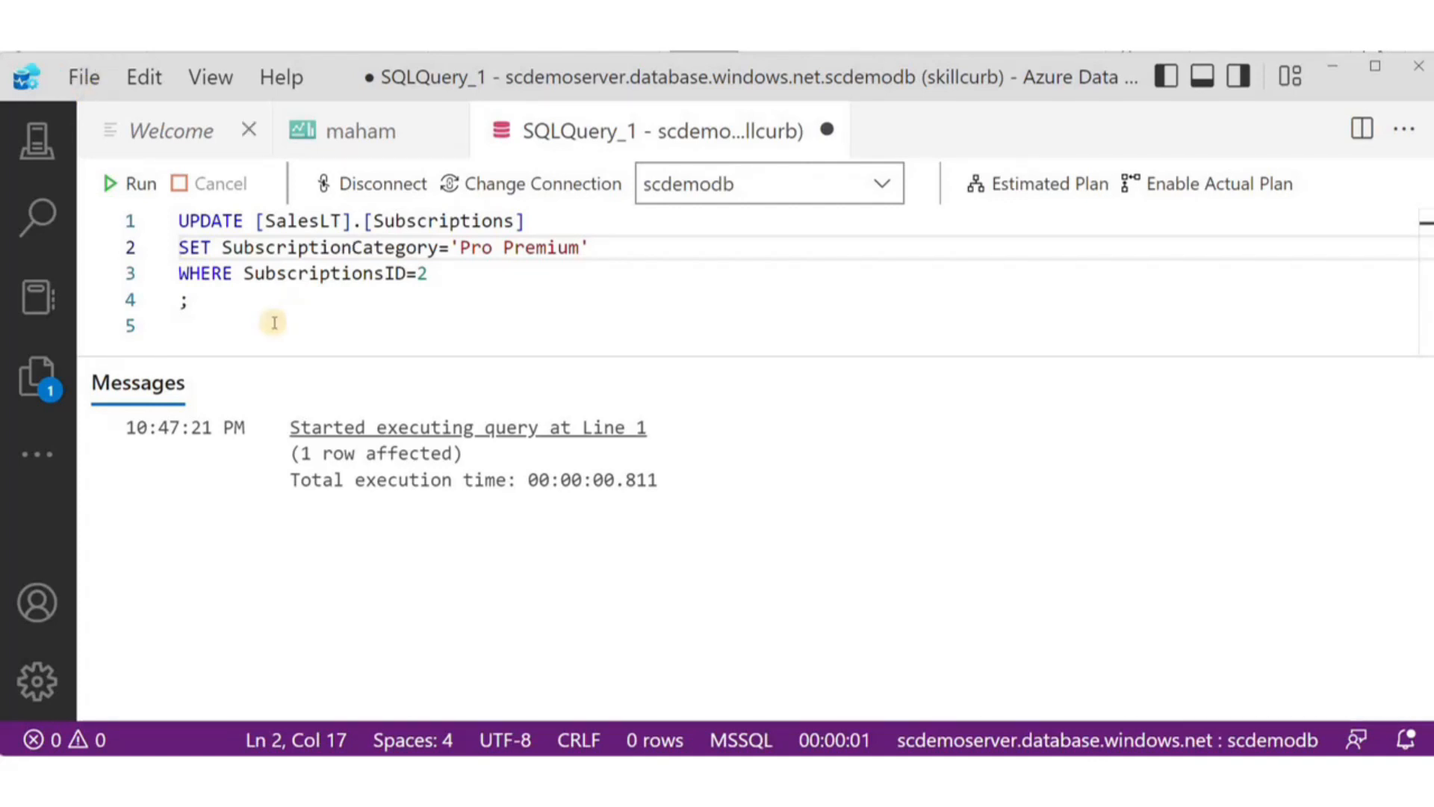
- Set SubscriptionsID 2 to category 'Pro Premium' and re-list the table to confirm it
right_click(275, 323)
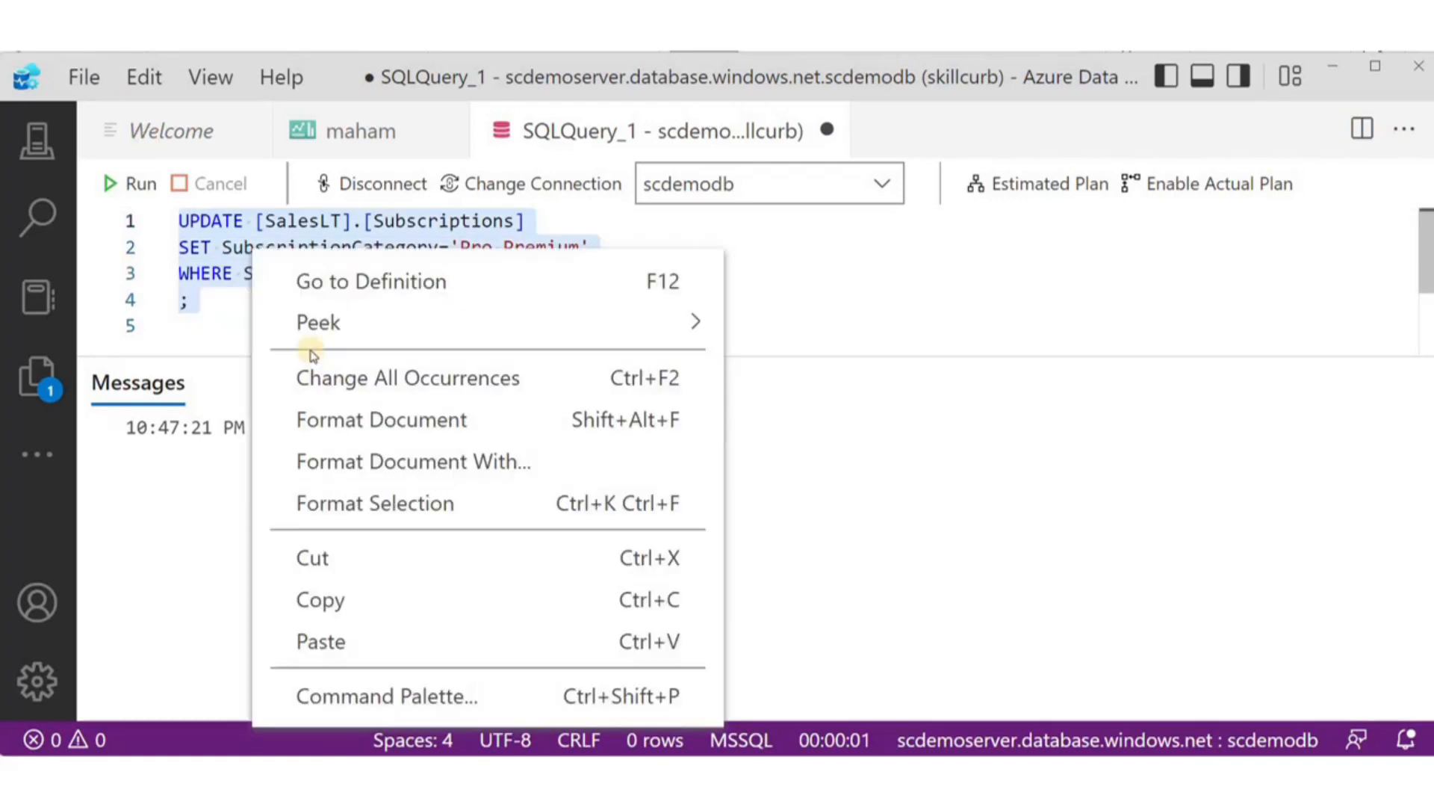
click(131, 182)
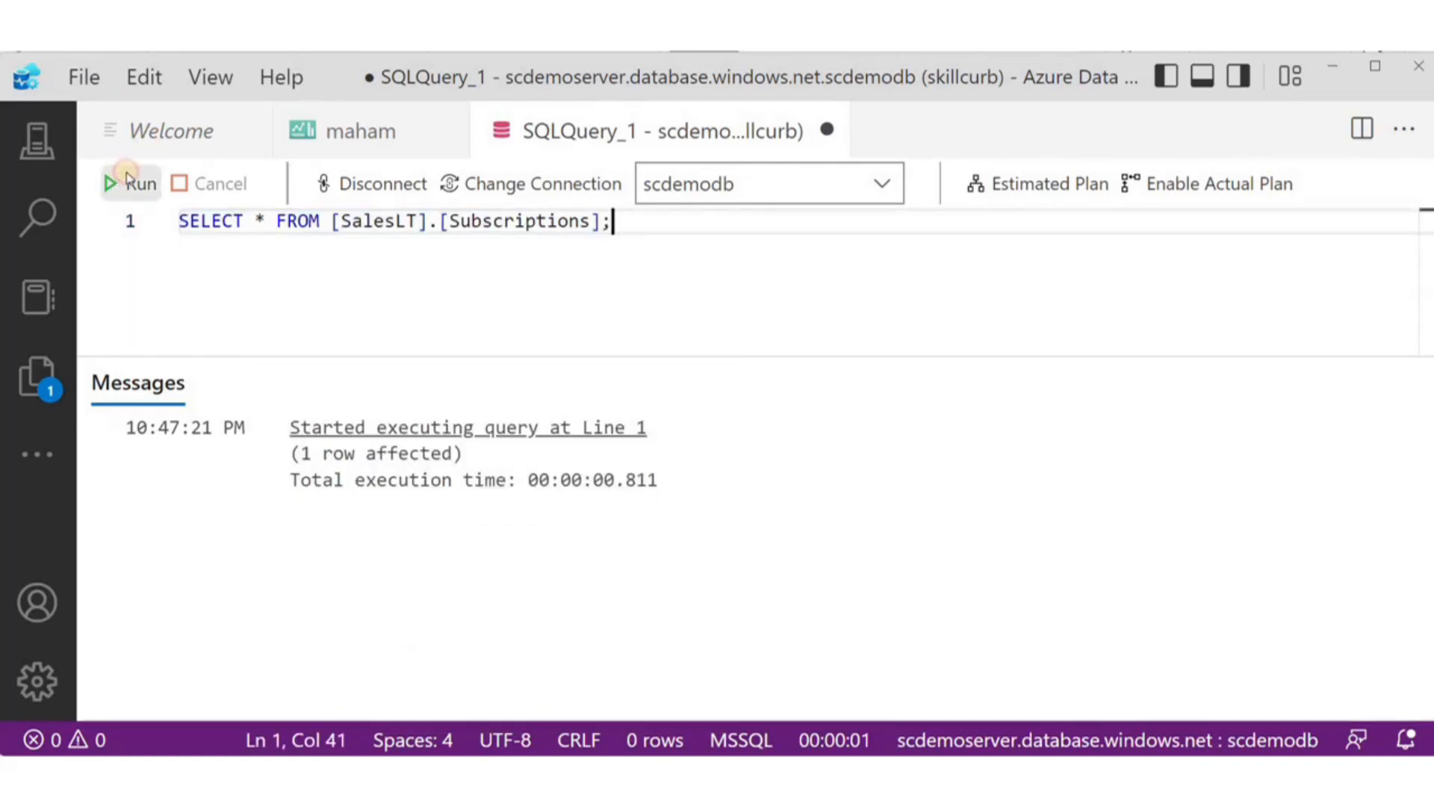
click(131, 182)
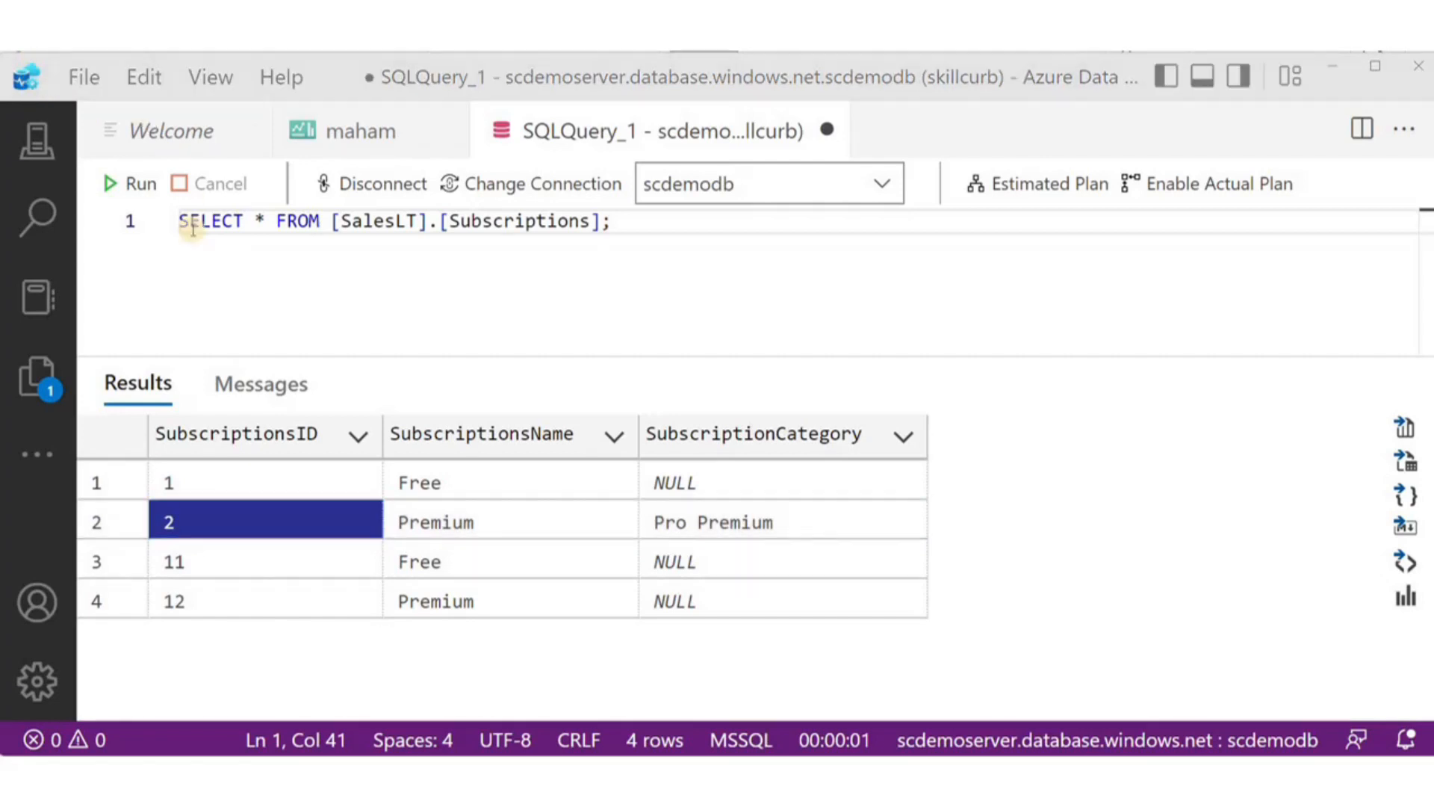
- Delete subscriptions WHERE SubscriptionCategory IS NULL, leaving only ID 2 Premium Pro Premium in the listing
text(DELETE FROM [SalesLT].[Subscriptions] WHERE SubscriptionCategory IS NULL;)
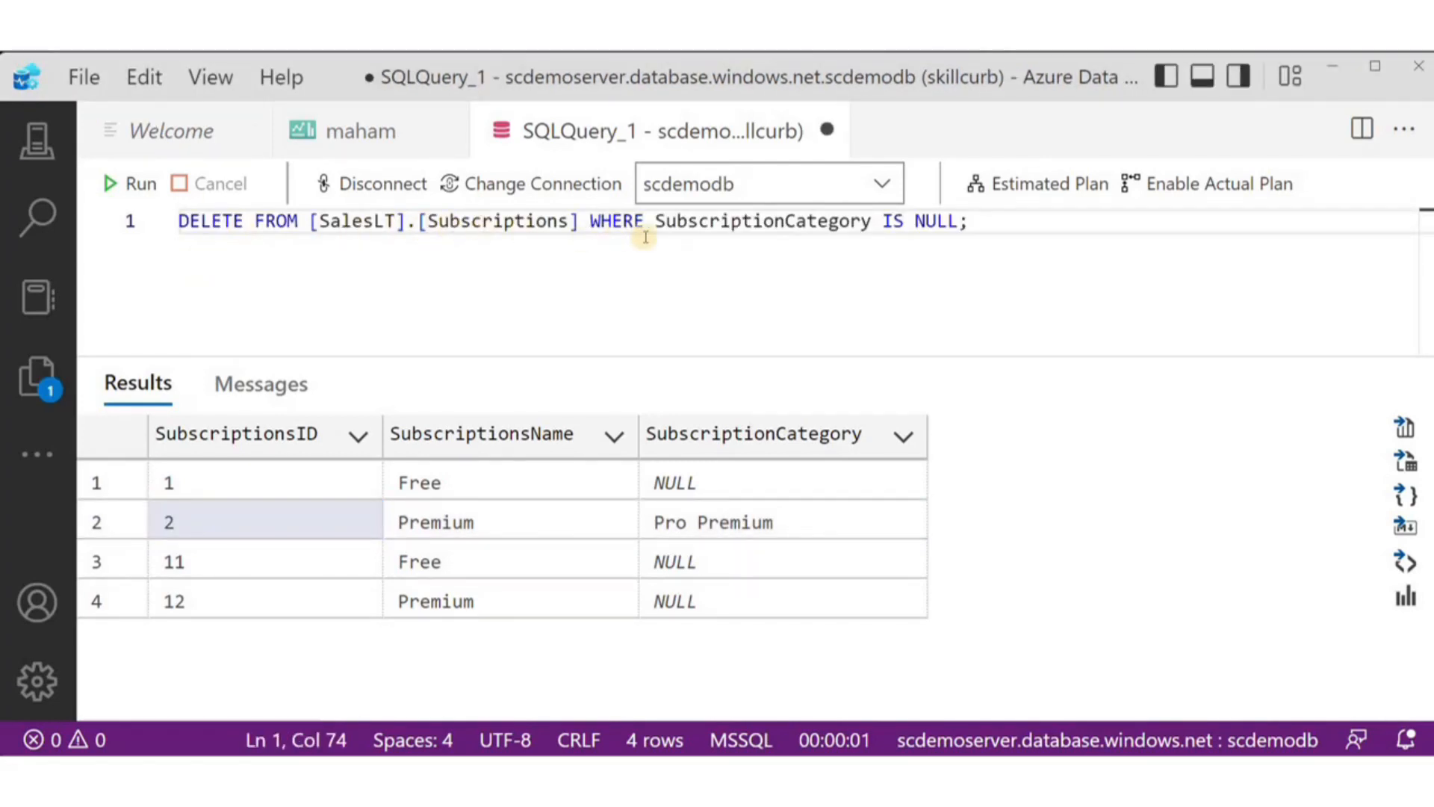
mouse_move(952, 244)
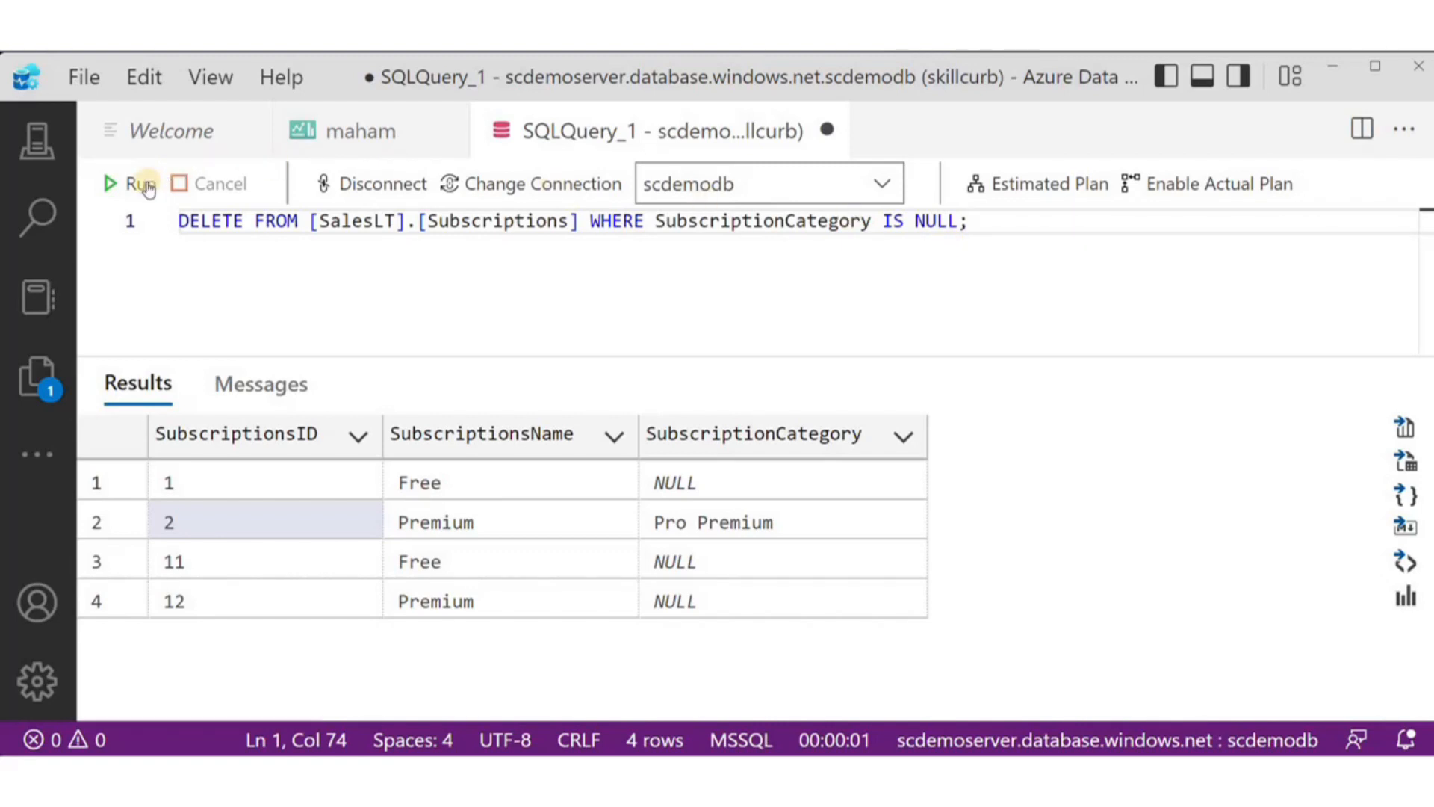
click(131, 182)
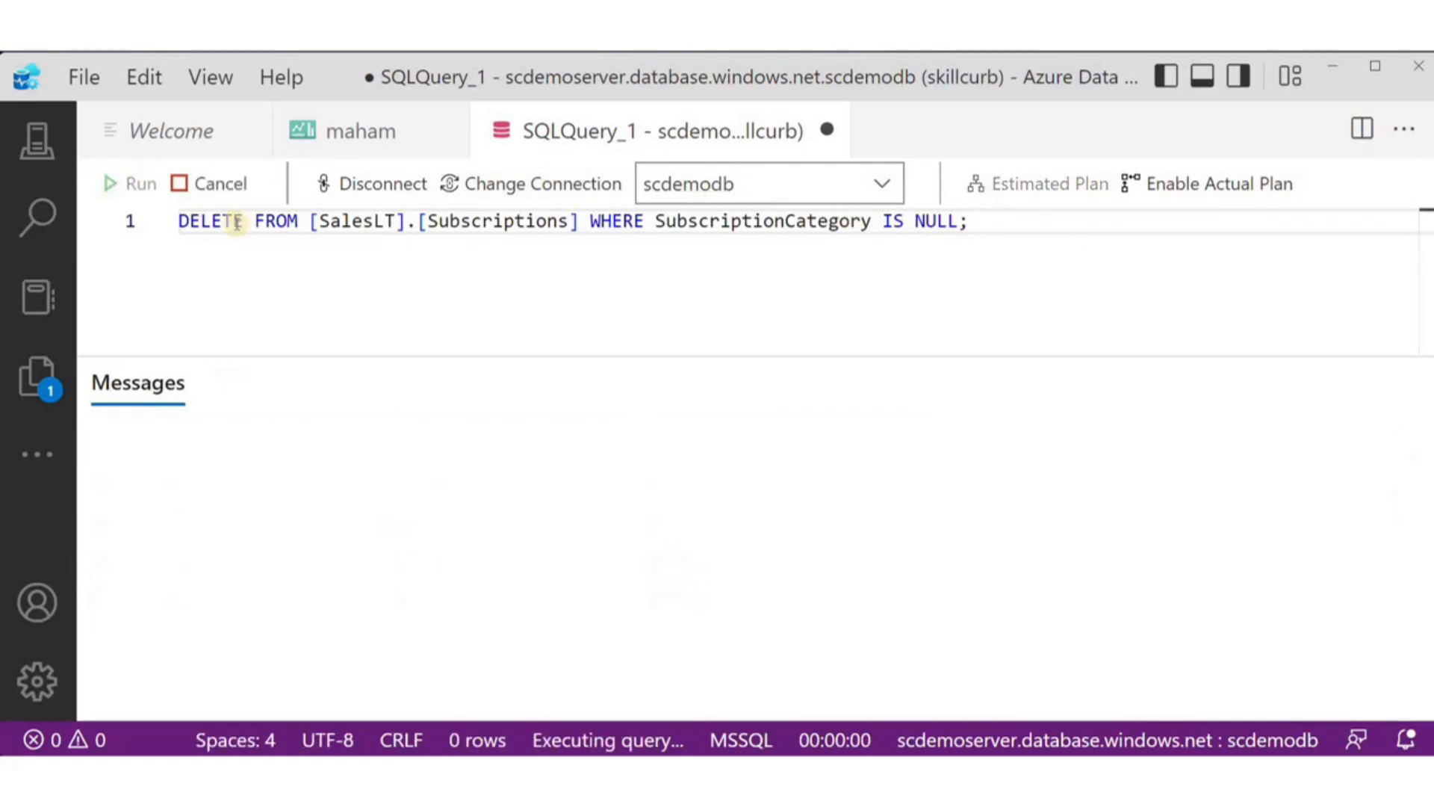
click(130, 183)
text(SELECT * FROM [SalesLT].[Subscriptions];)
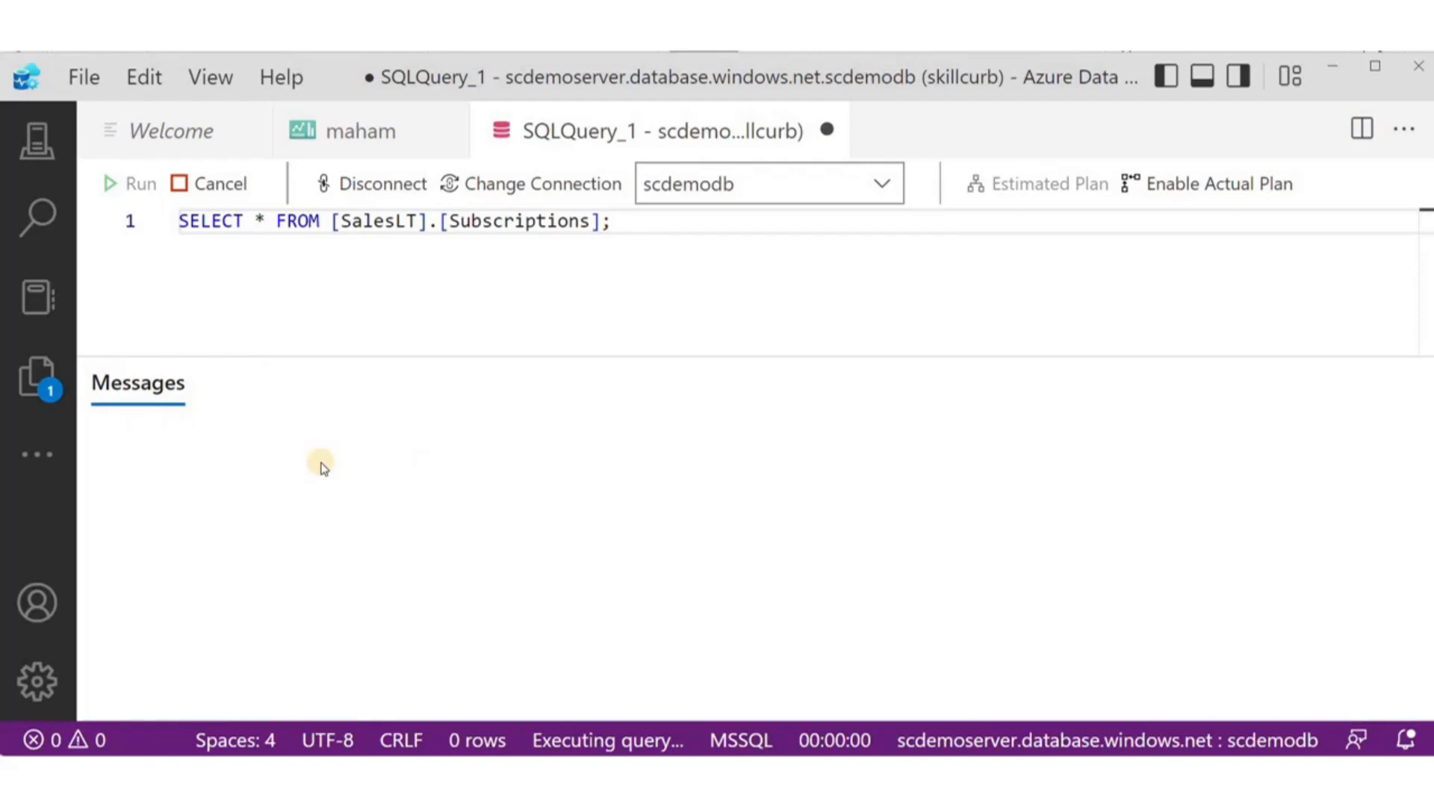
click(141, 182)
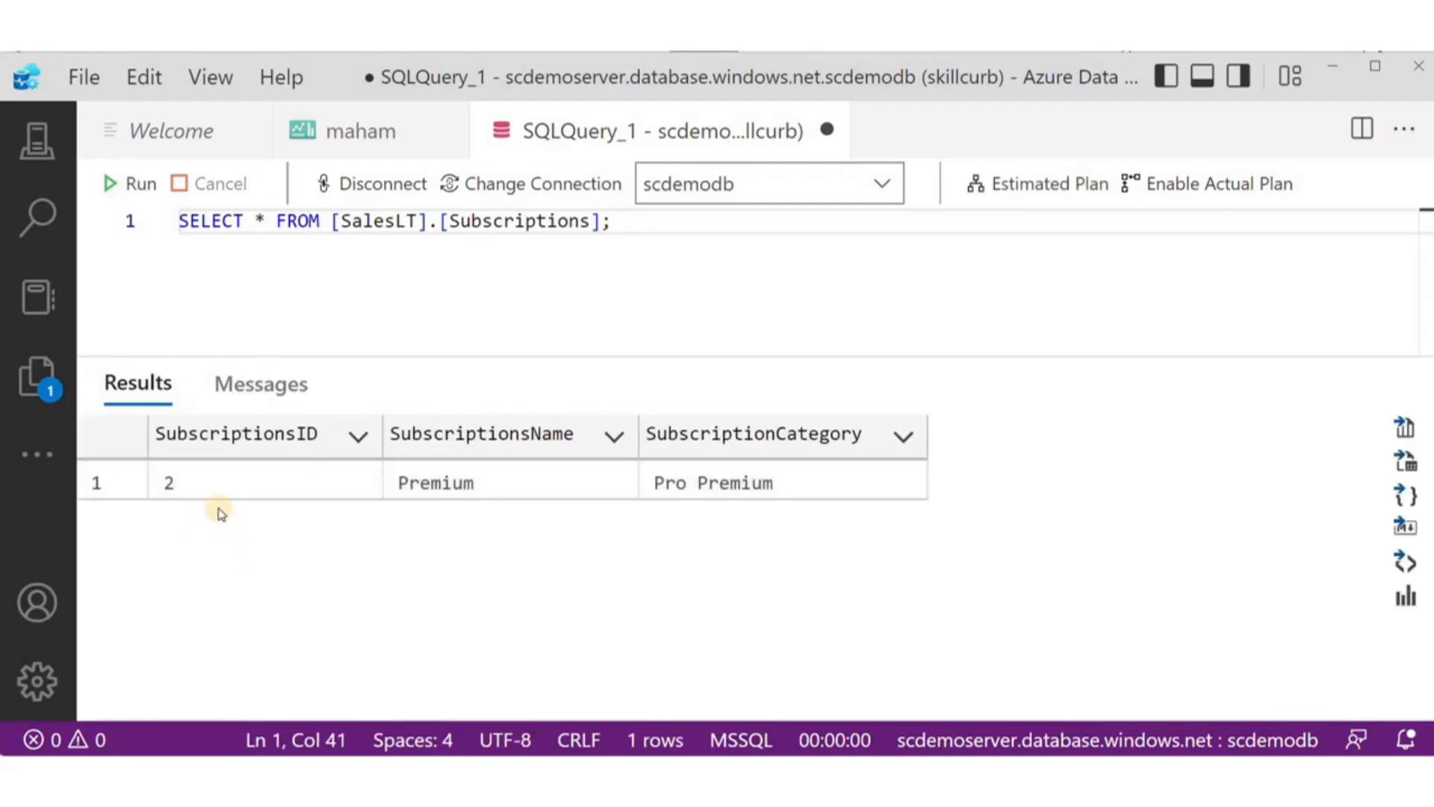
mouse_move(854, 500)
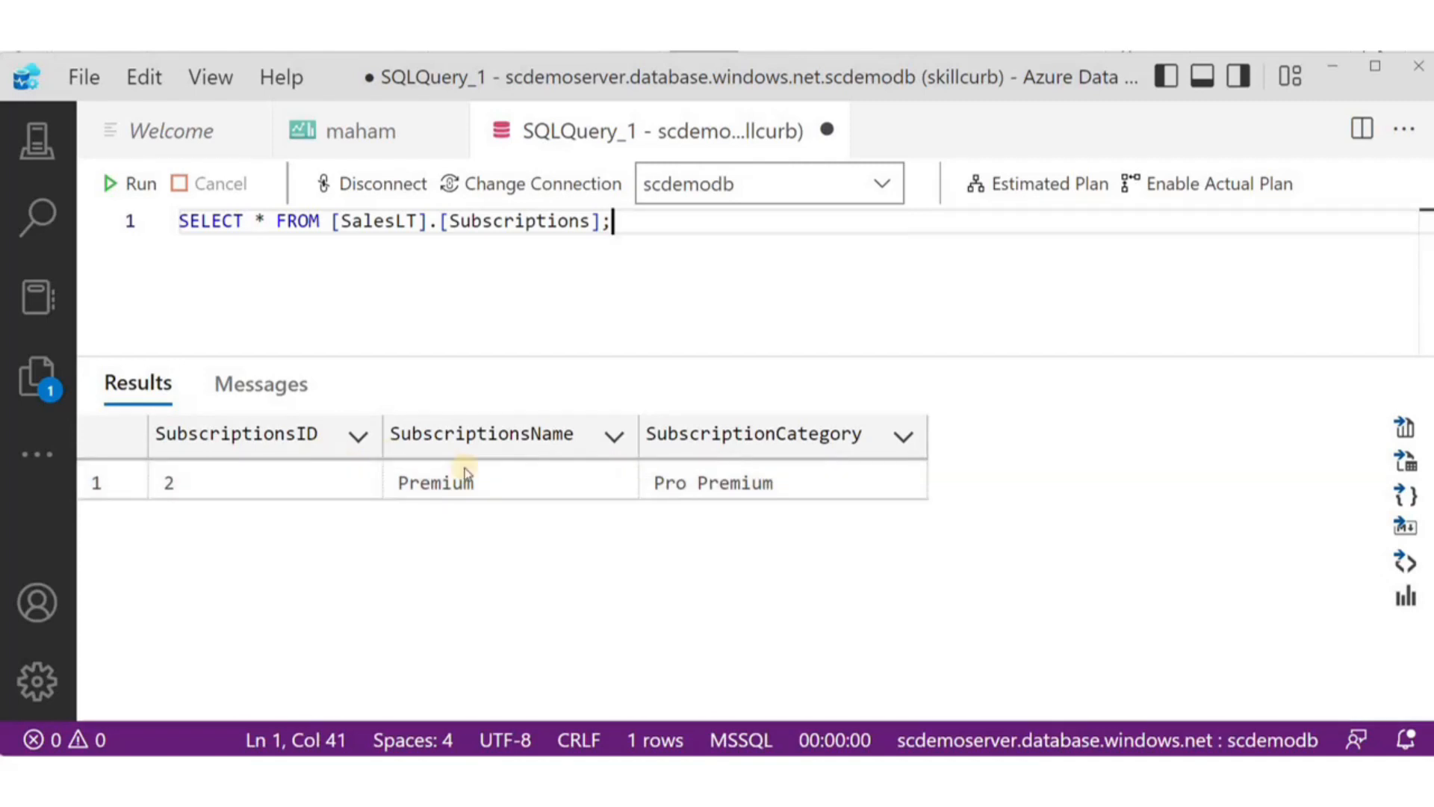
key(ctrl+a)
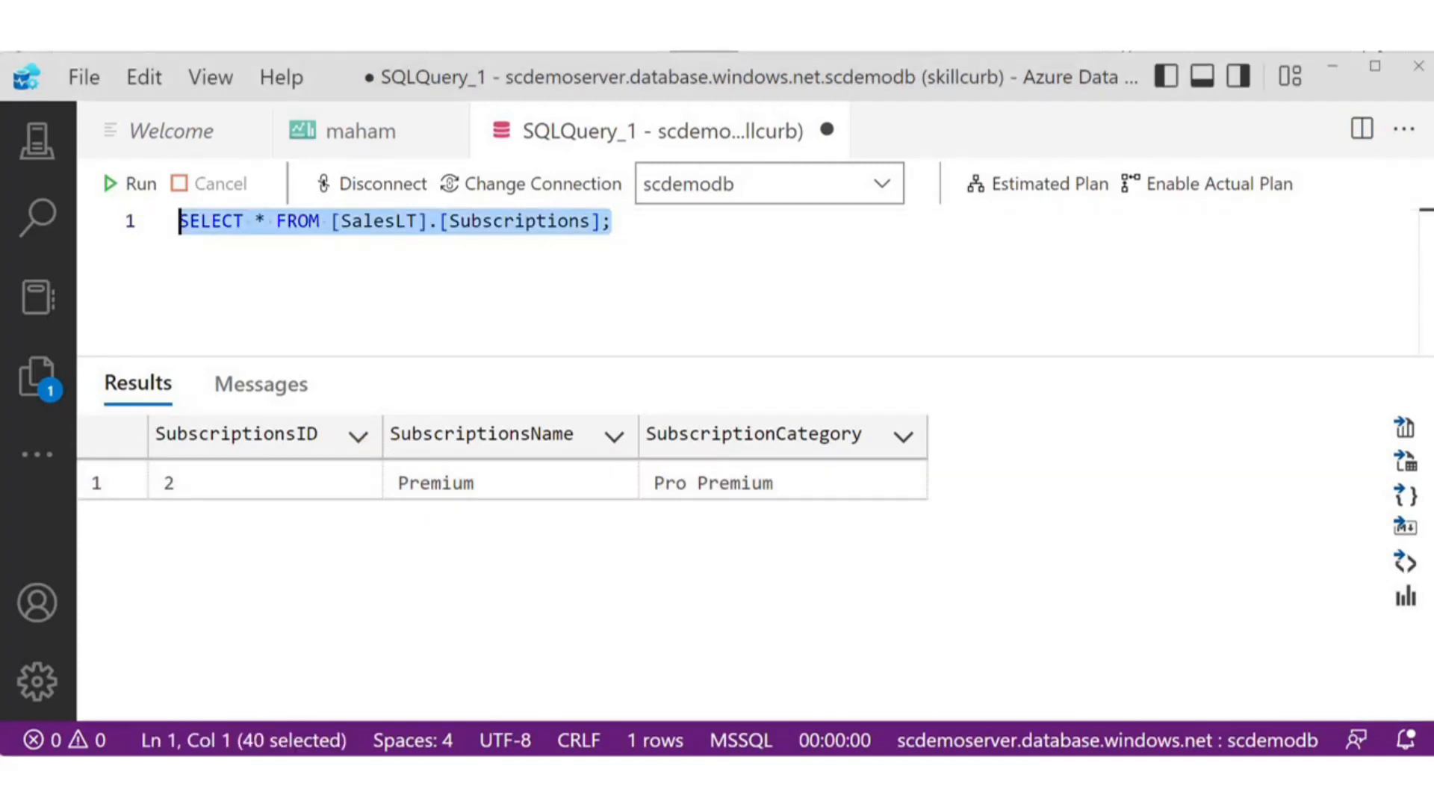
- Run DROP TABLE IF EXISTS [SalesLT].[Subscriptions] and browse scdemodb's Tables to confirm it is gone
text(DROP TABLE IF EXISTS [SalesLT].[Subscriptions];)
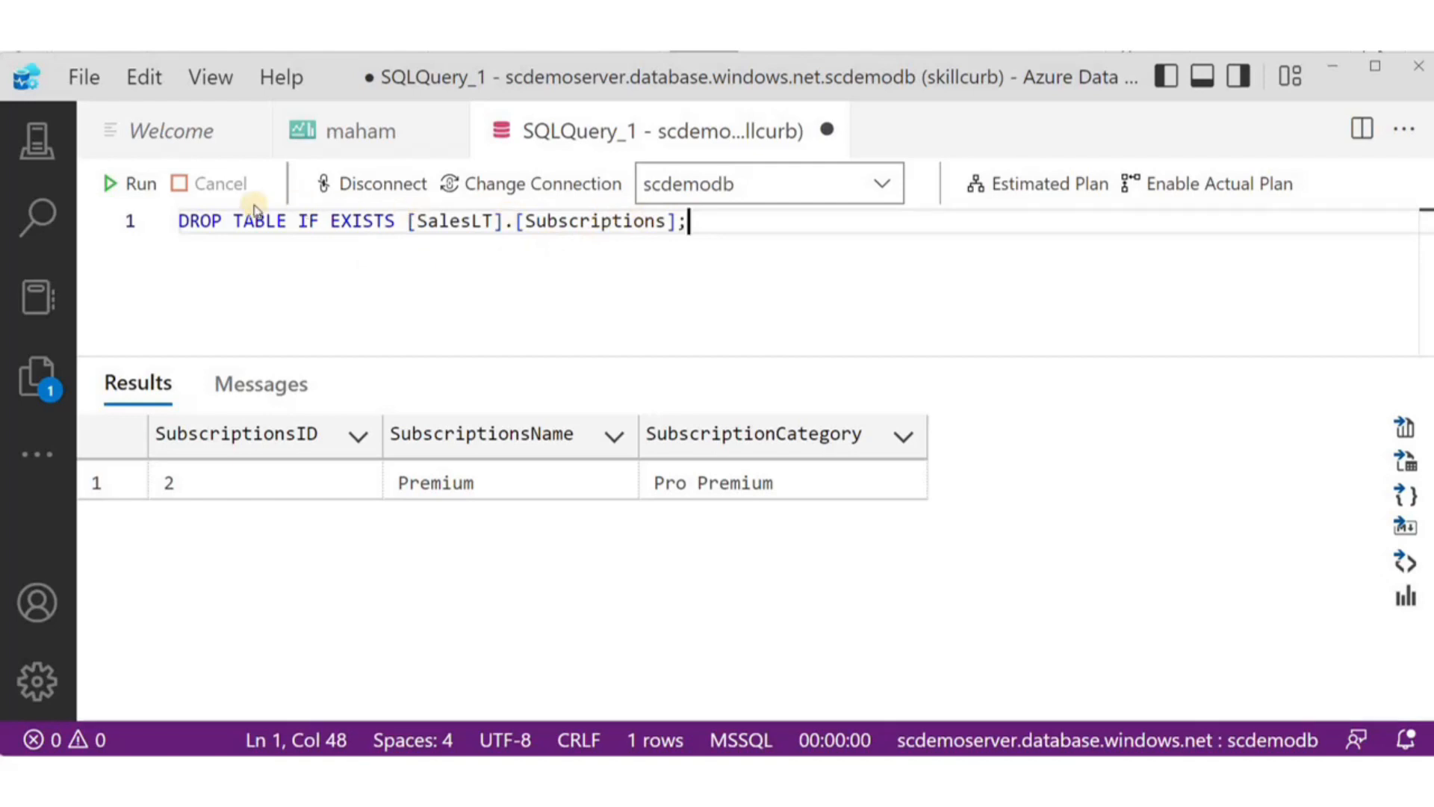
click(139, 183)
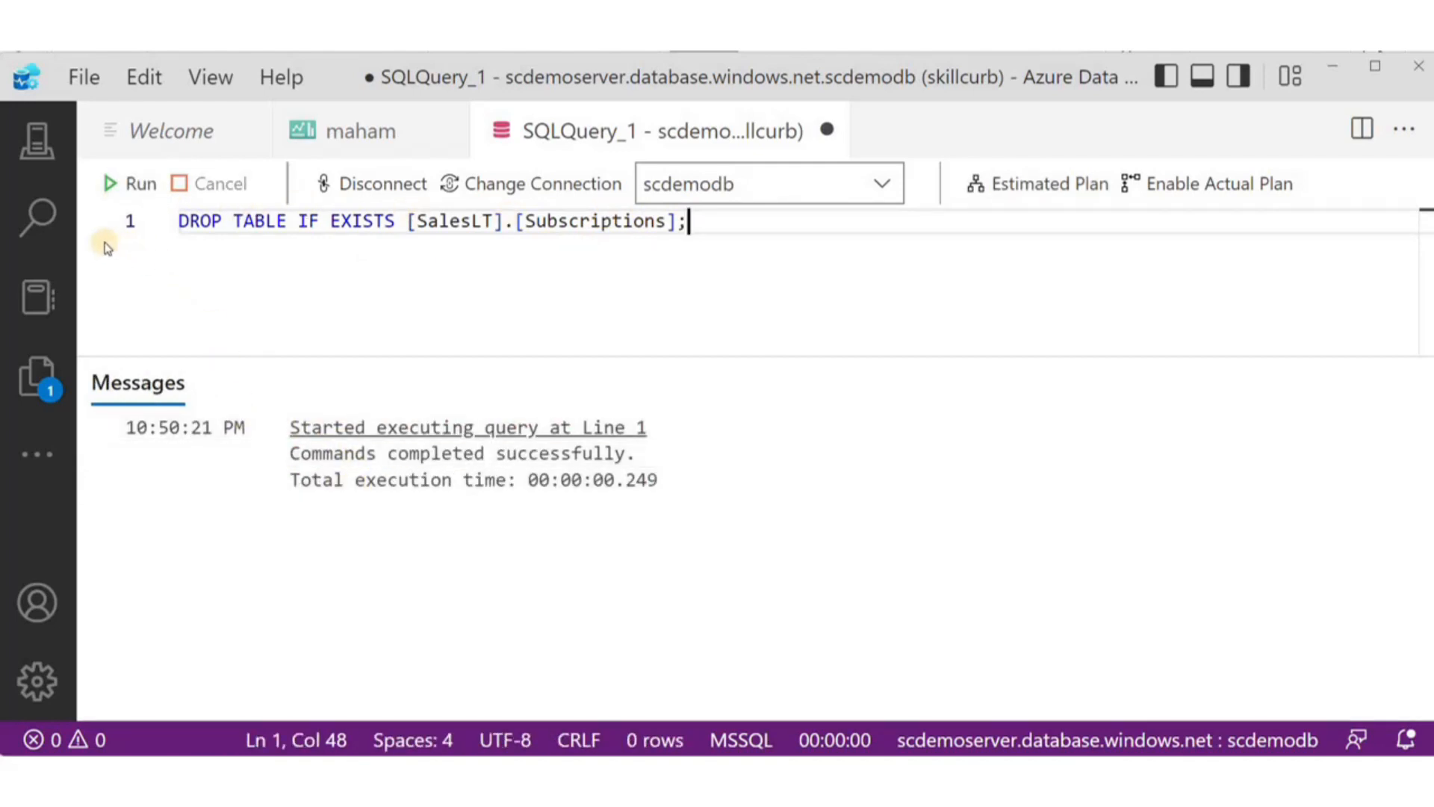
click(36, 141)
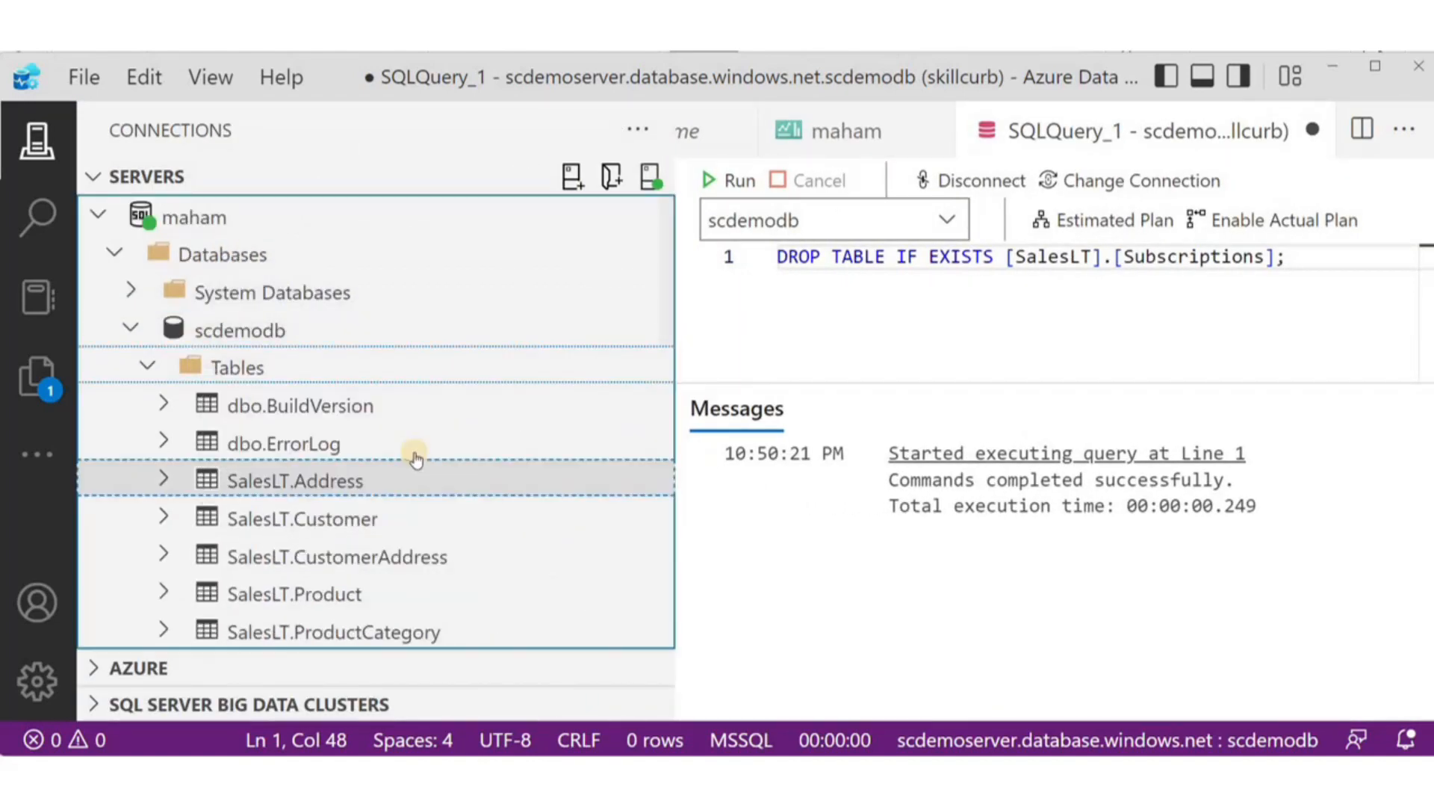
scroll(down, 3)
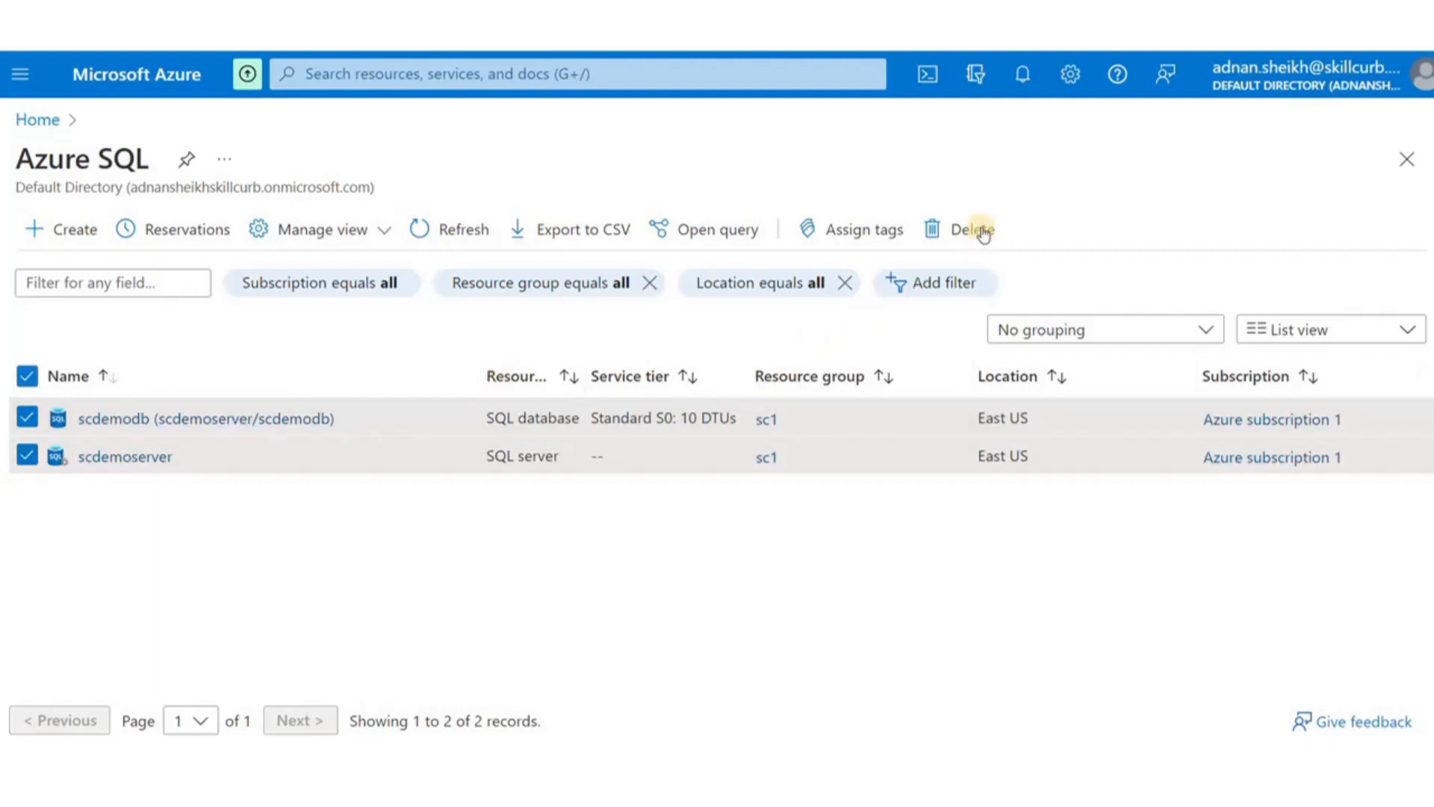
mouse_move(972, 229)
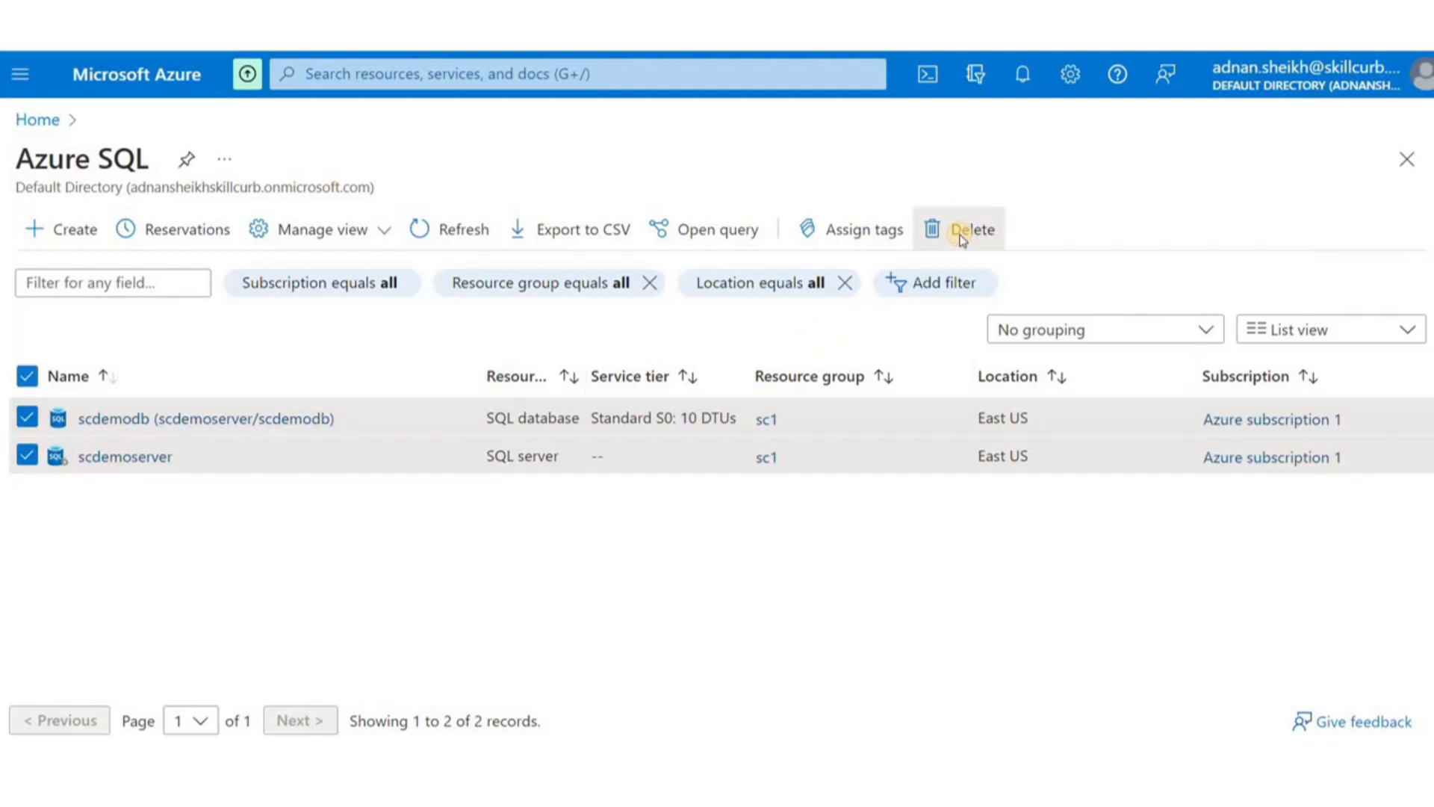
- Delete the selected scdemodb database and scdemoserver server from the Azure SQL list
click(971, 228)
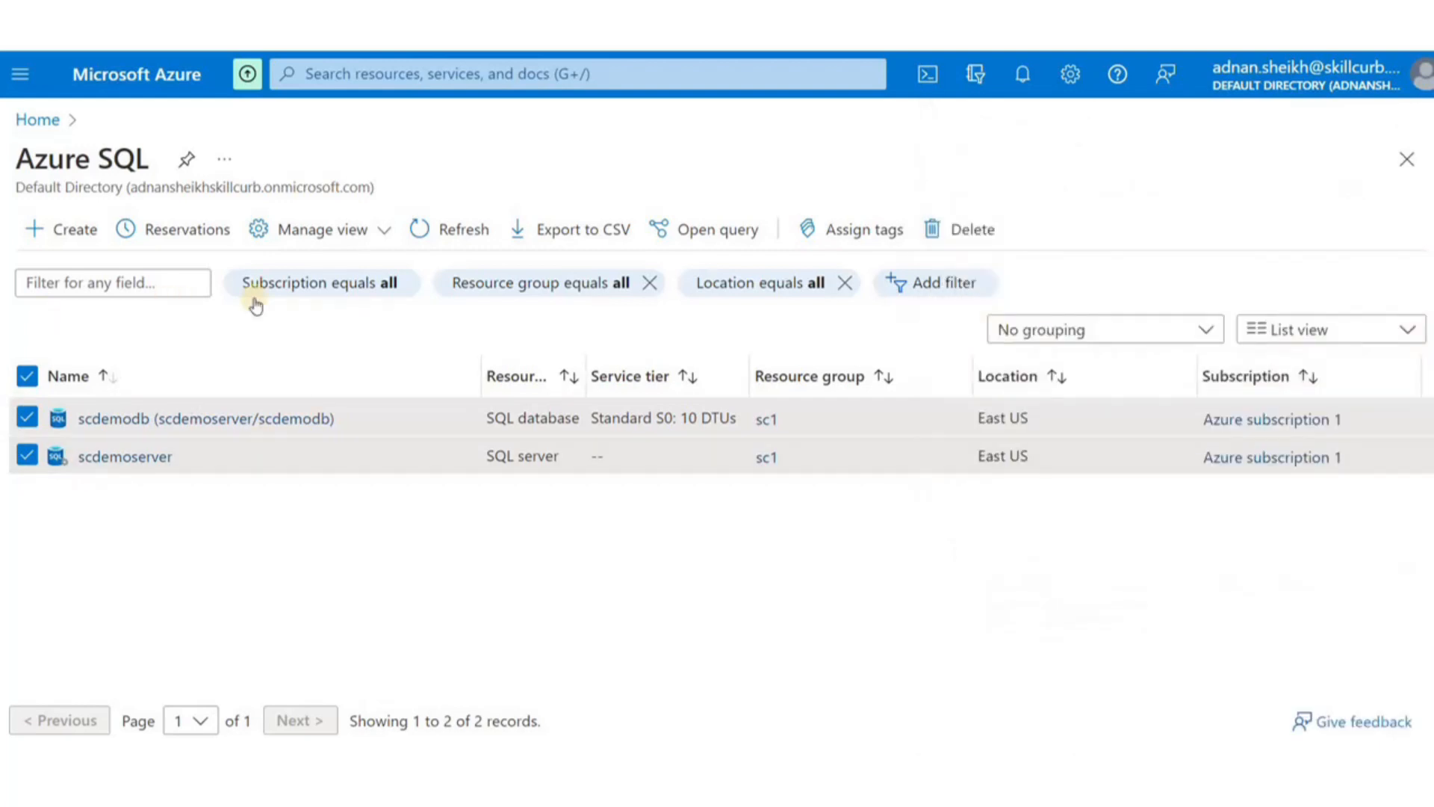
mouse_move(195, 218)
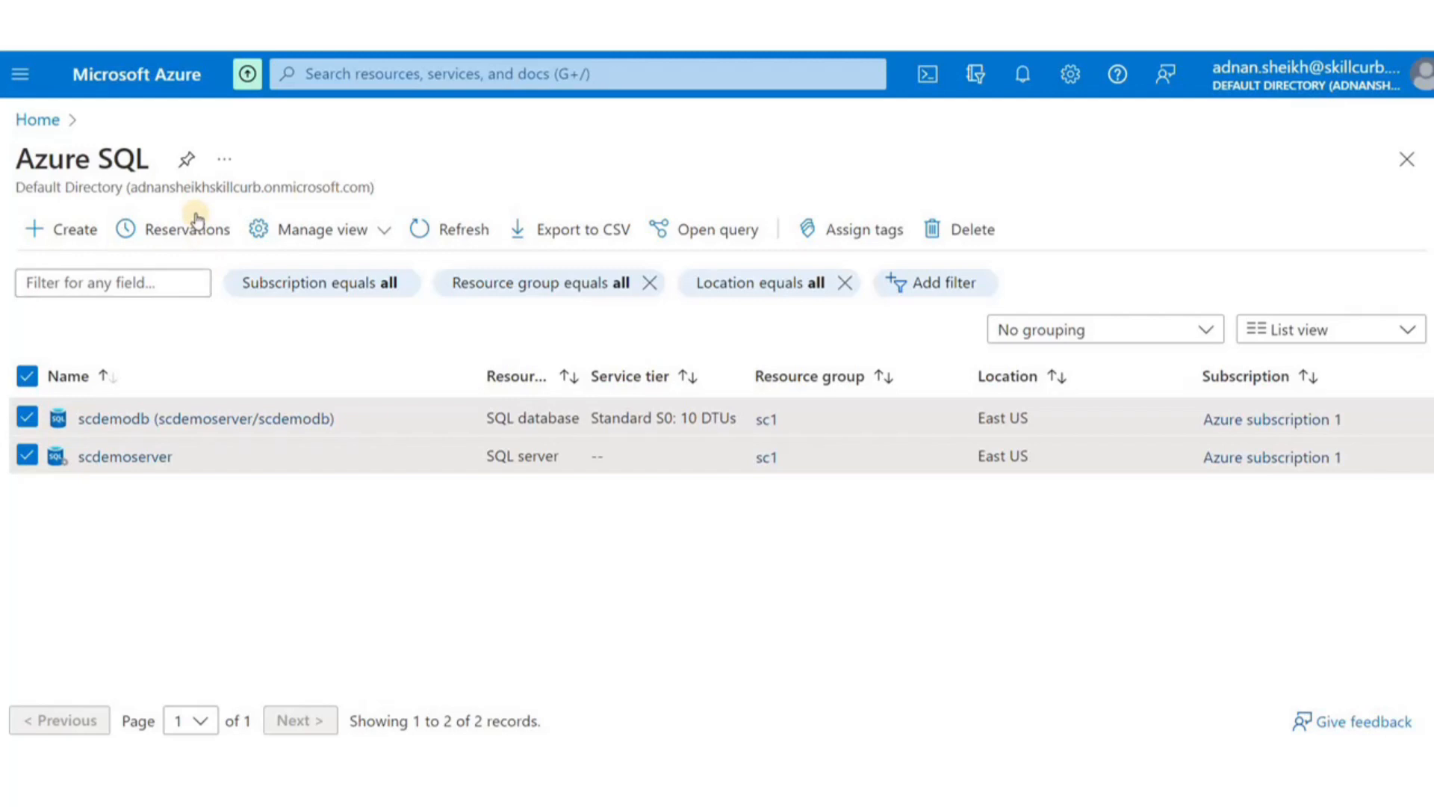